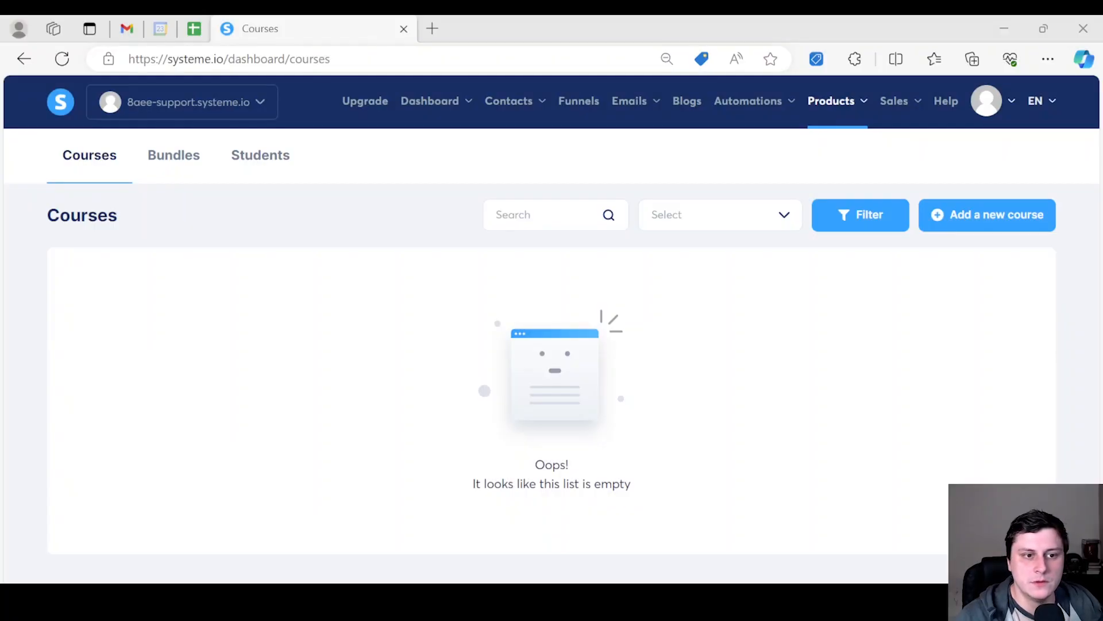
mouse_move(644, 219)
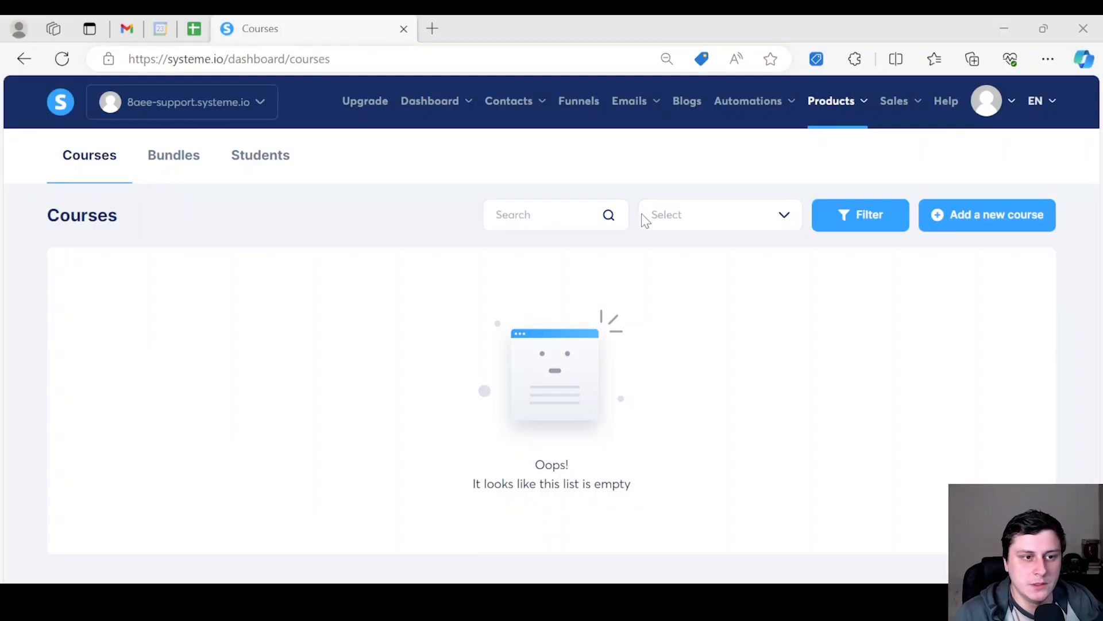
mouse_move(325, 356)
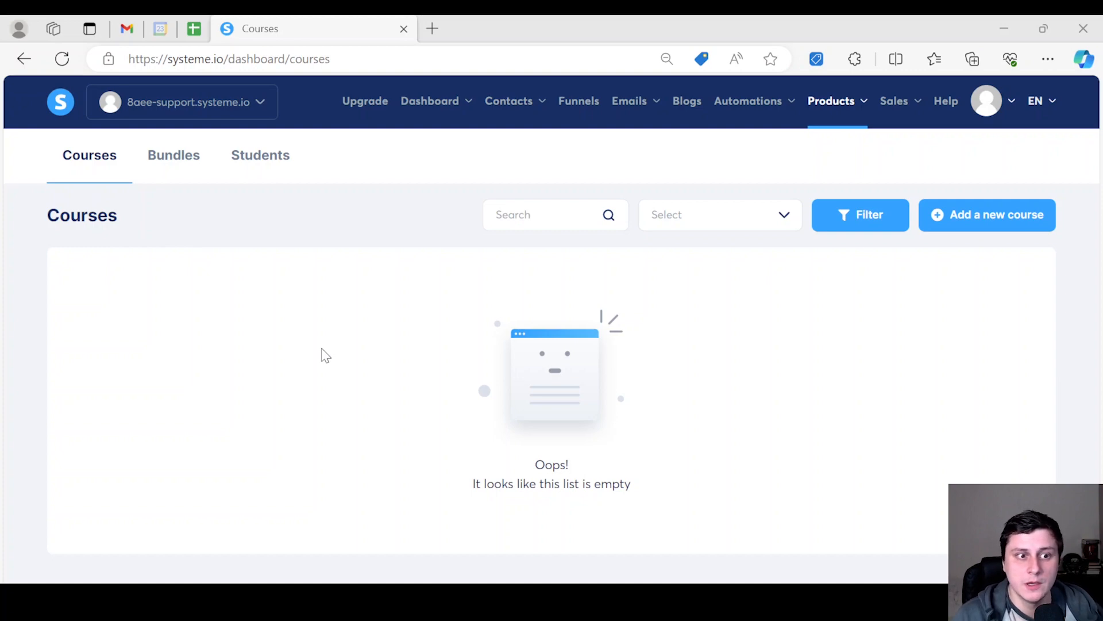
mouse_move(915, 67)
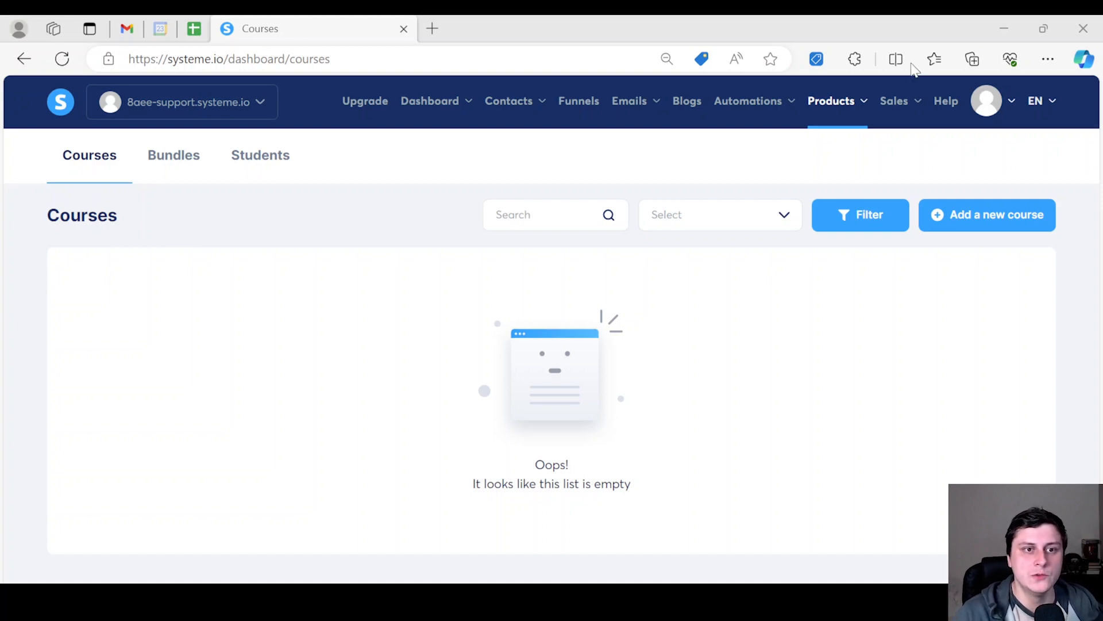
Step: Begin a new course, then view enrolled courses on the student dashboard in a new tab
left_click(830, 101)
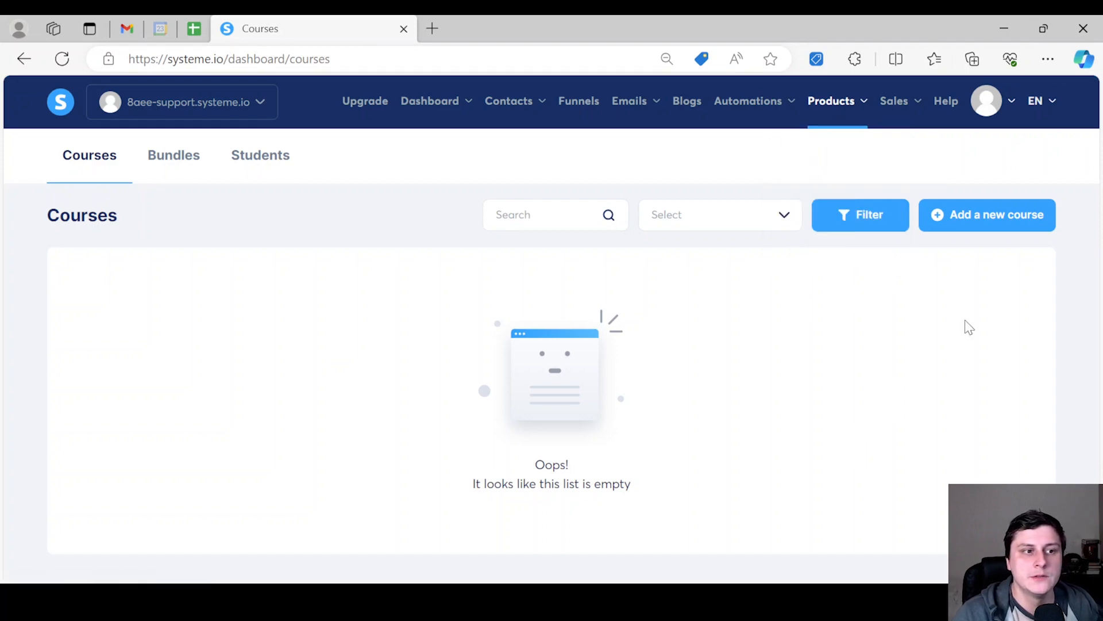
mouse_move(945, 398)
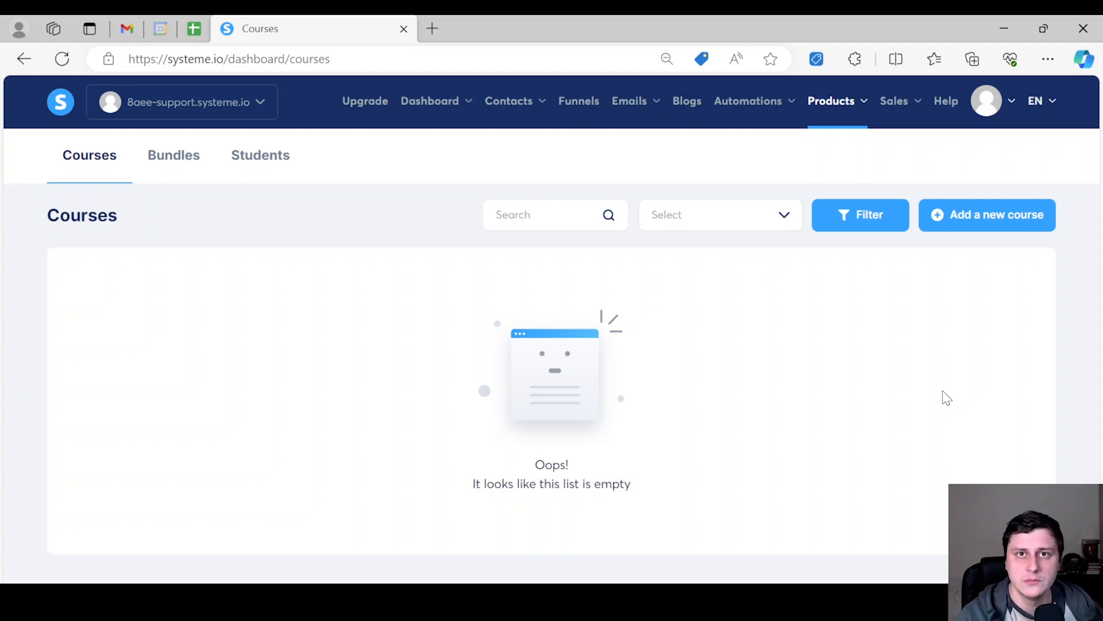
mouse_move(895, 330)
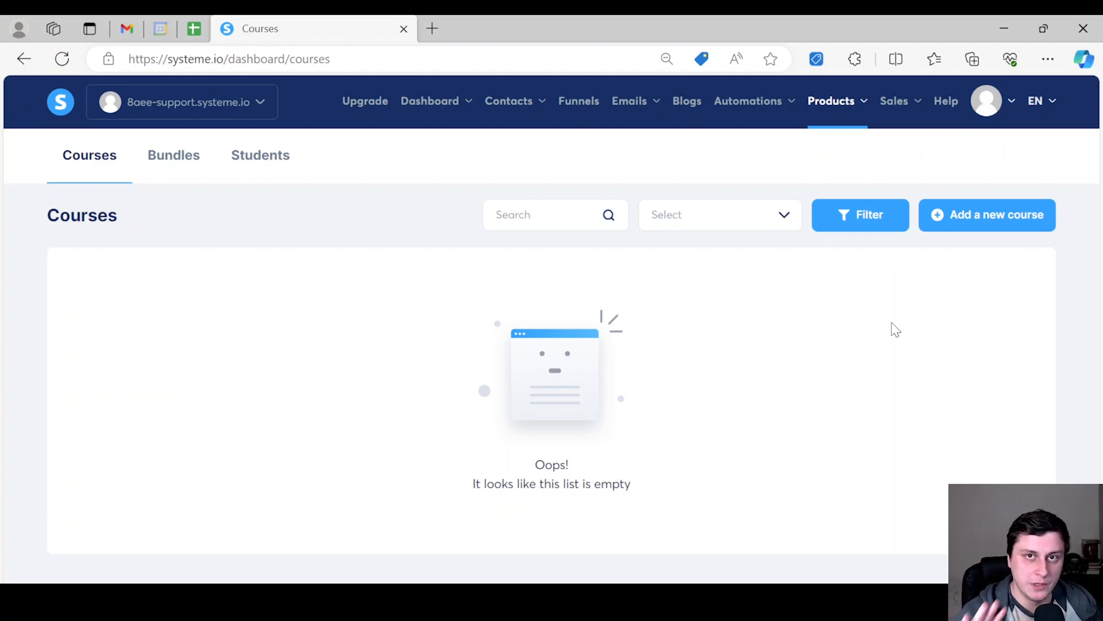
mouse_move(656, 346)
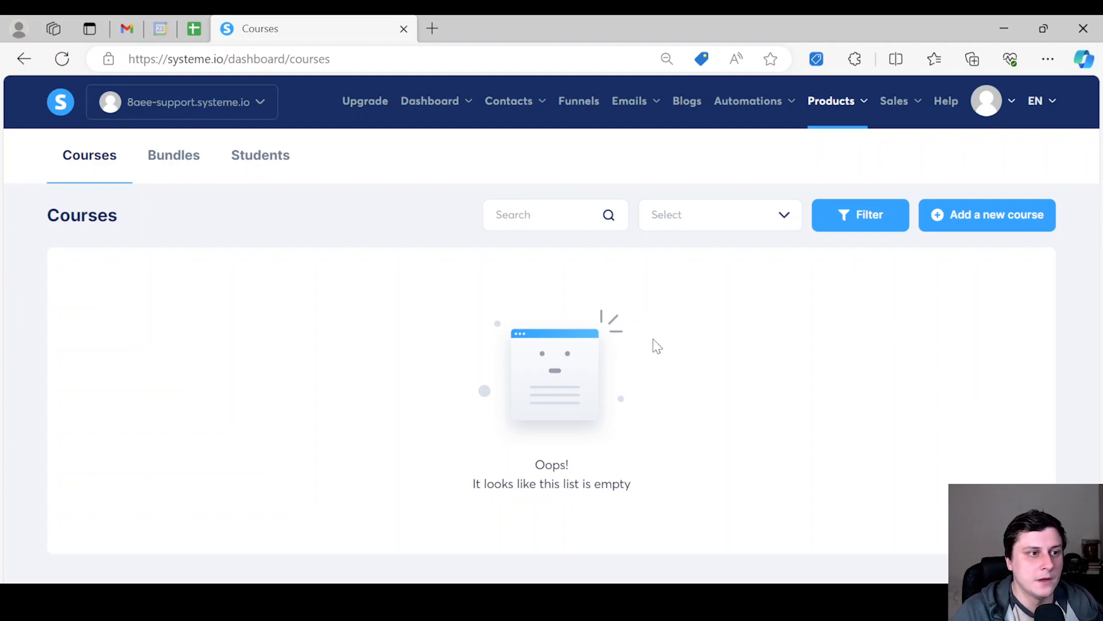
left_click(986, 215)
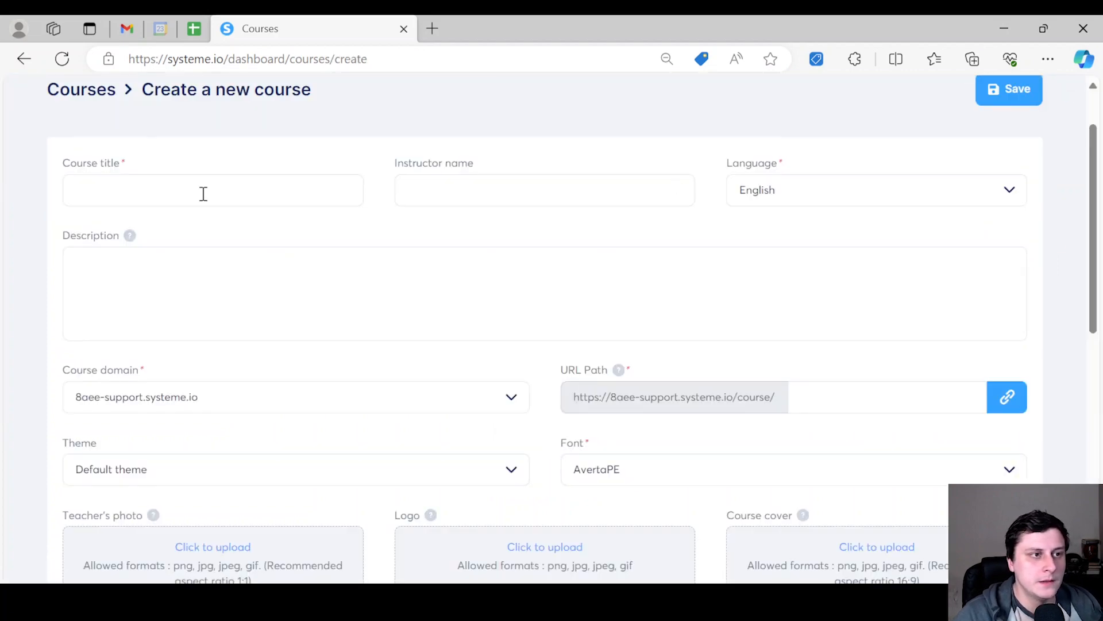
scroll("up", 3)
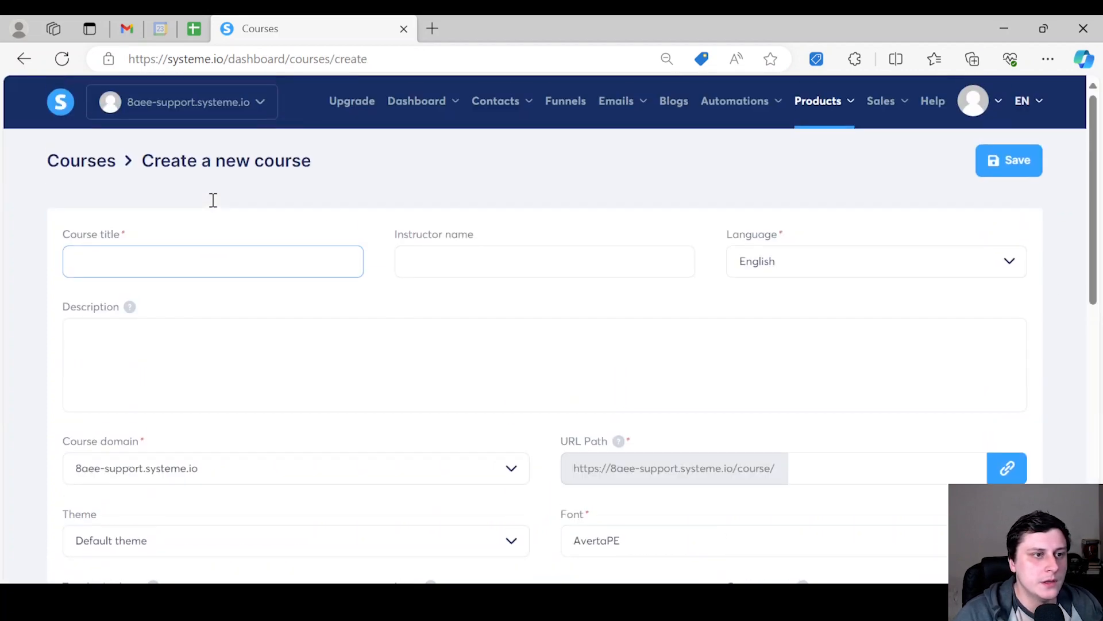
left_click(416, 101)
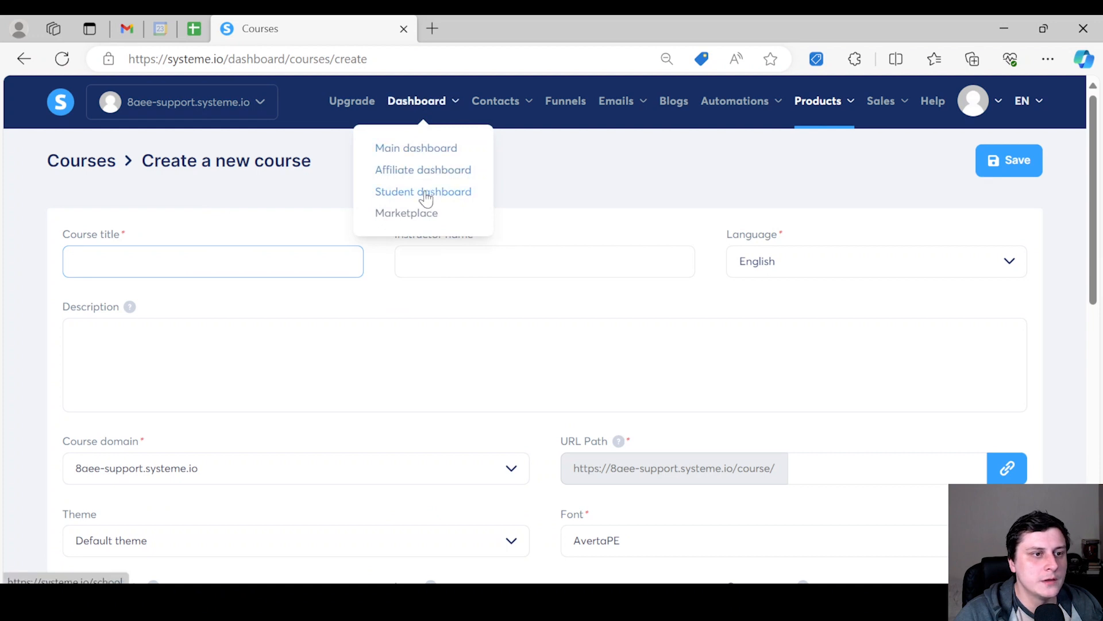
left_click(423, 191)
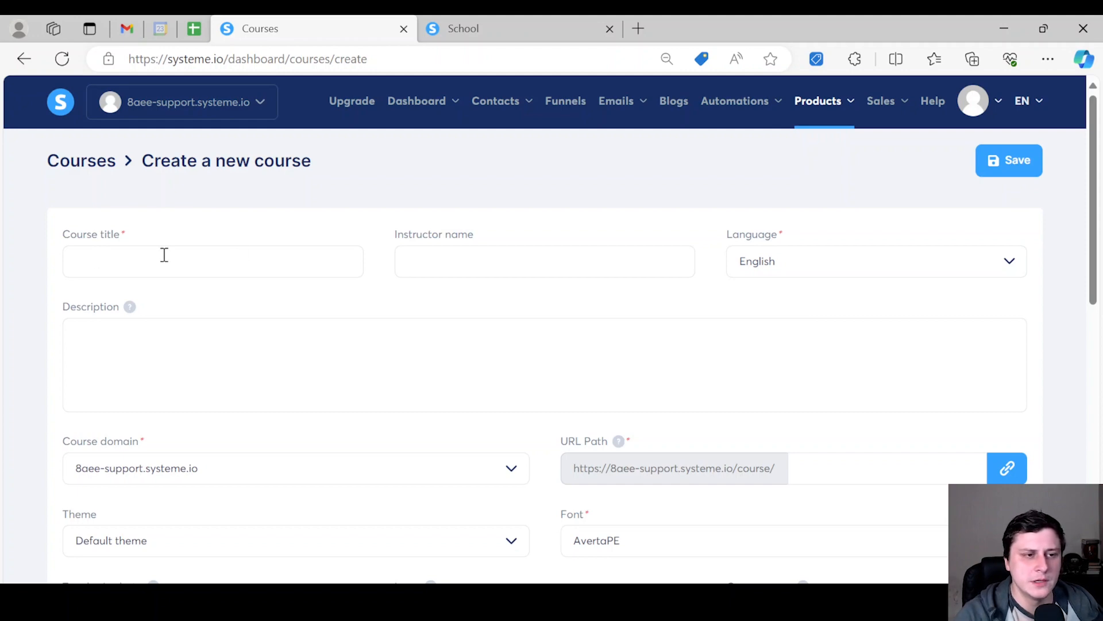
scroll("down", 3)
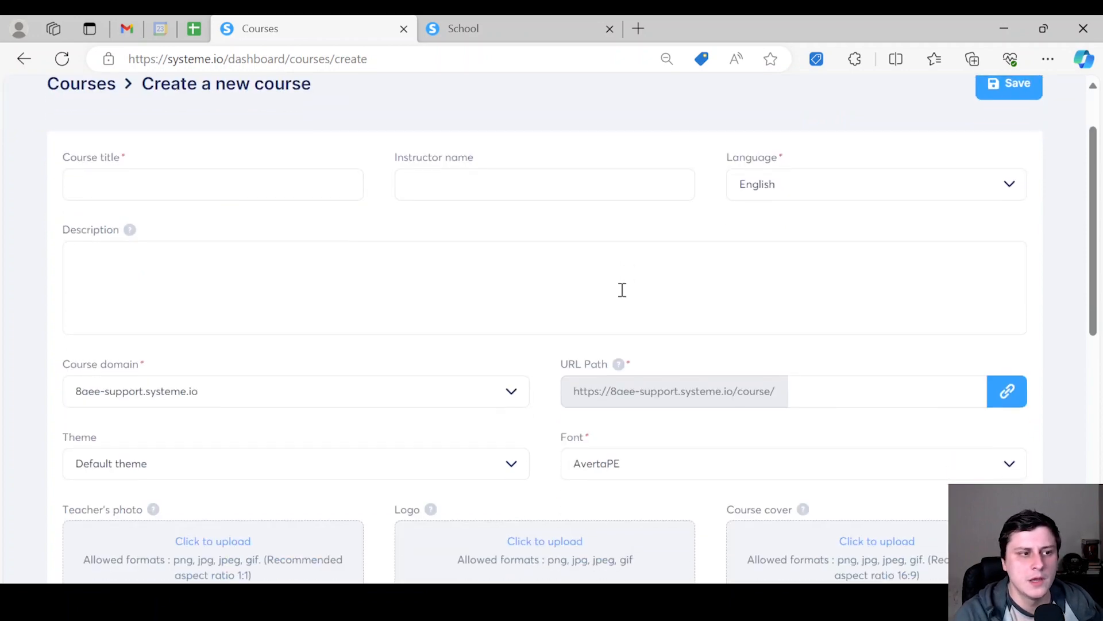
scroll("down", 3)
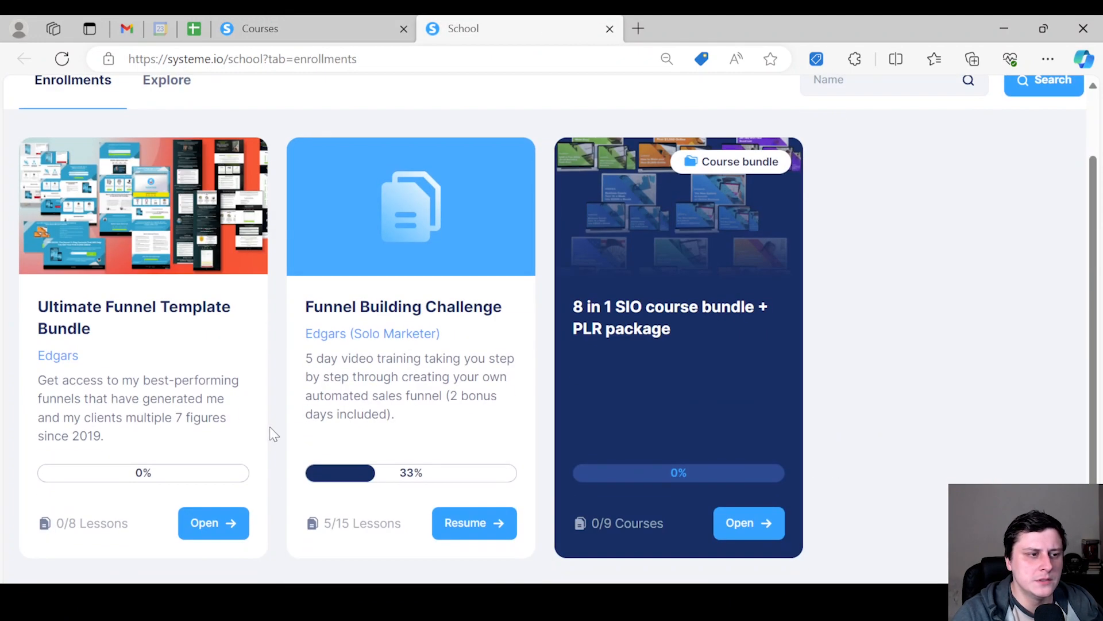
mouse_move(184, 220)
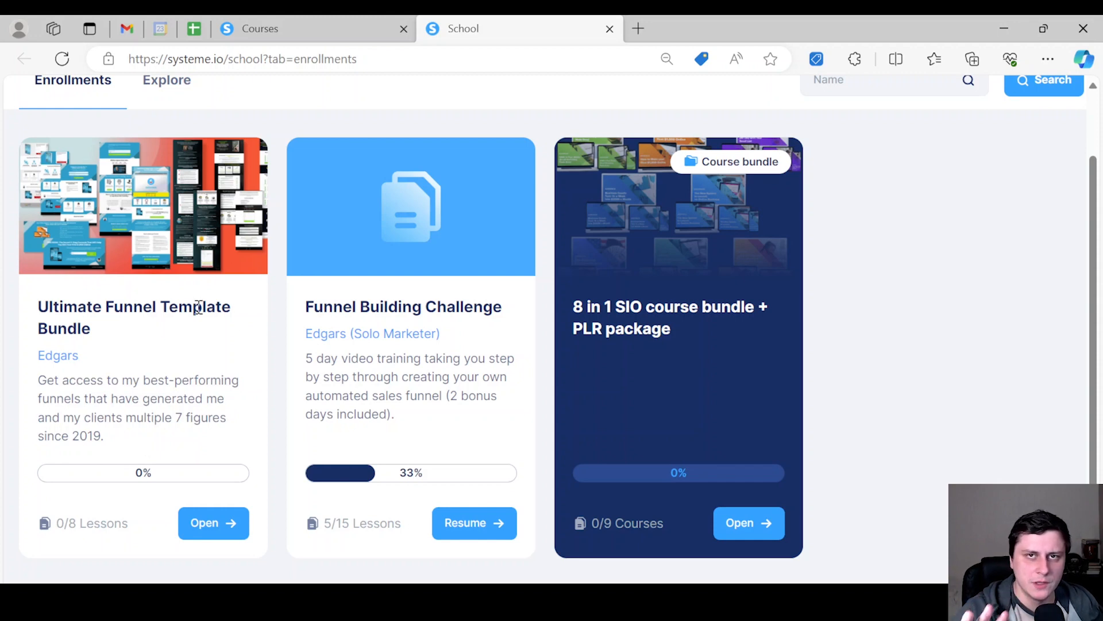
mouse_move(199, 305)
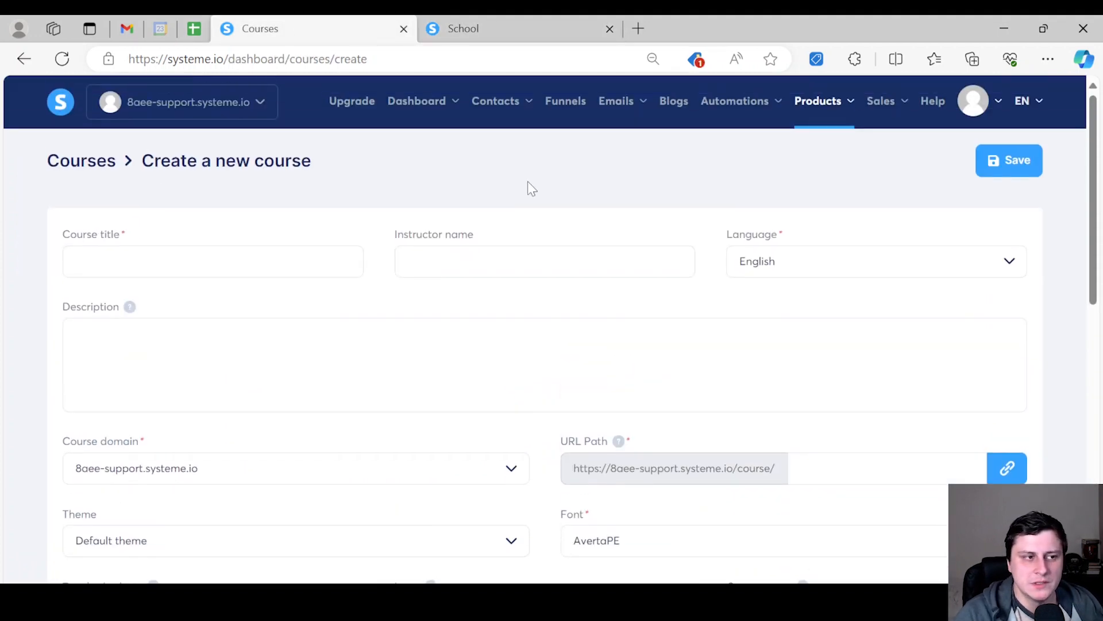
Step: Enter title 'How to set up a course', description 'sdsds', instructor Edgar and URL path 'course'
left_click(212, 261)
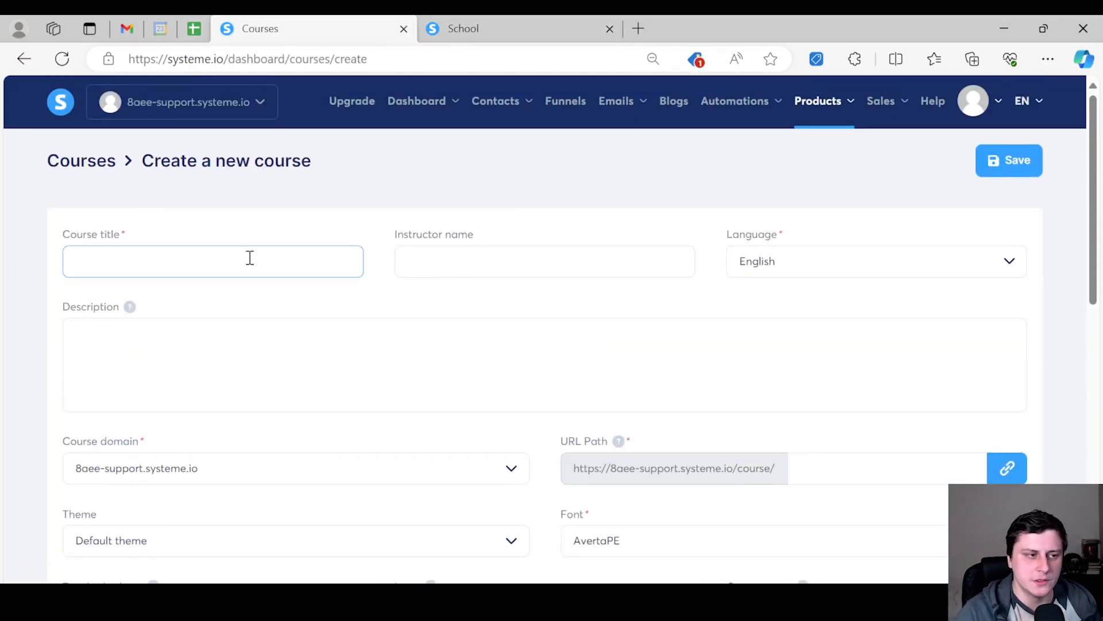
type("How to set")
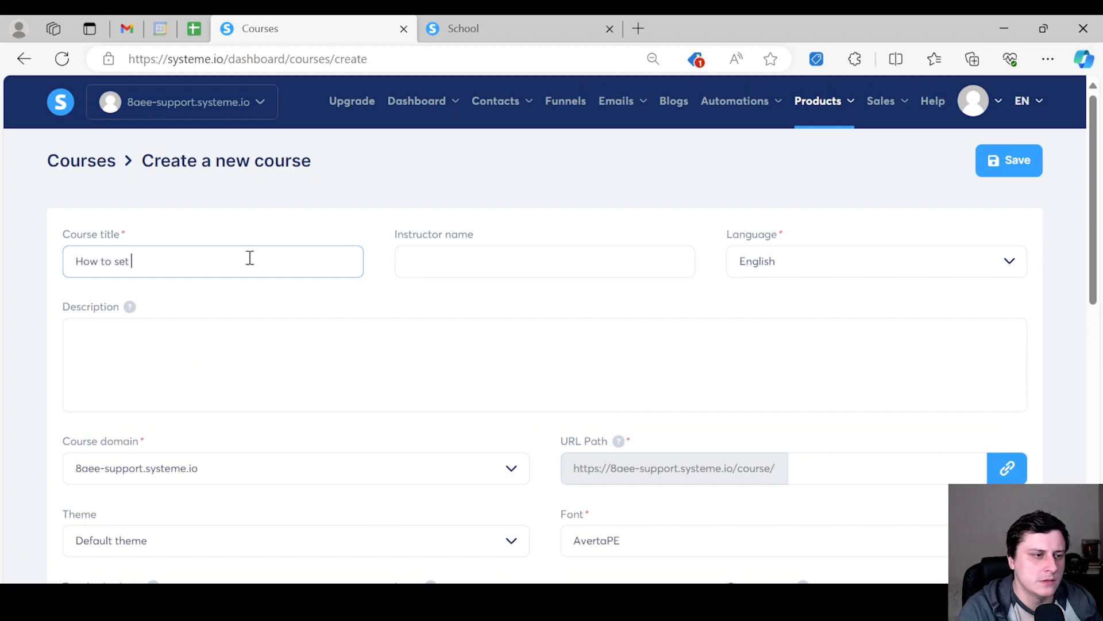
type("up a course")
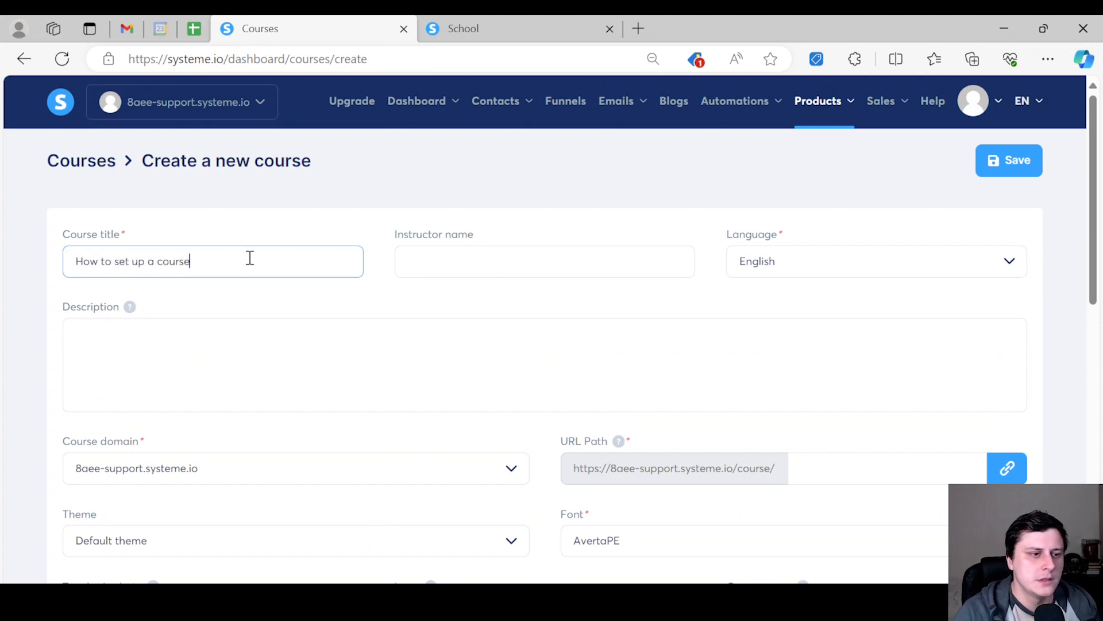
type("sdsds")
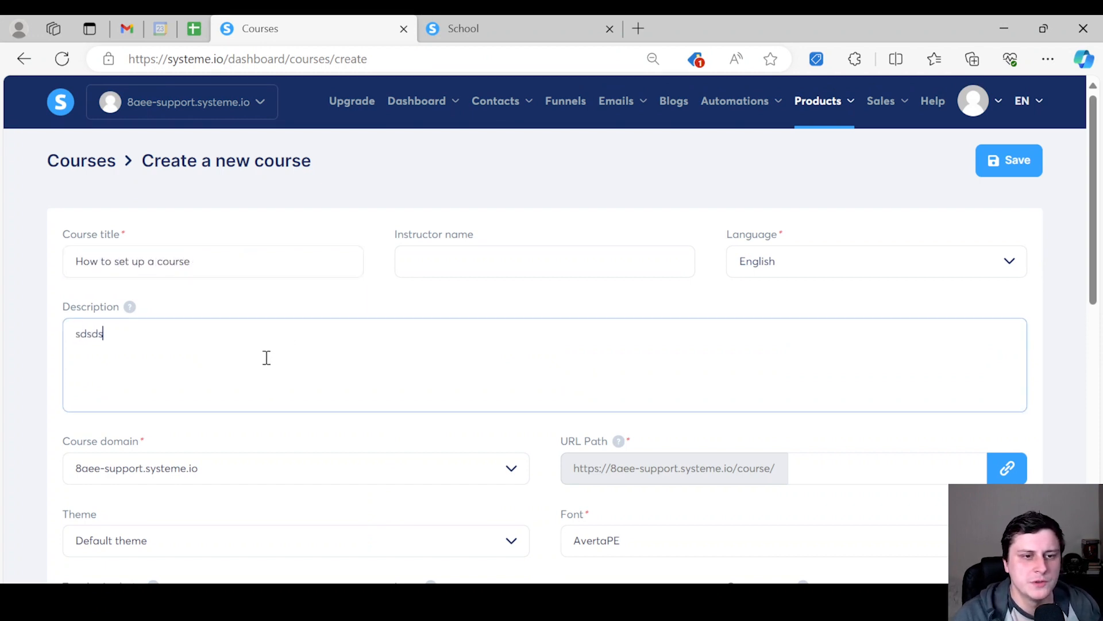
type("Edgars")
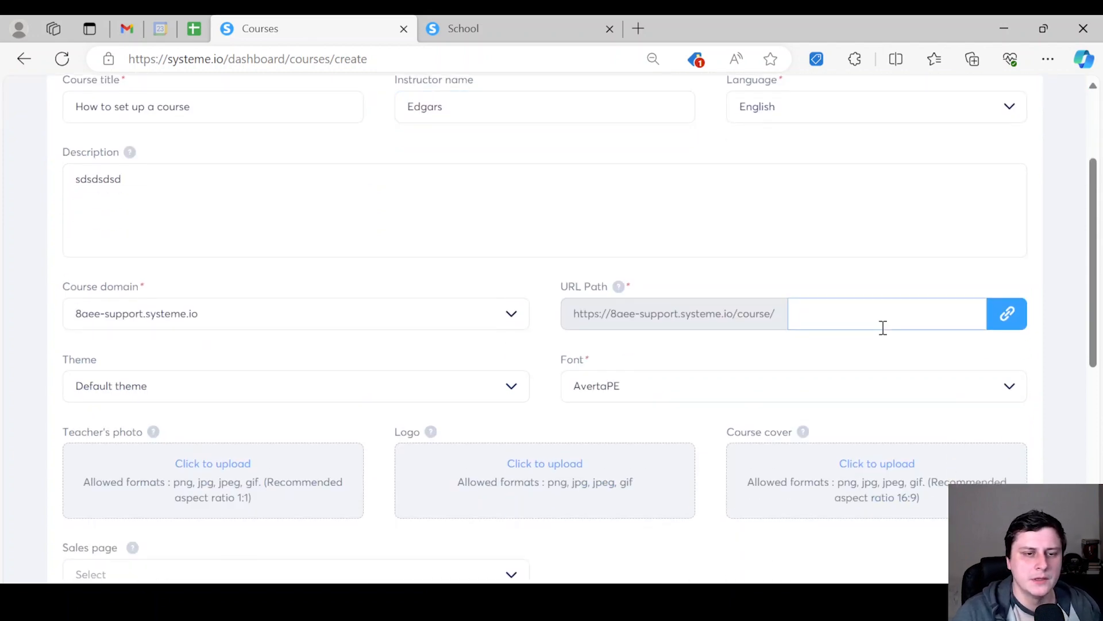
type("course")
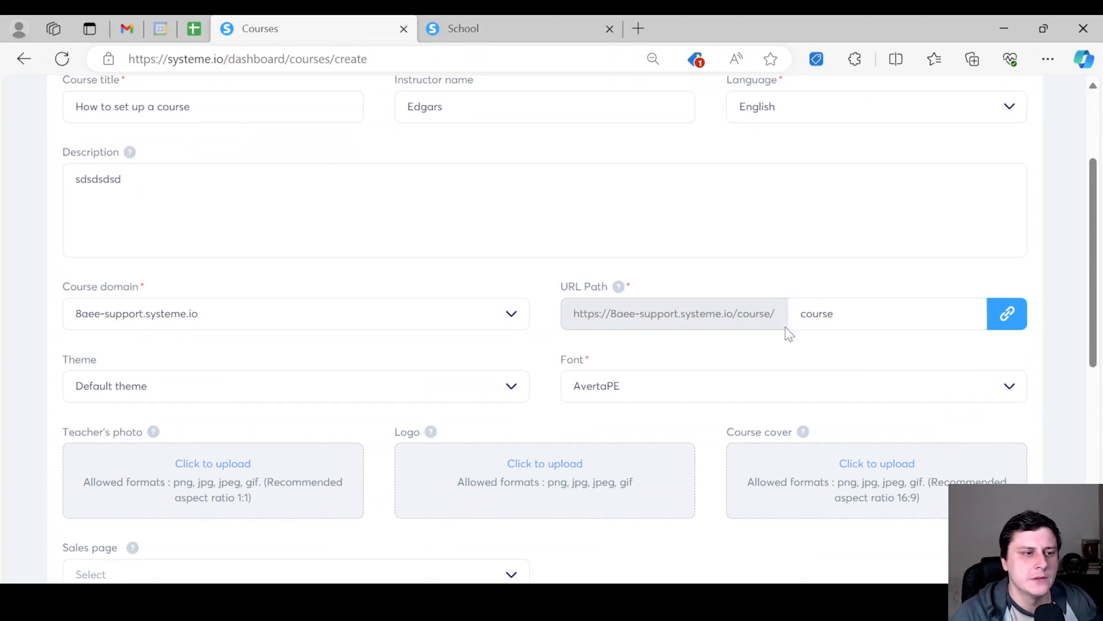
mouse_move(693, 343)
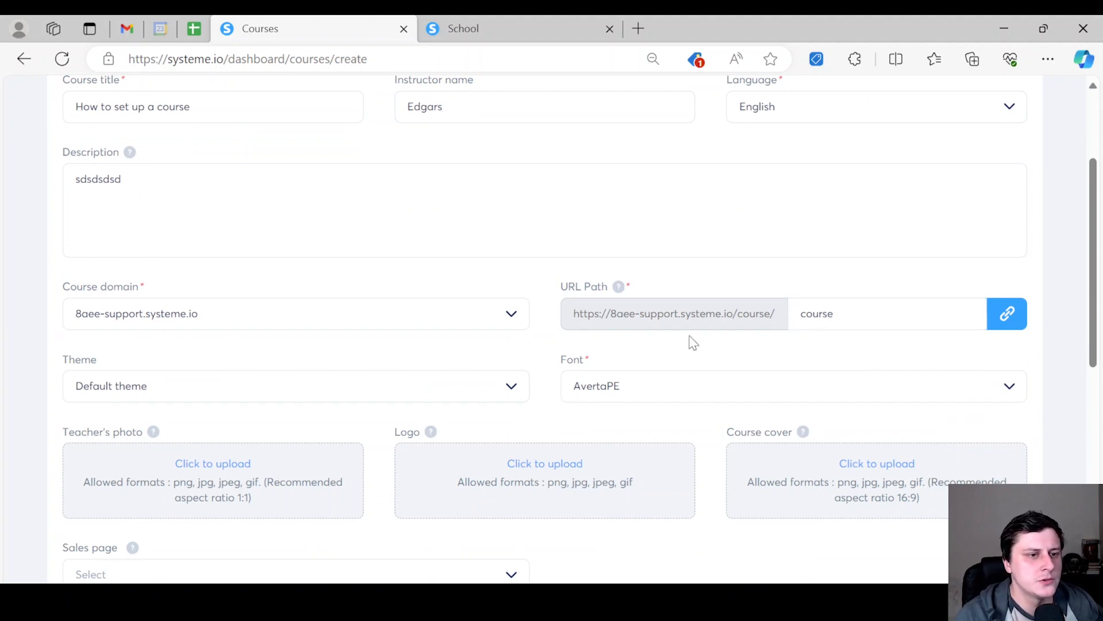
Step: Keep the existing course domain and the AvertaPE font after reviewing the dropdowns
left_click(296, 313)
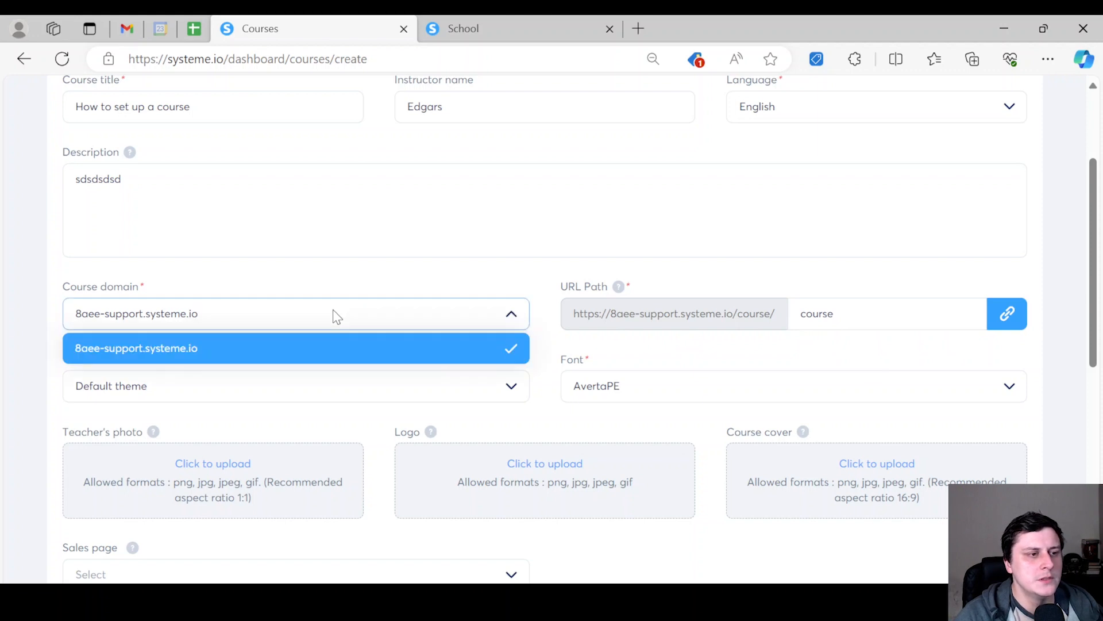
mouse_move(274, 284)
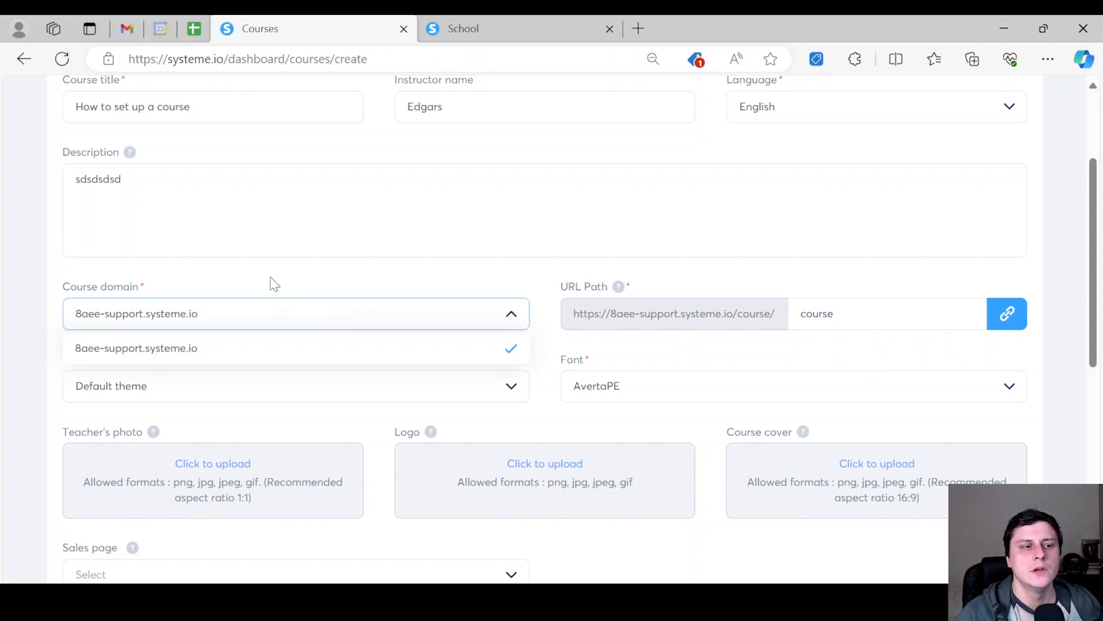
left_click(135, 347)
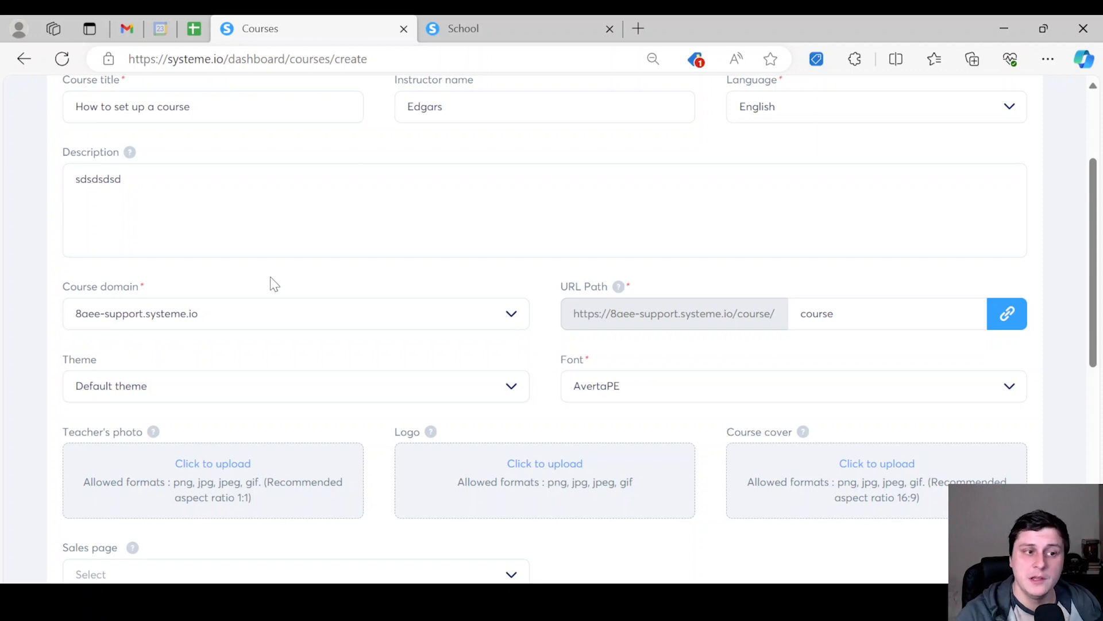
scroll("down", 3)
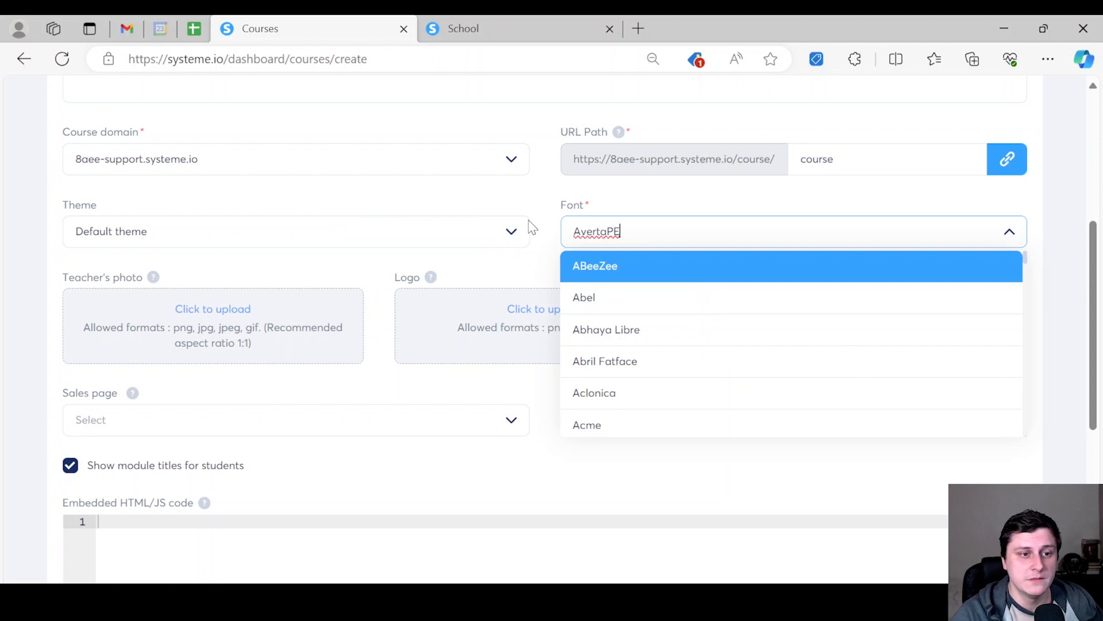
mouse_move(161, 232)
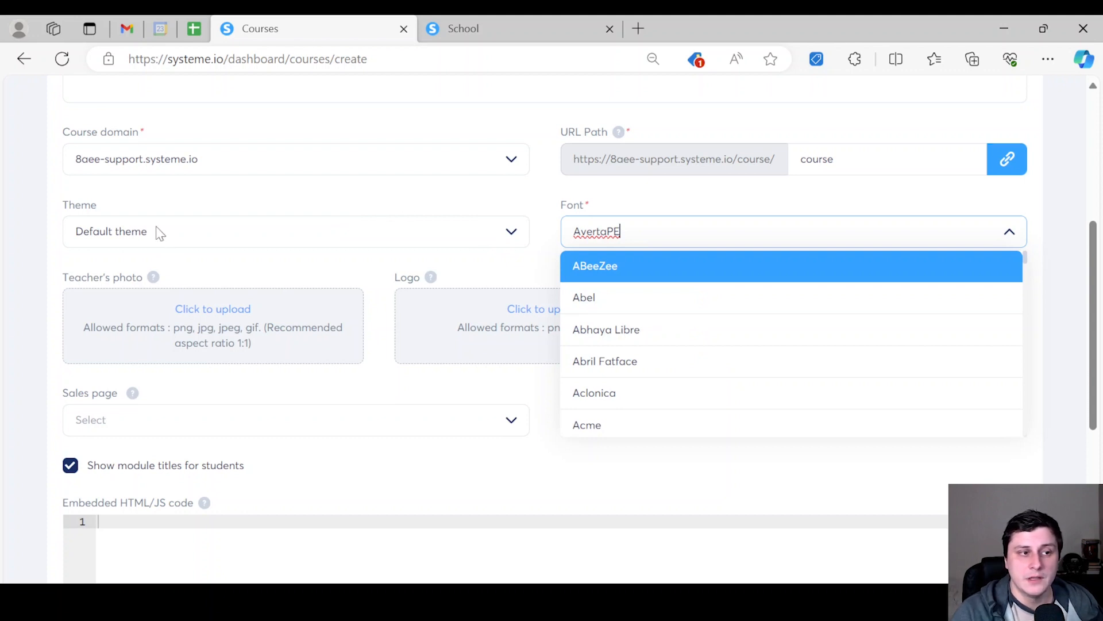
left_click(295, 231)
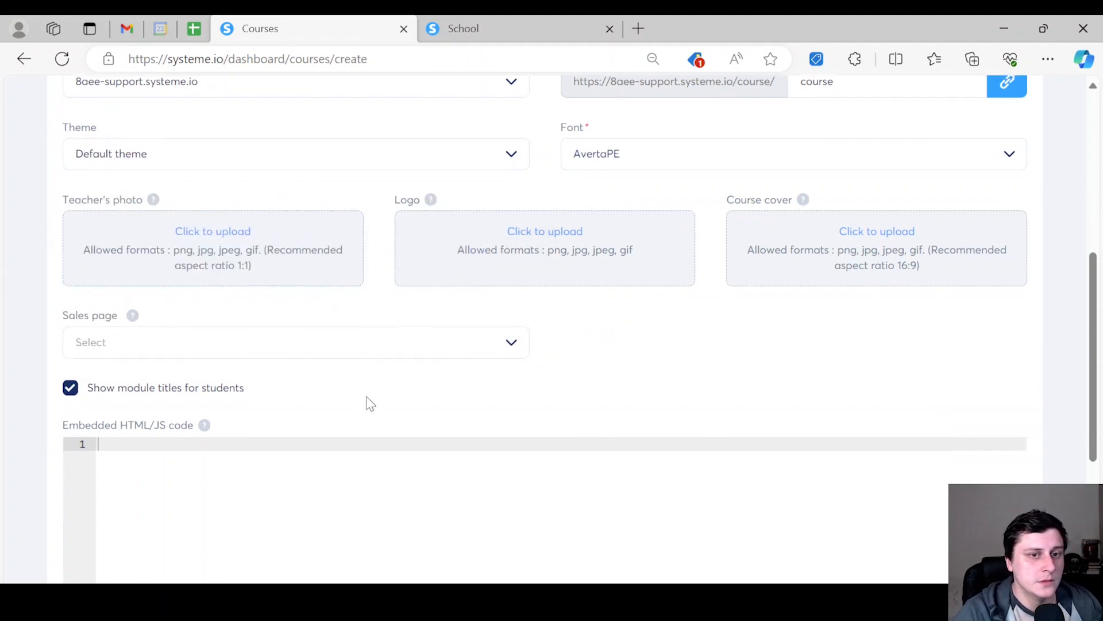
scroll("up", 3)
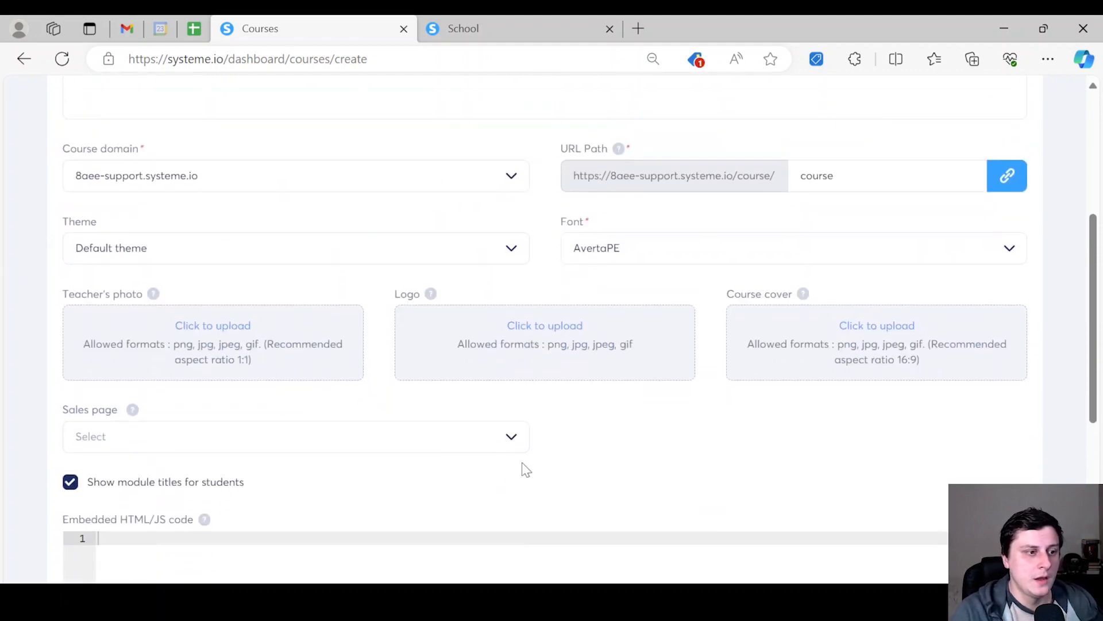
scroll("up", 3)
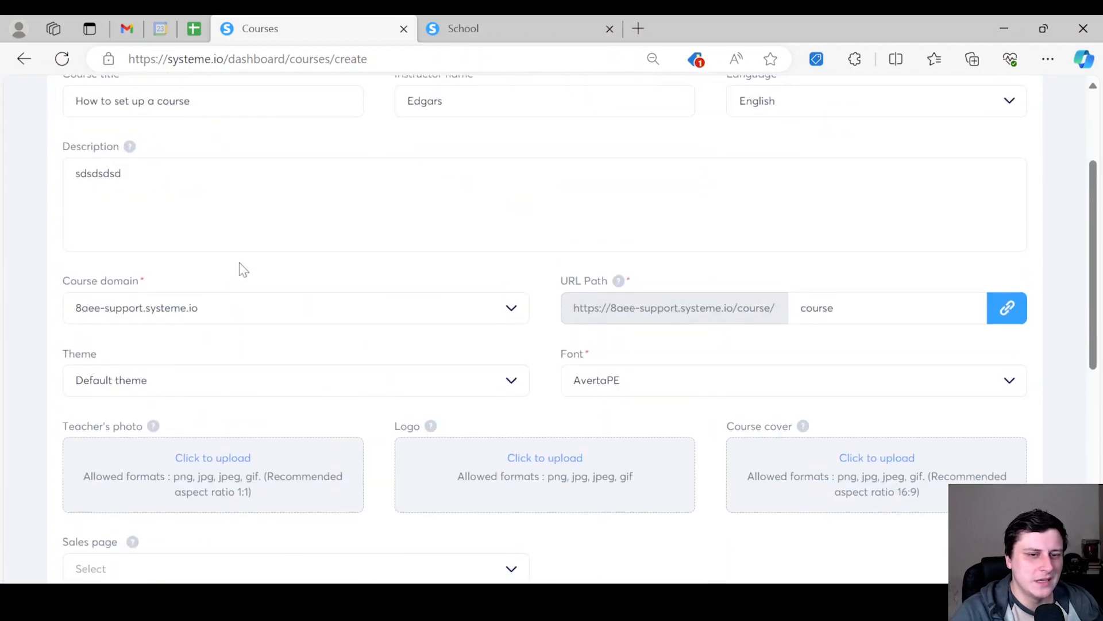
scroll("up", 3)
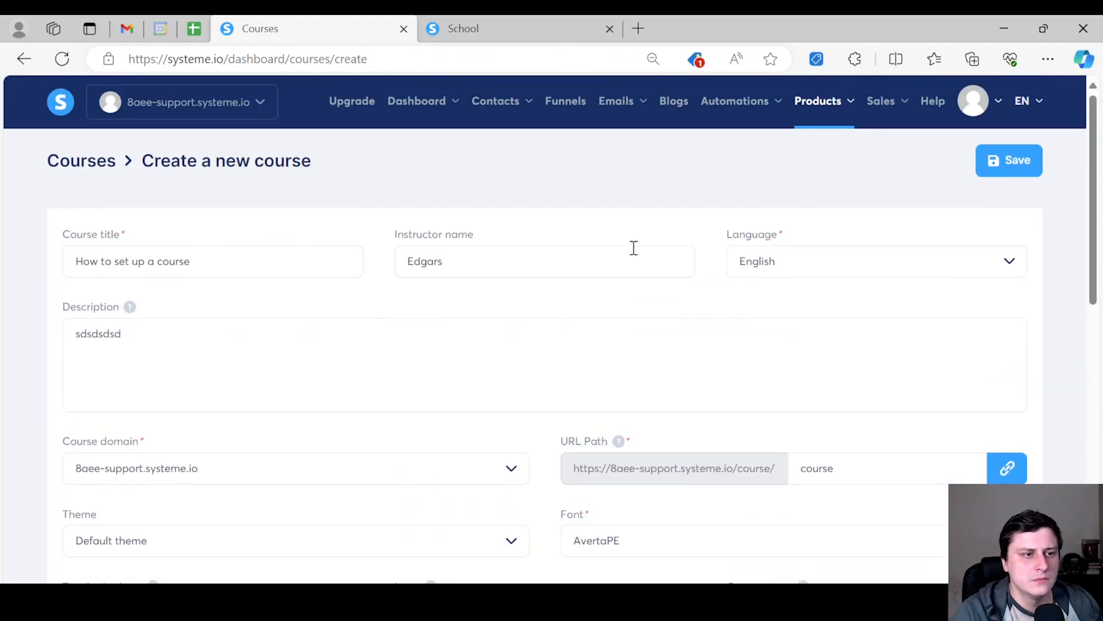
left_click(1007, 160)
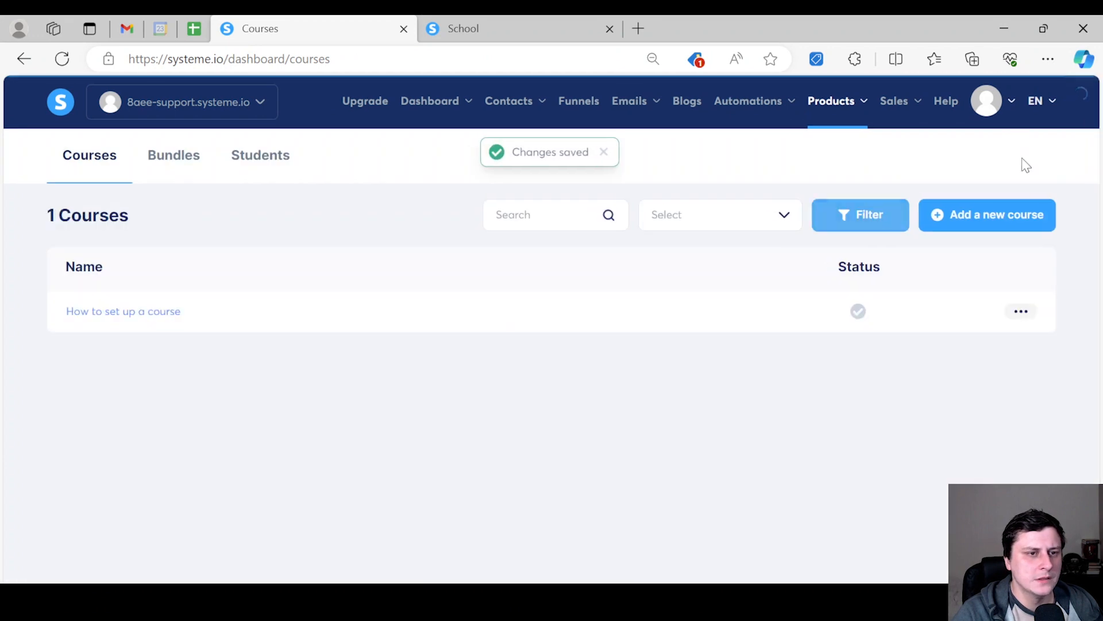
mouse_move(675, 466)
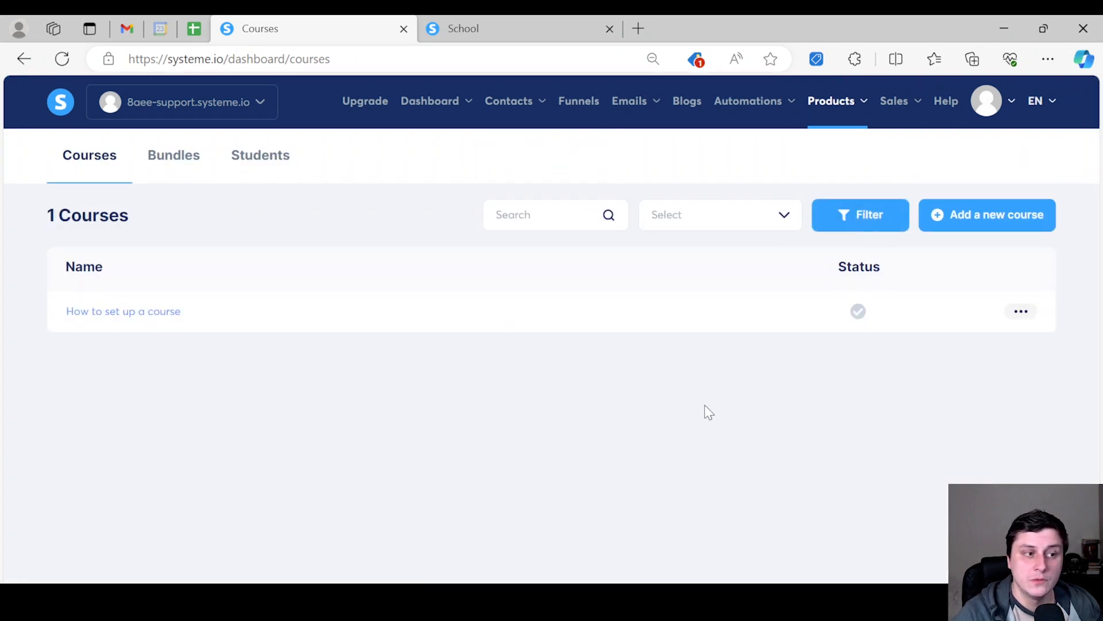
mouse_move(948, 365)
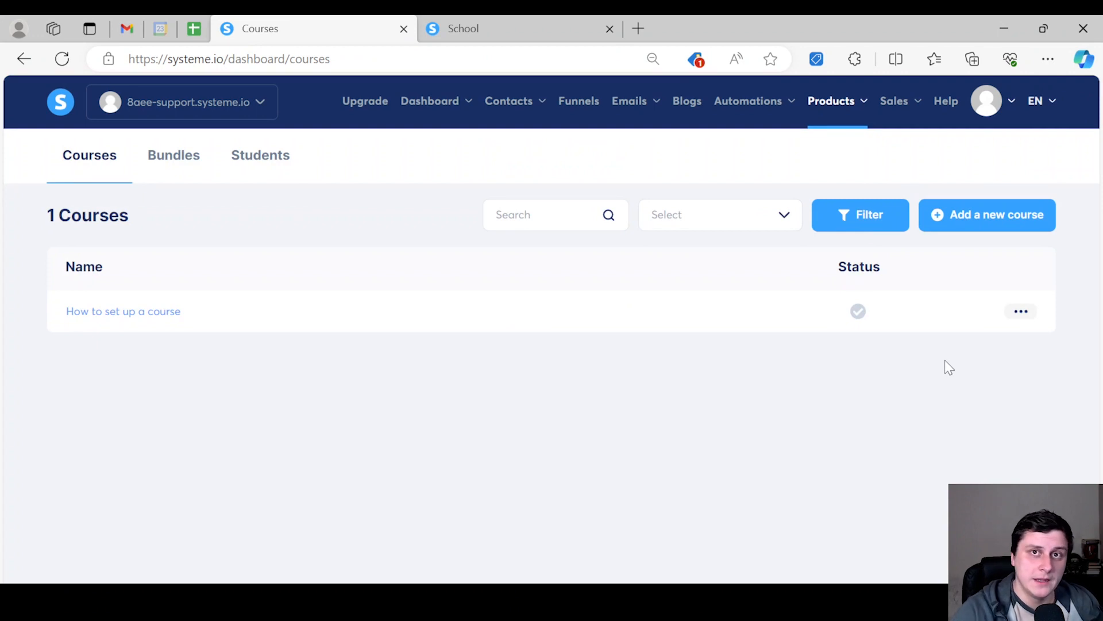
mouse_move(1006, 315)
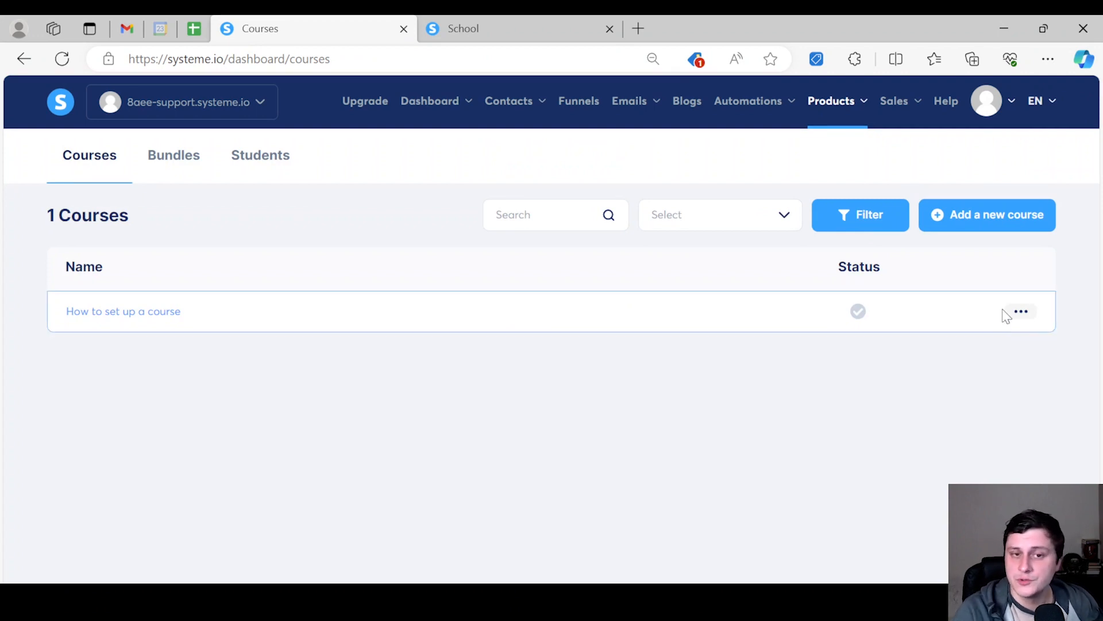
mouse_move(192, 259)
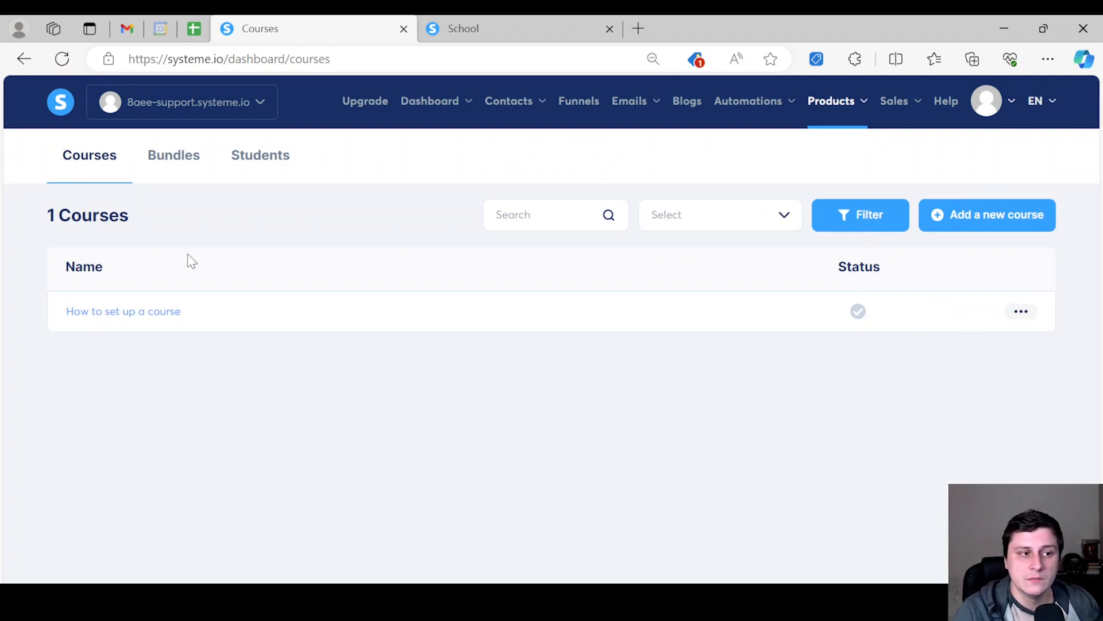
left_click(1021, 311)
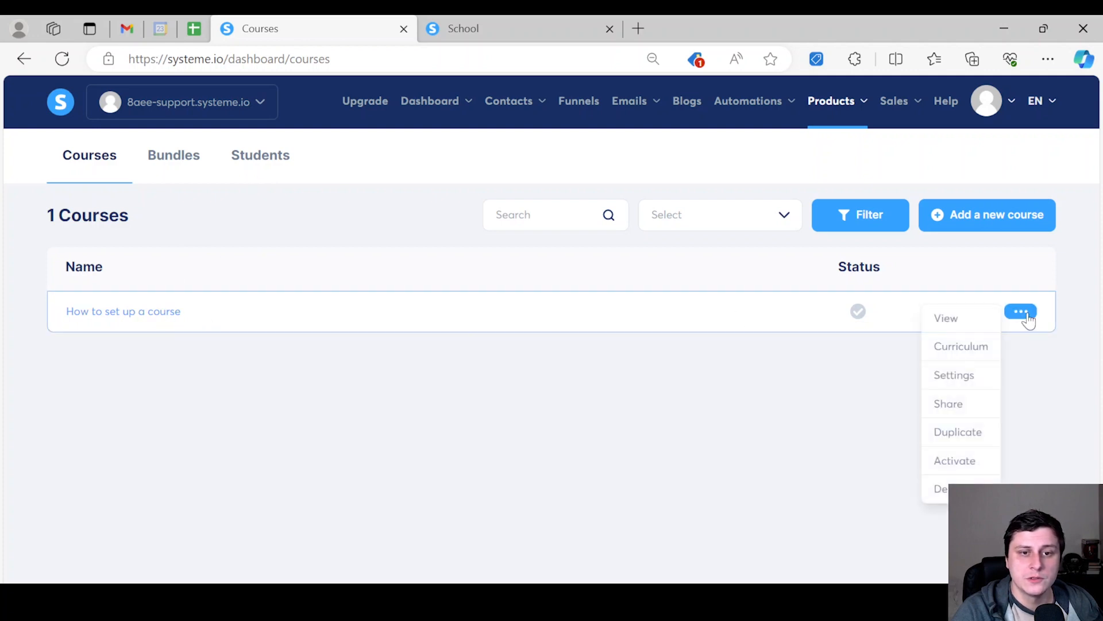
mouse_move(954, 375)
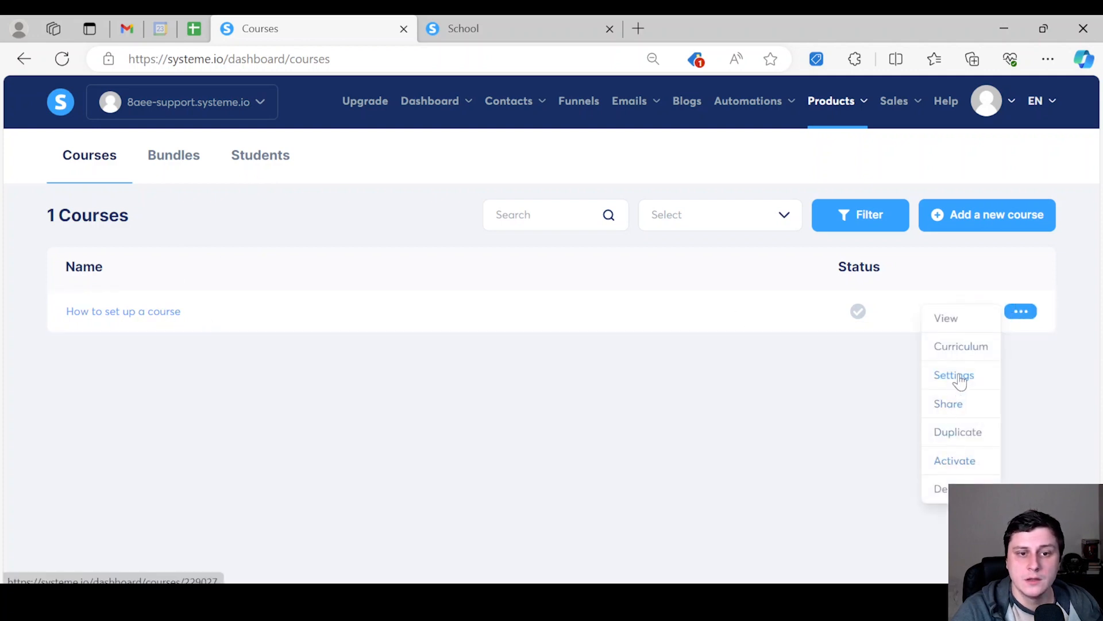
left_click(954, 375)
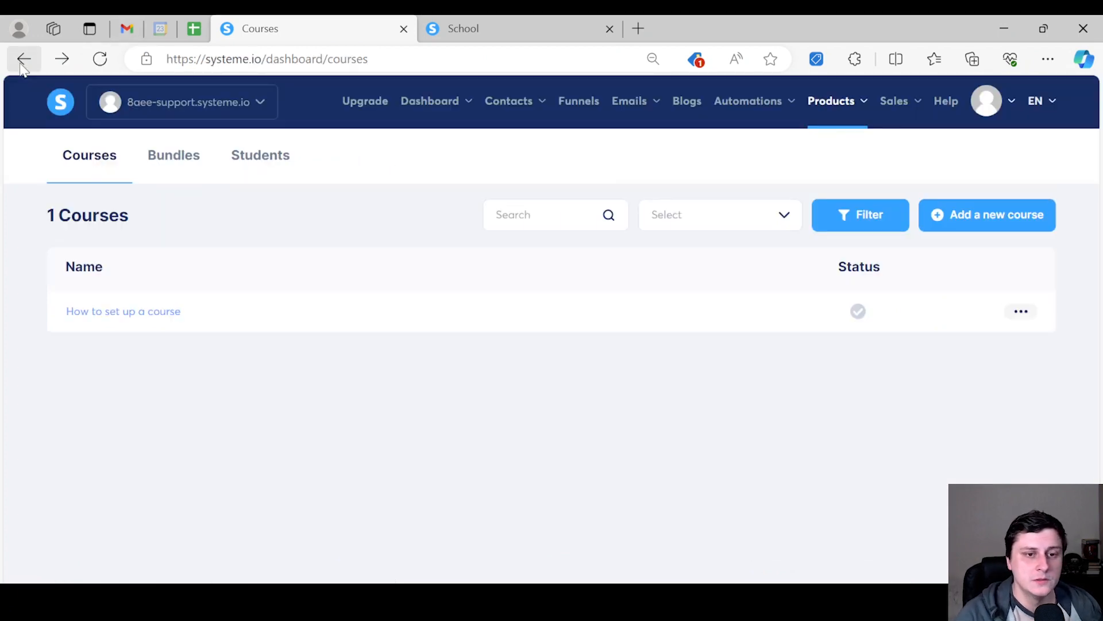
mouse_move(162, 312)
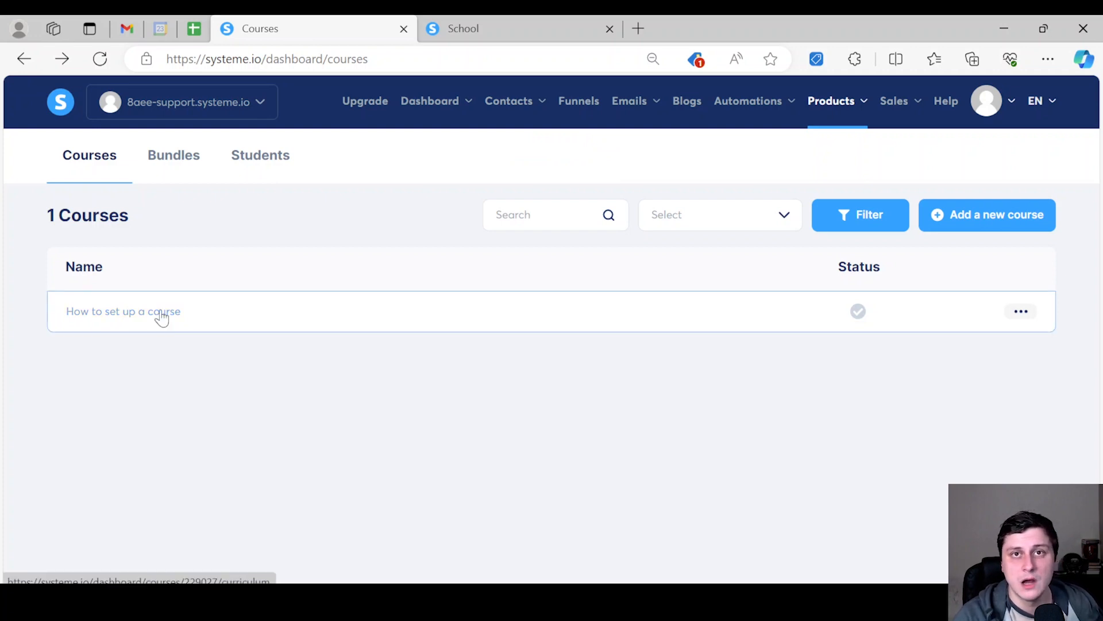
Step: Open the 'How to set up a course' curriculum page, currently without modules
left_click(123, 311)
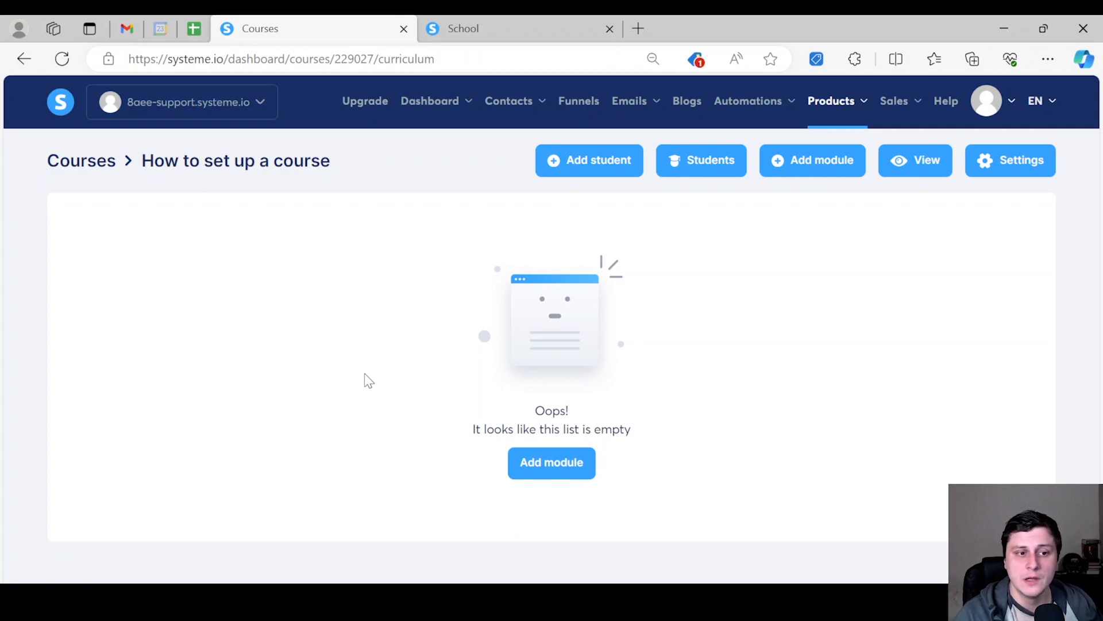
mouse_move(616, 410)
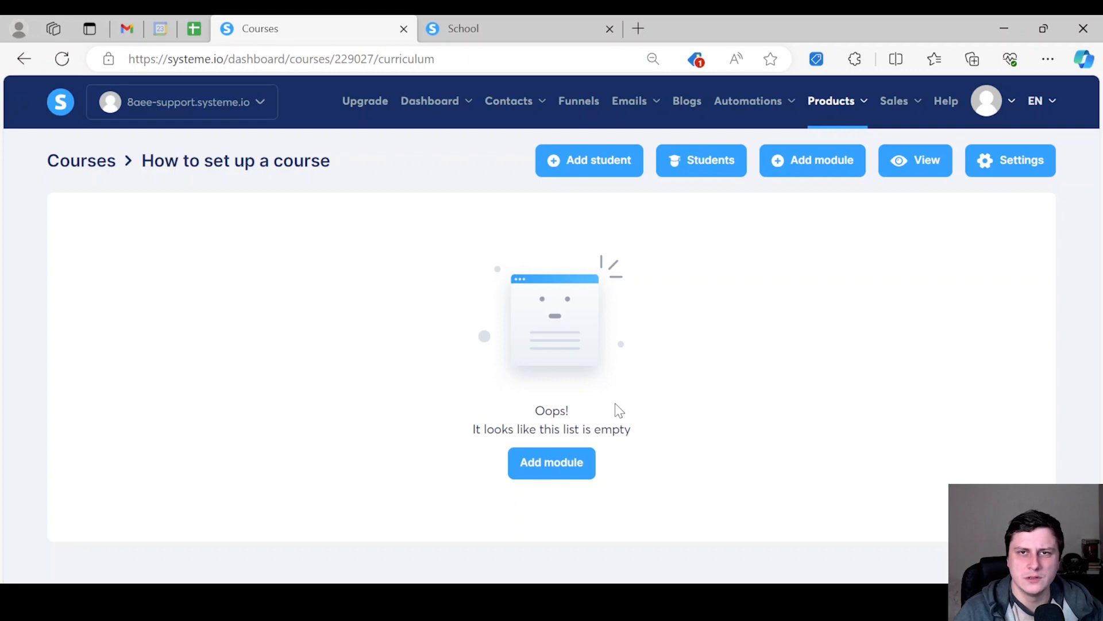
mouse_move(857, 216)
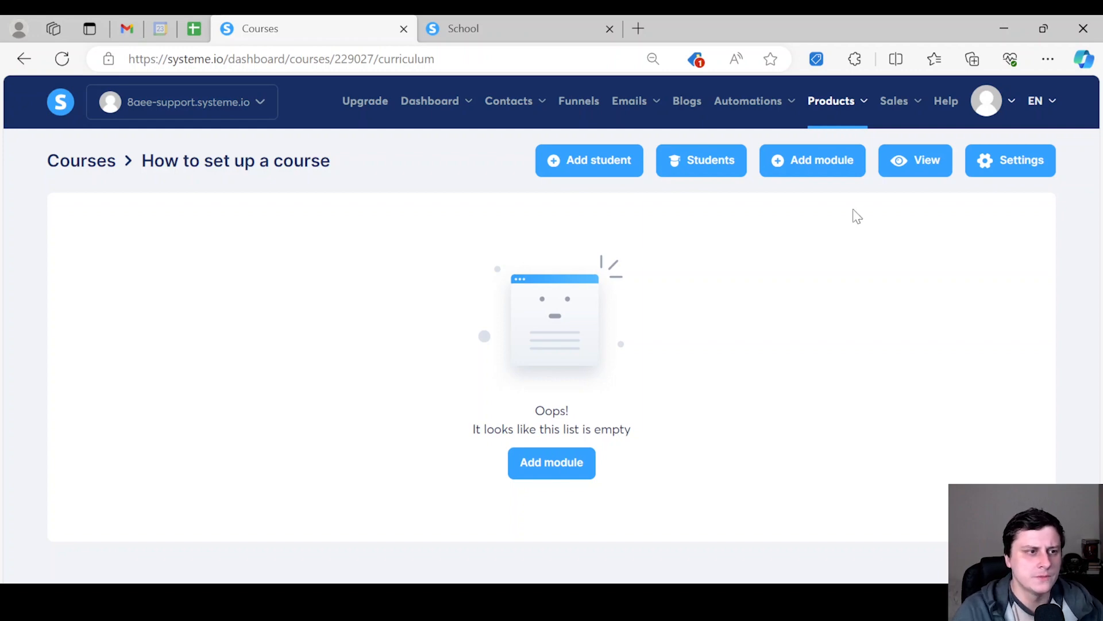
mouse_move(819, 187)
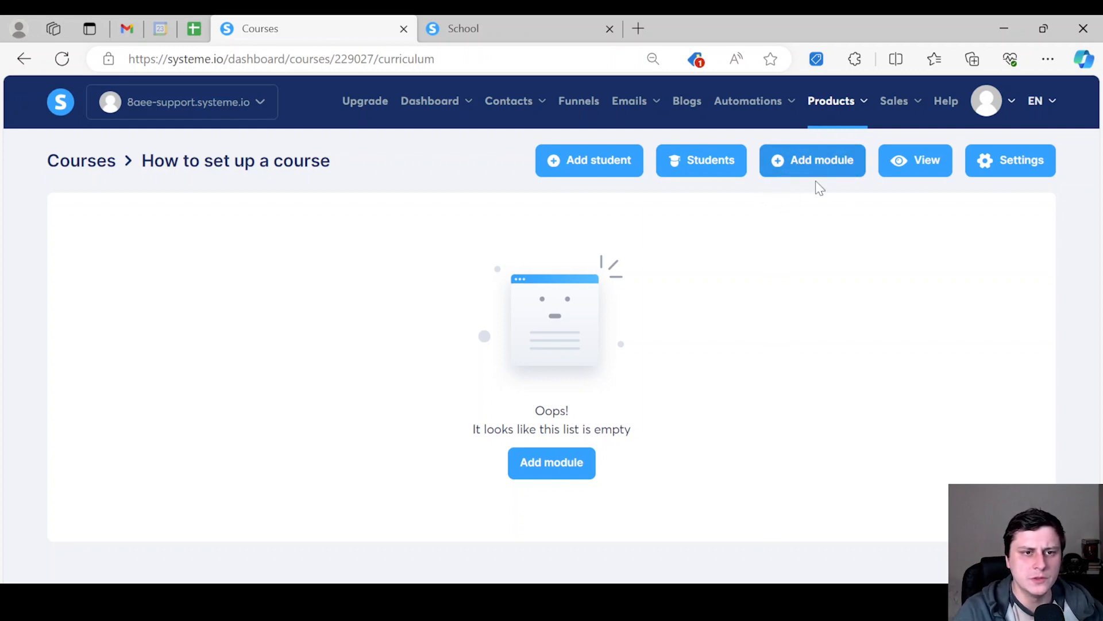
Step: Create modules 'Week 1: xxxx' and 'Week 2: xxxx' and start the next module
left_click(813, 160)
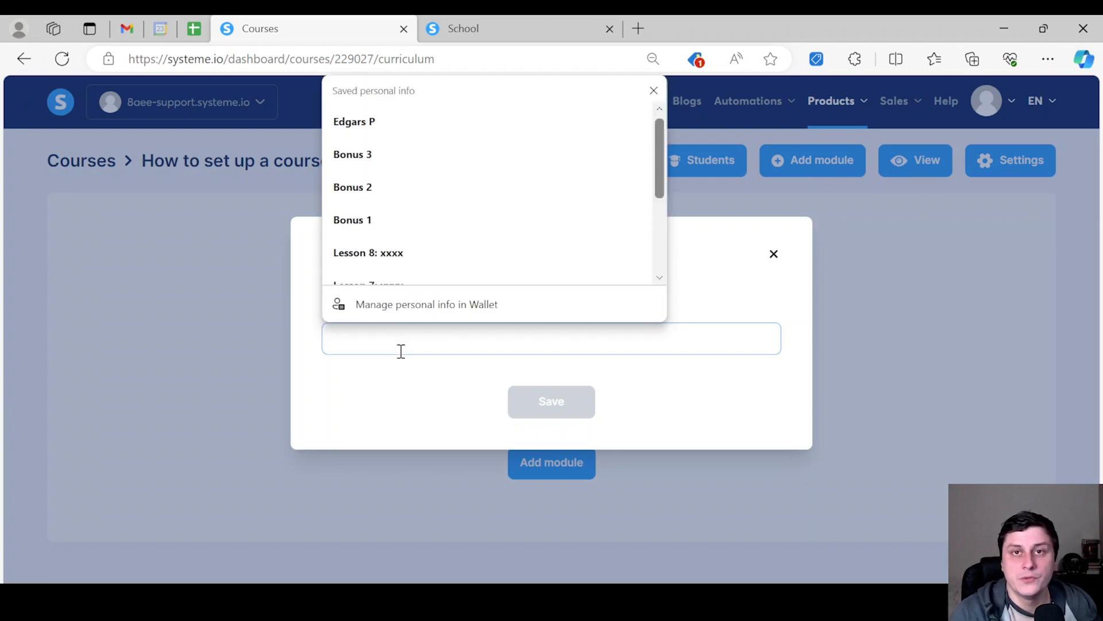
type("Wee")
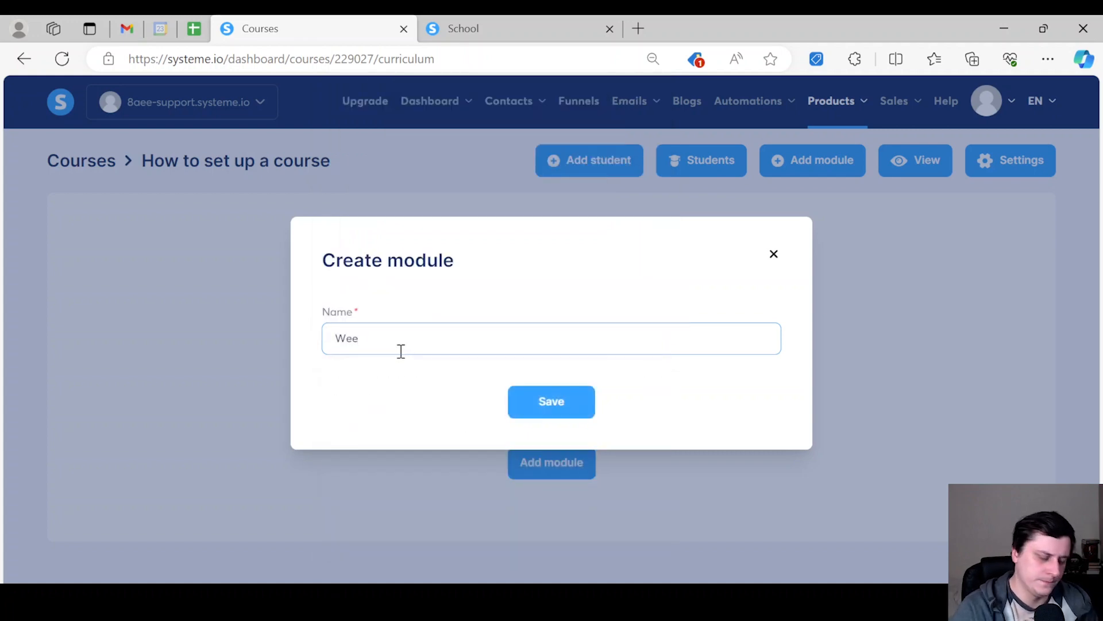
left_click(550, 401)
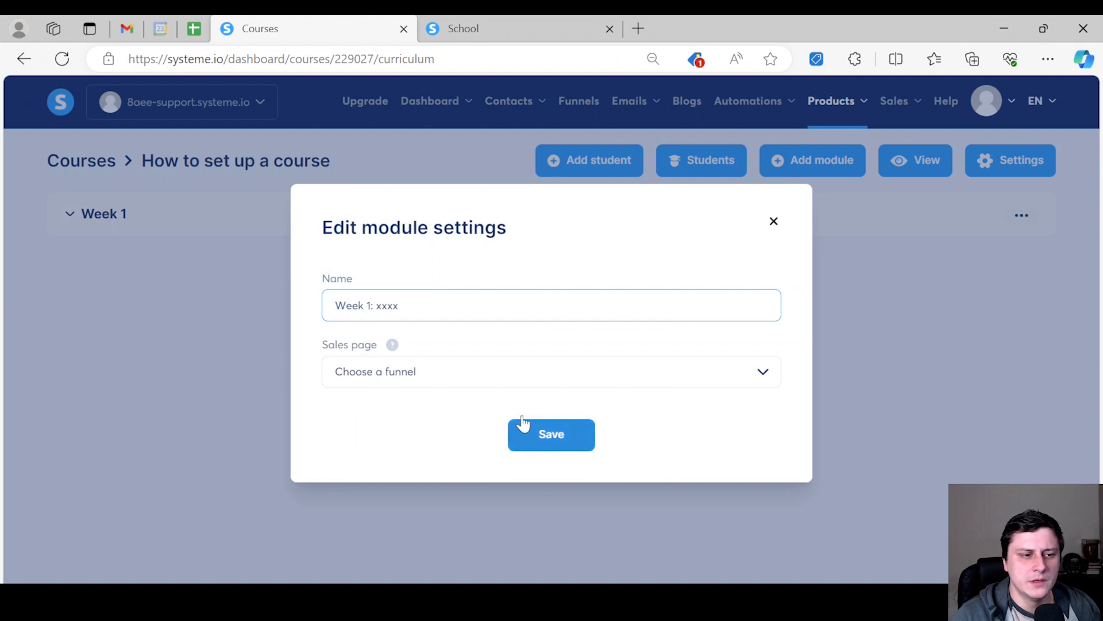
left_click(551, 435)
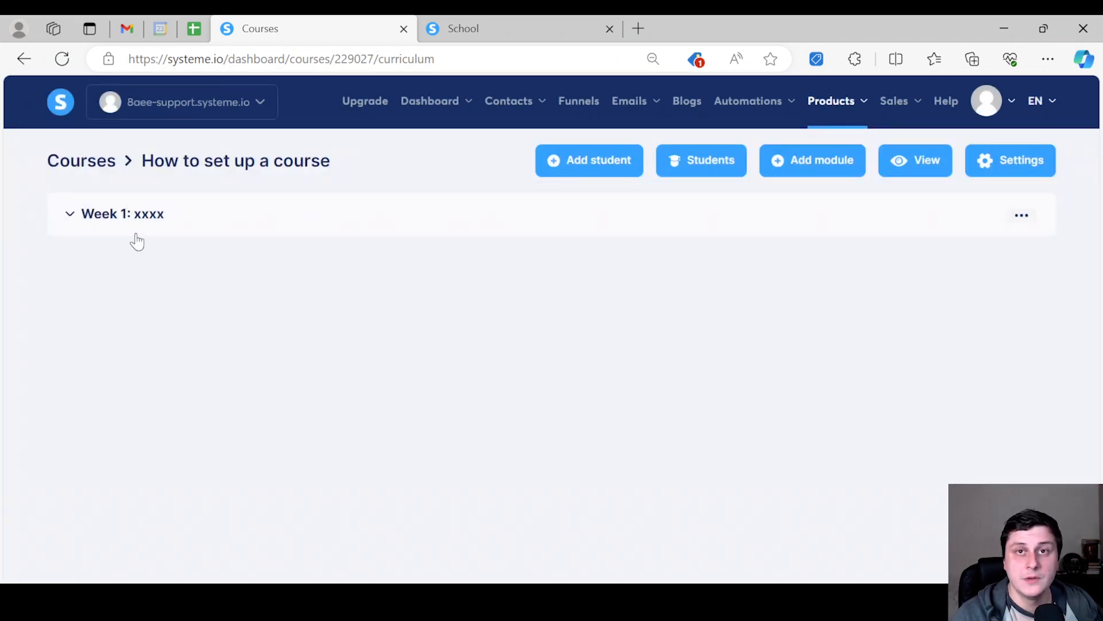
mouse_move(727, 301)
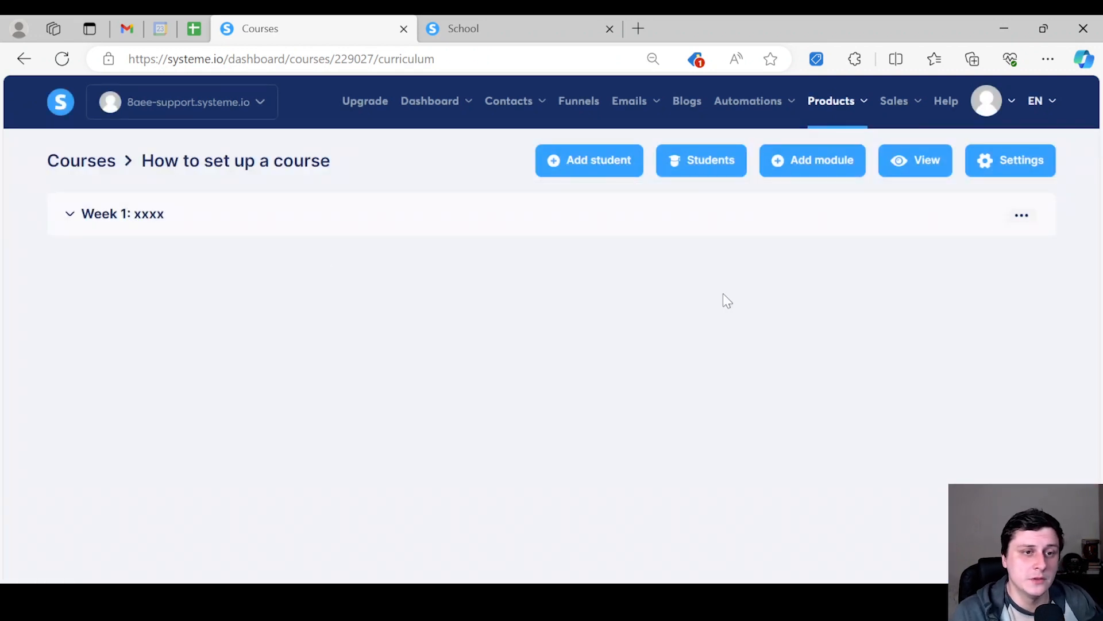
mouse_move(812, 177)
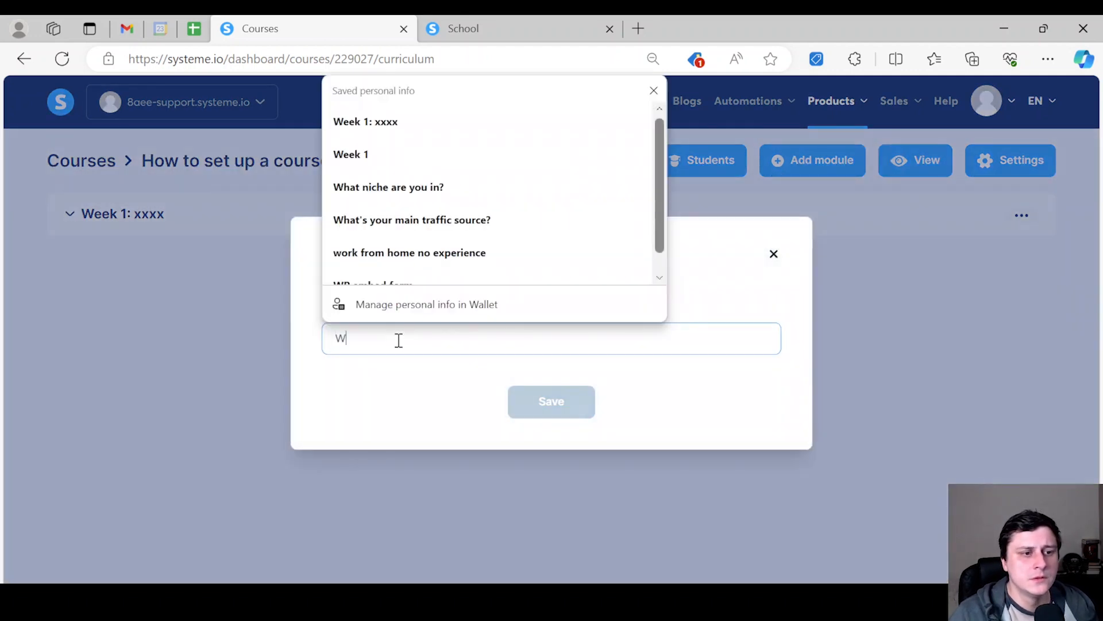
type("Week 2: xxxx")
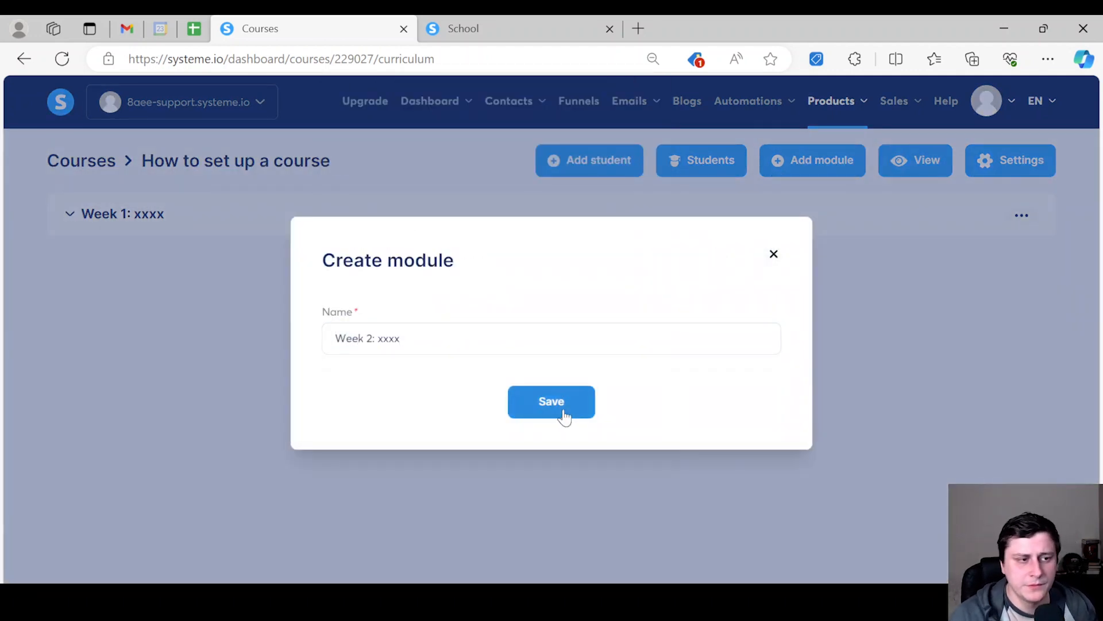
left_click(550, 401)
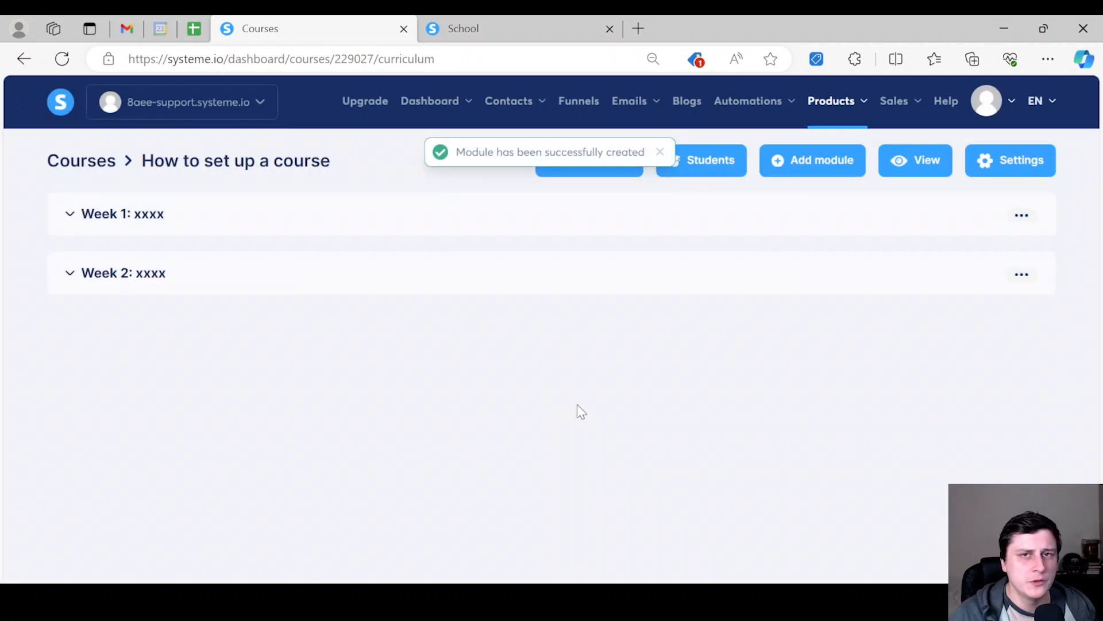
left_click(811, 160)
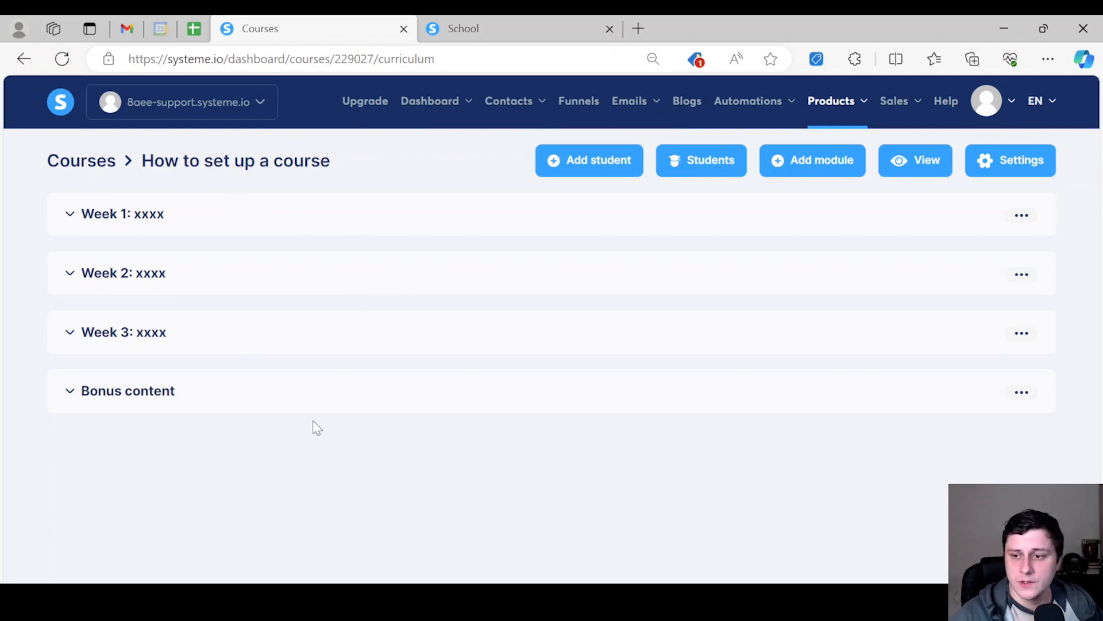
mouse_move(489, 508)
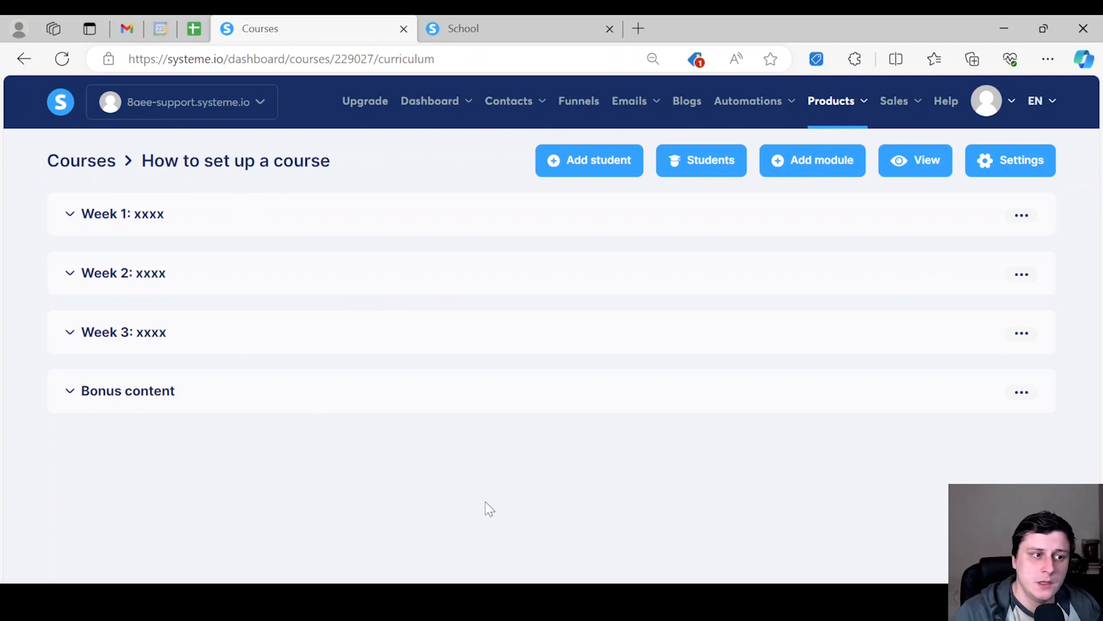
mouse_move(139, 401)
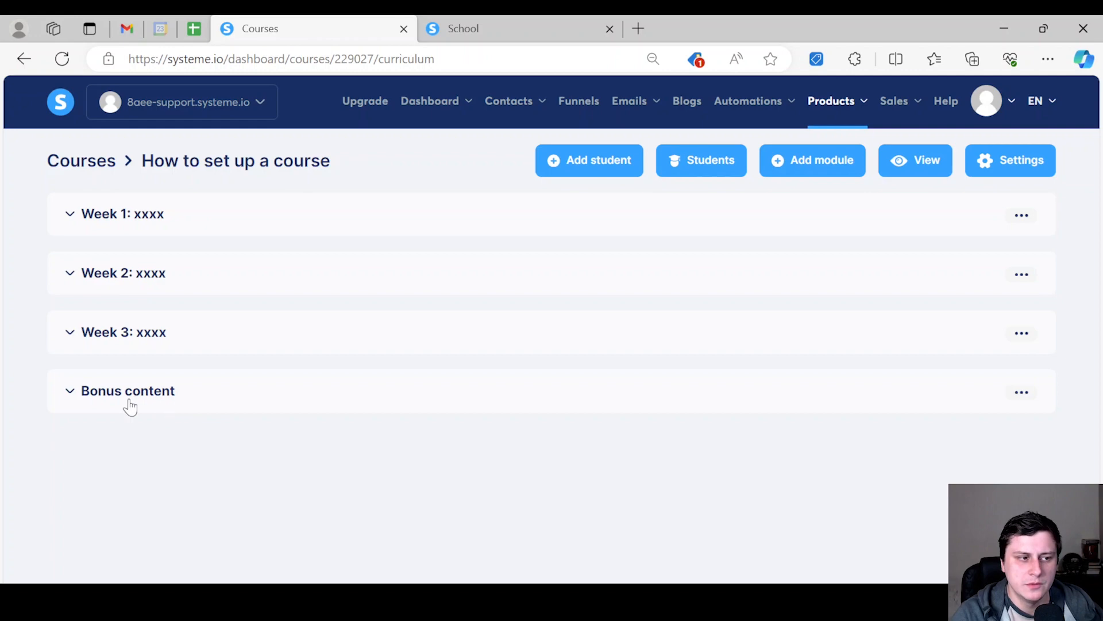
Step: Expand the Bonus content module to reveal its Add lecture option
left_click(128, 391)
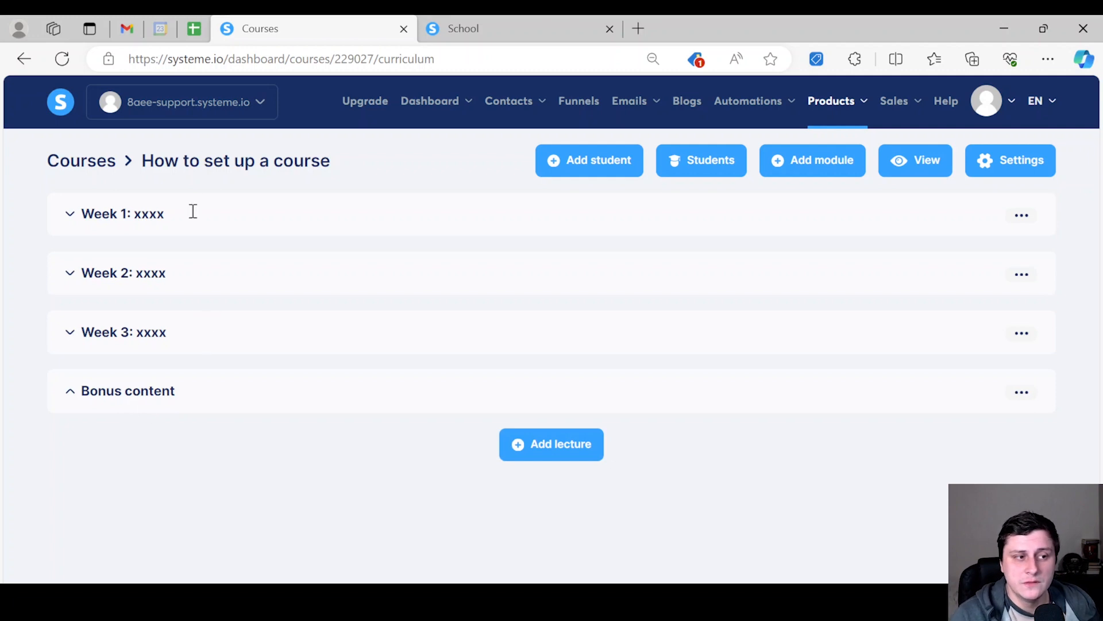
mouse_move(114, 200)
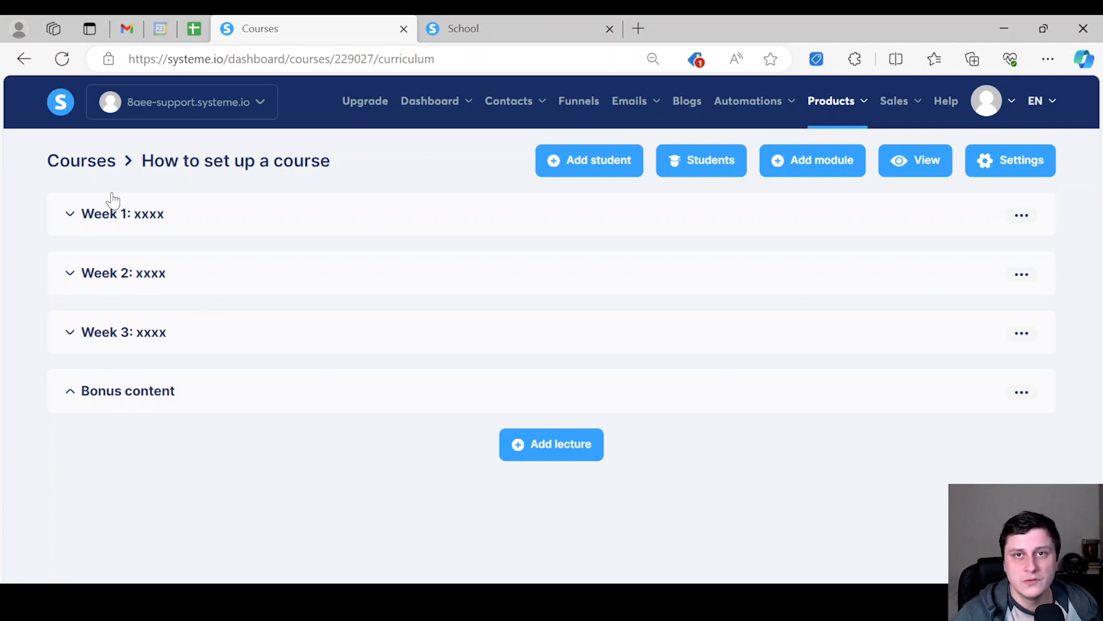
mouse_move(127, 195)
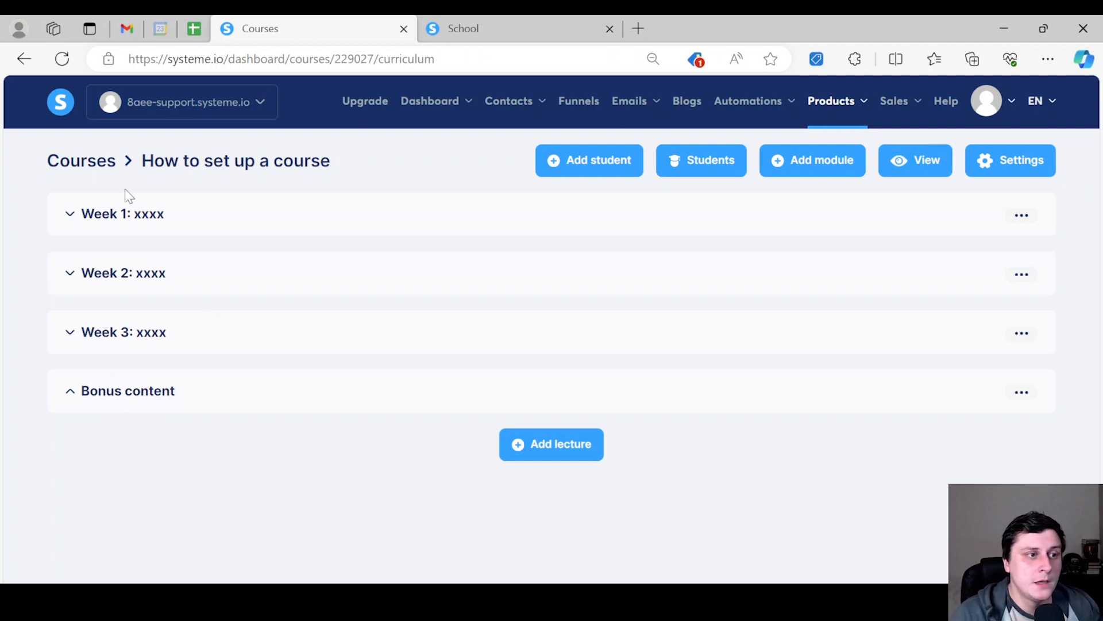
mouse_move(117, 217)
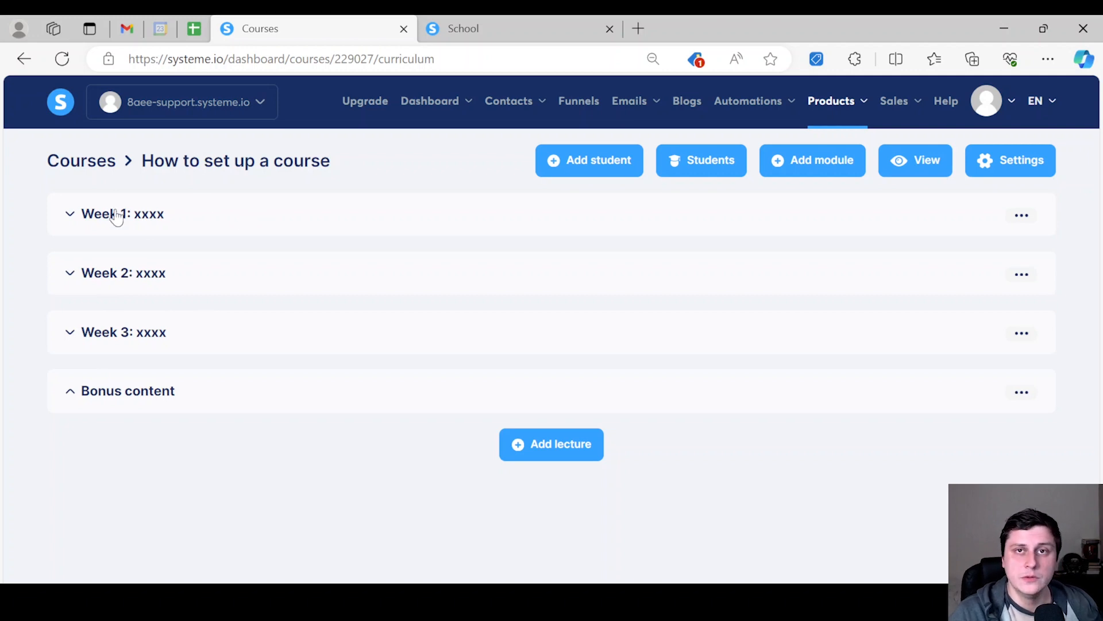
mouse_move(127, 215)
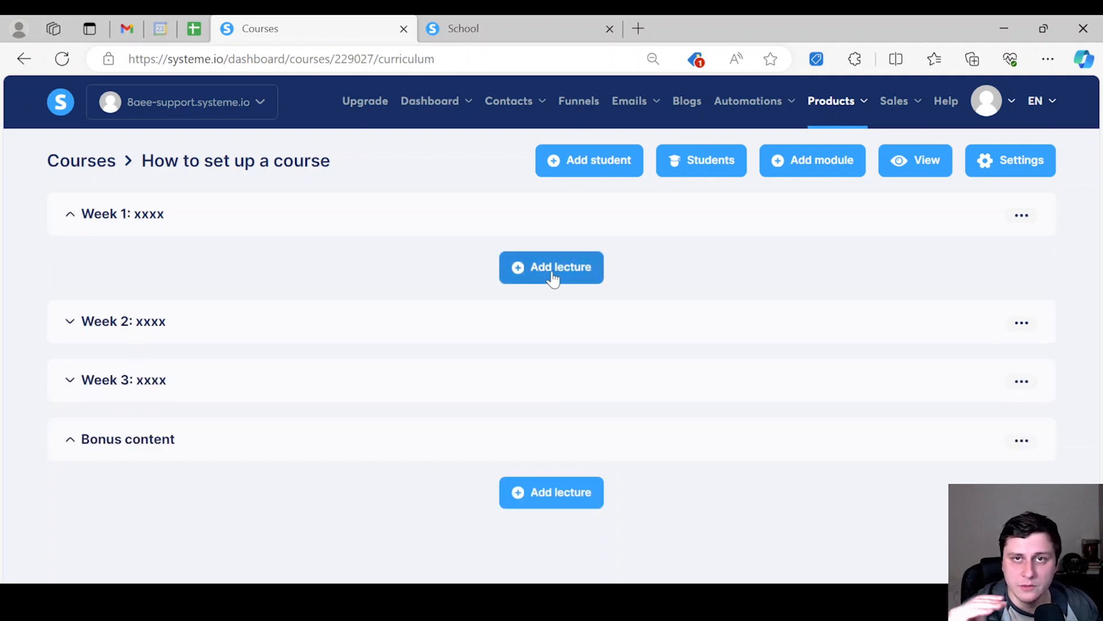
mouse_move(541, 281)
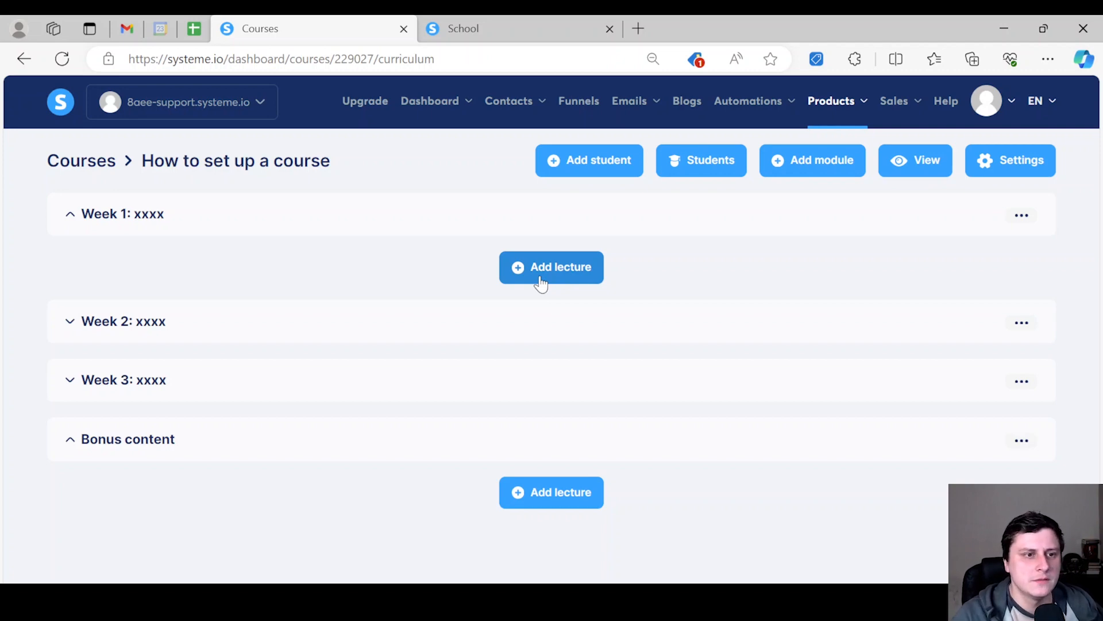
Step: Add lecture 'Lesson 1: xxxx' to Week 1 using the VIDEO template
left_click(551, 266)
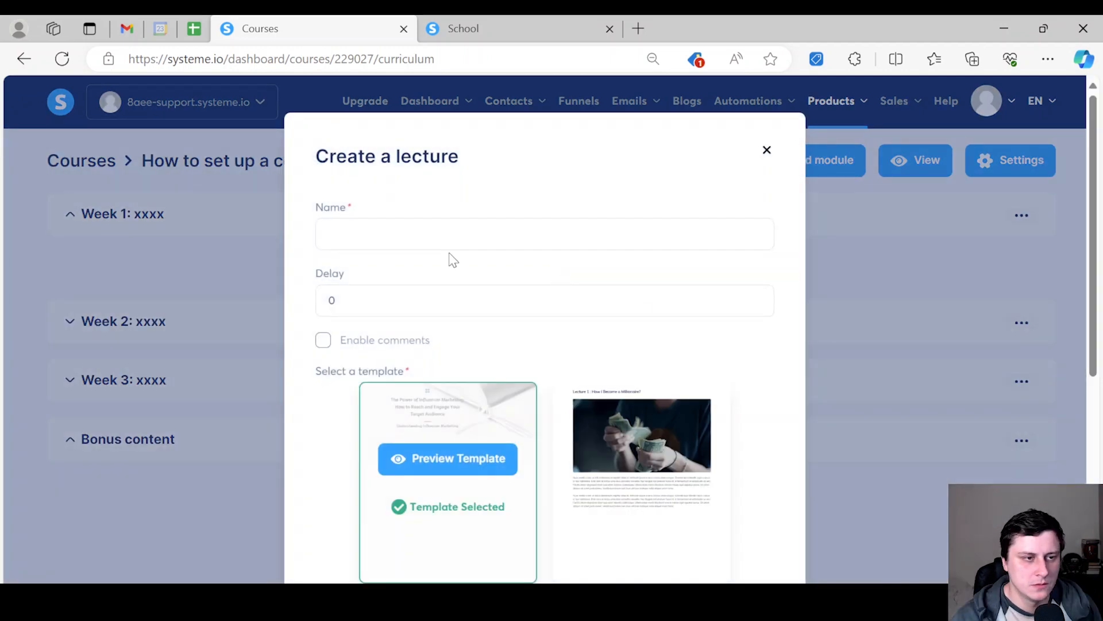
type("Le")
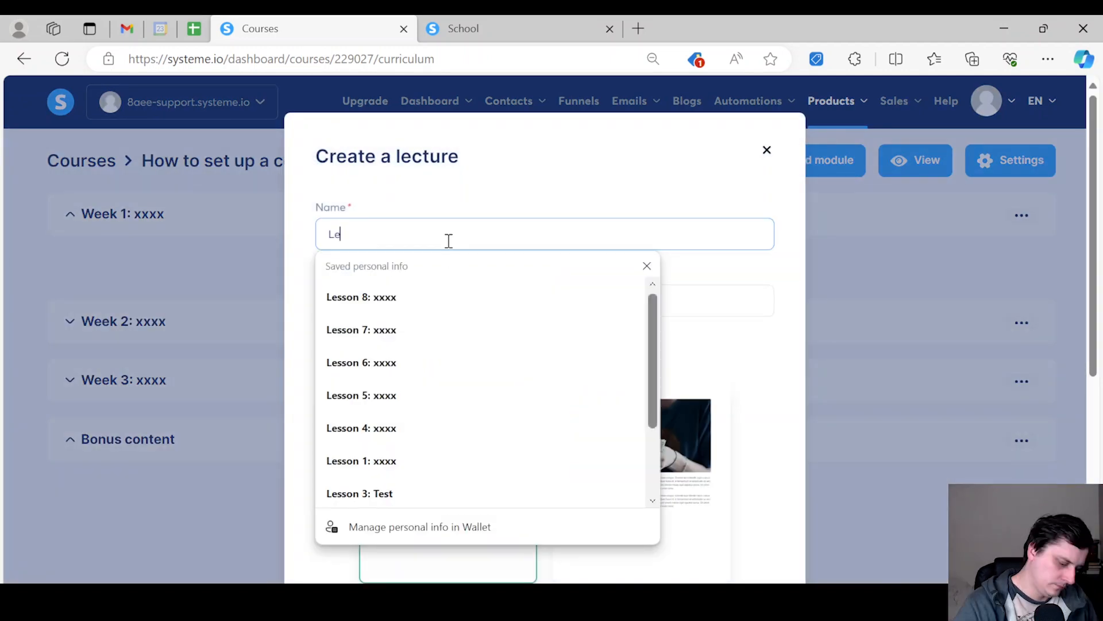
left_click(361, 460)
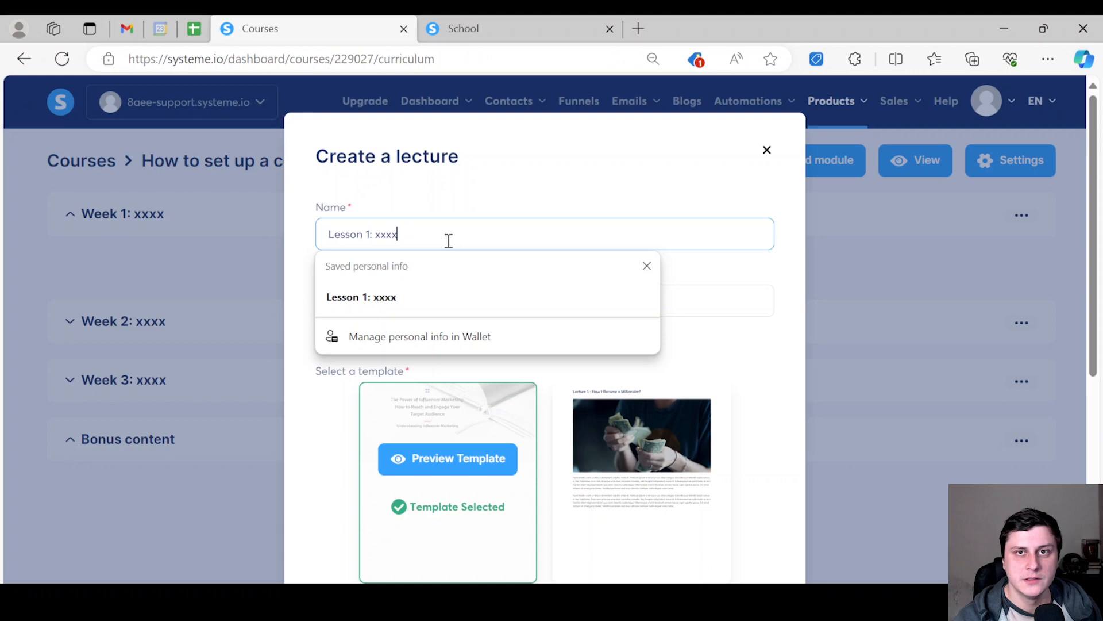
scroll("down", 3)
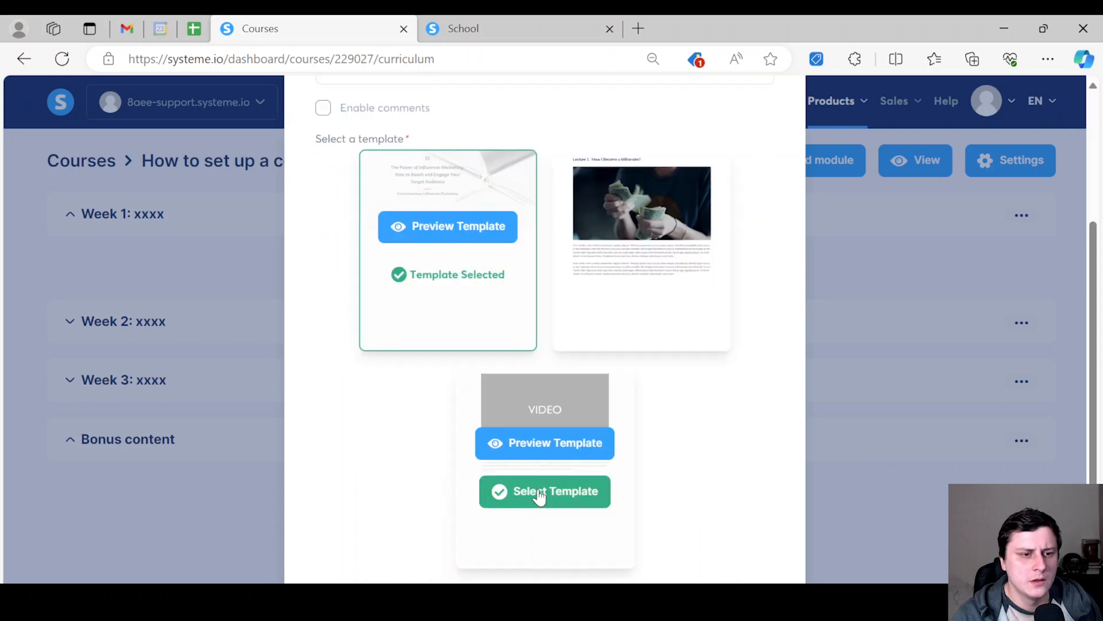
mouse_move(555, 472)
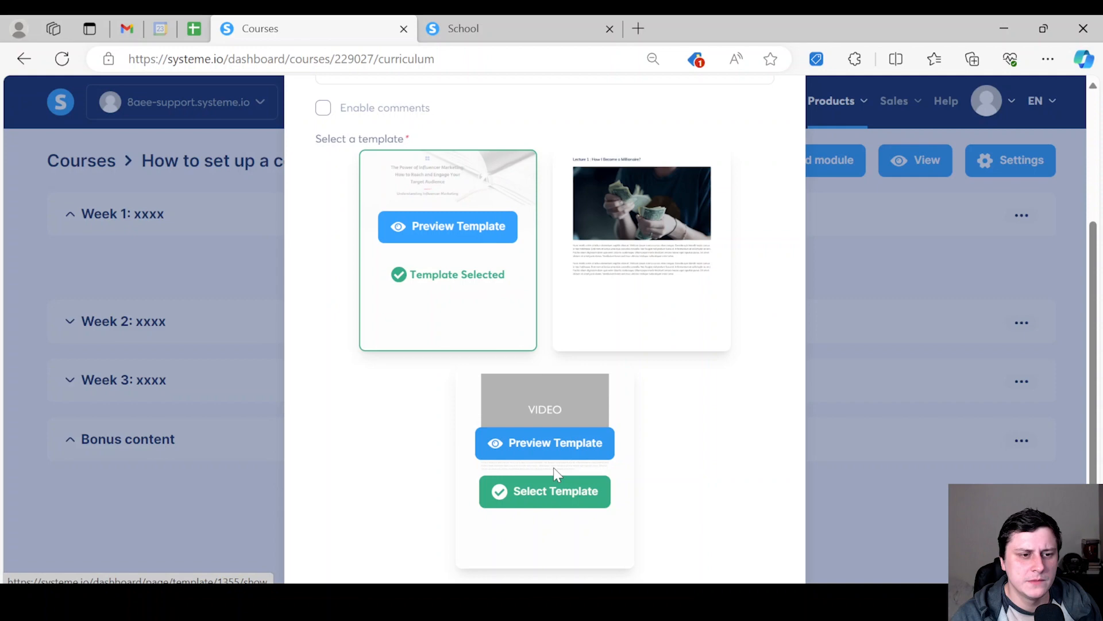
left_click(543, 490)
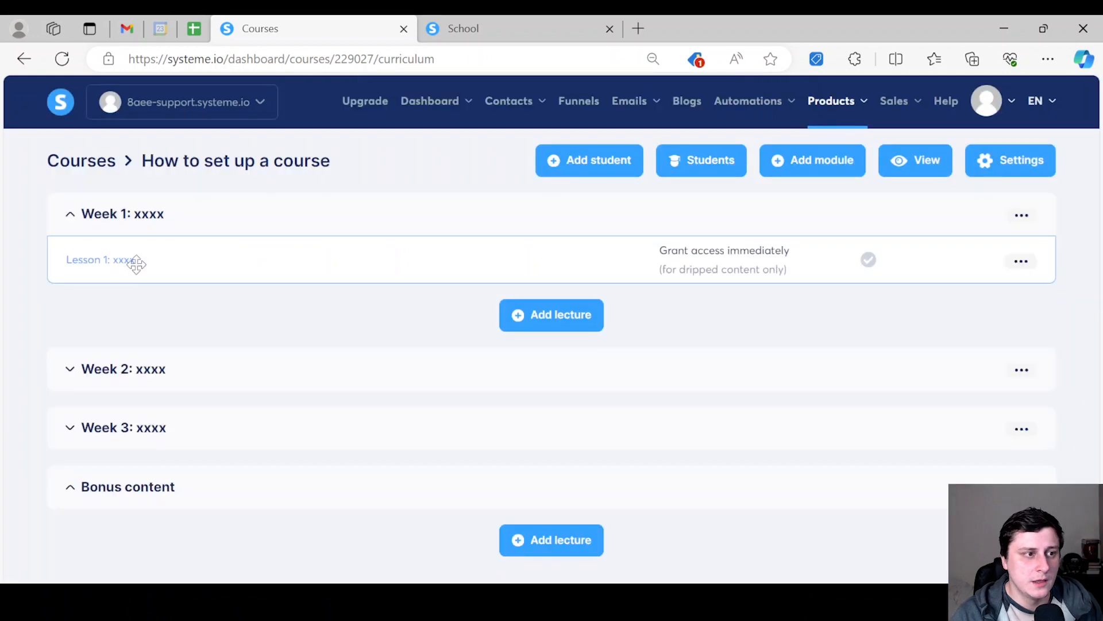
mouse_move(112, 268)
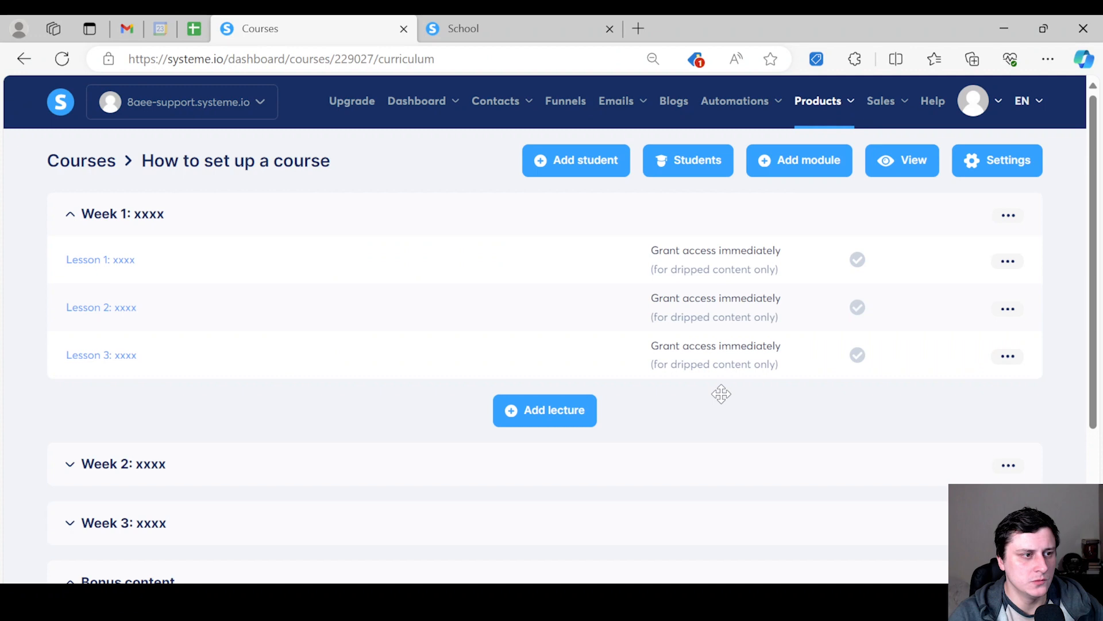
mouse_move(265, 182)
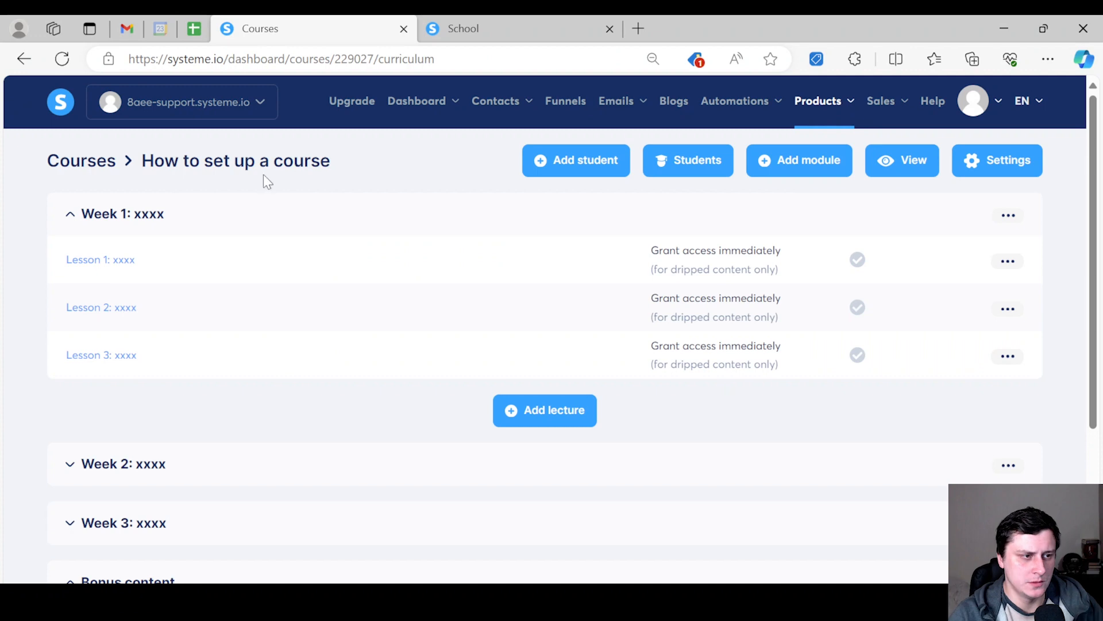
mouse_move(117, 375)
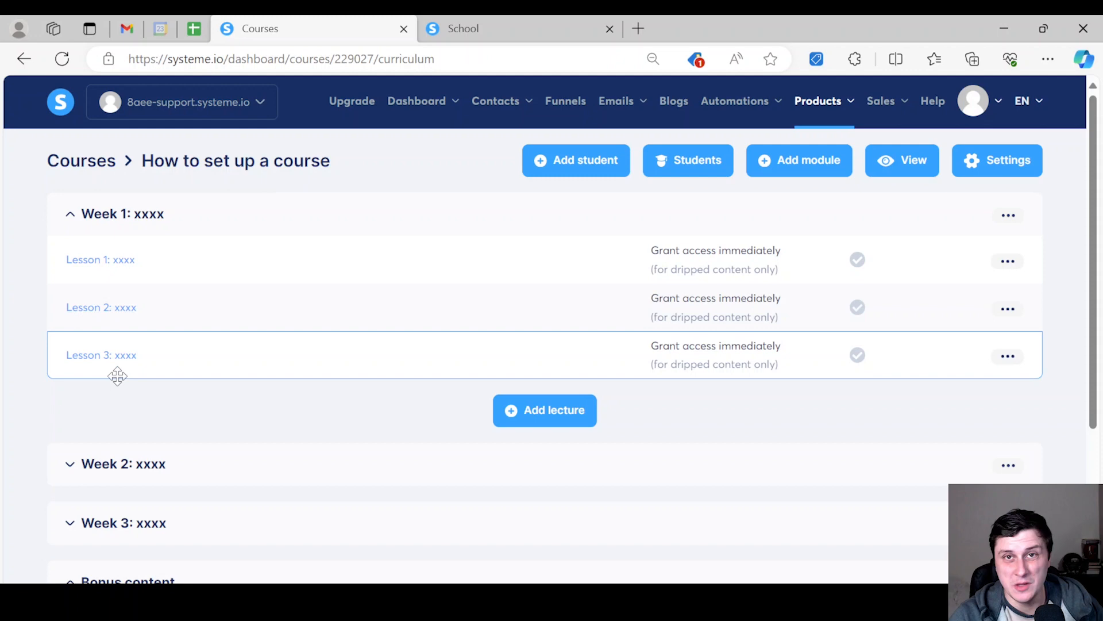
mouse_move(81, 264)
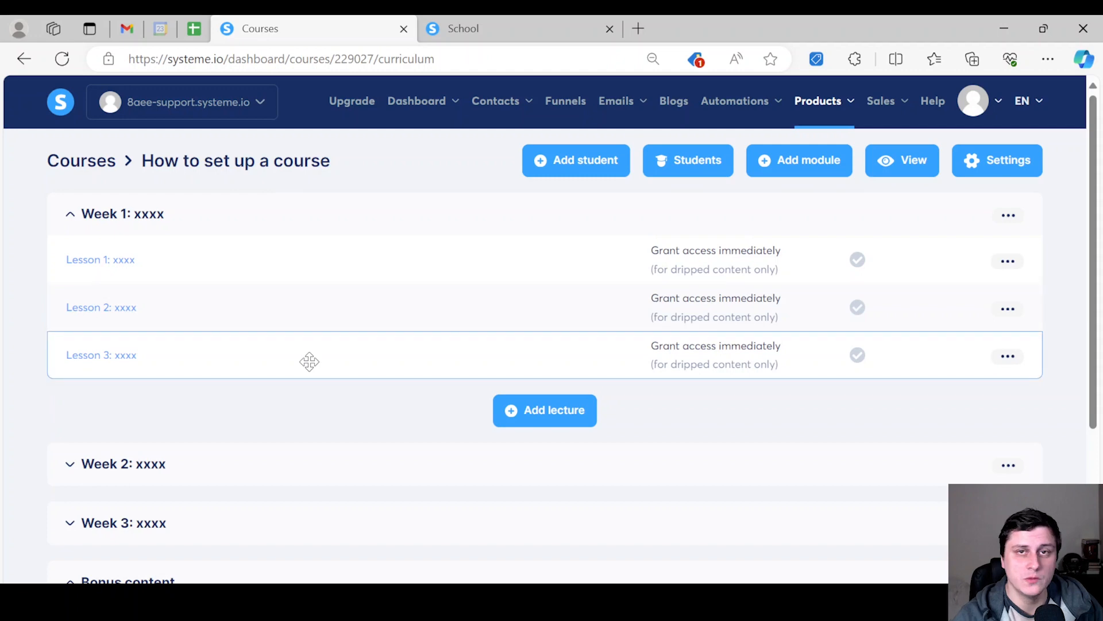
mouse_move(357, 298)
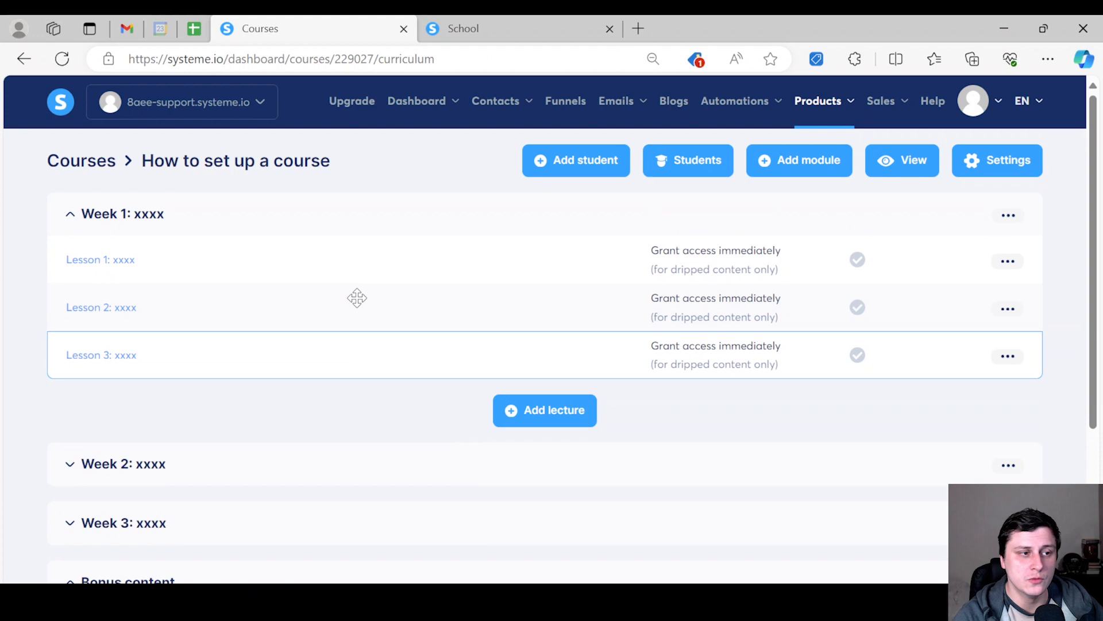
mouse_move(465, 277)
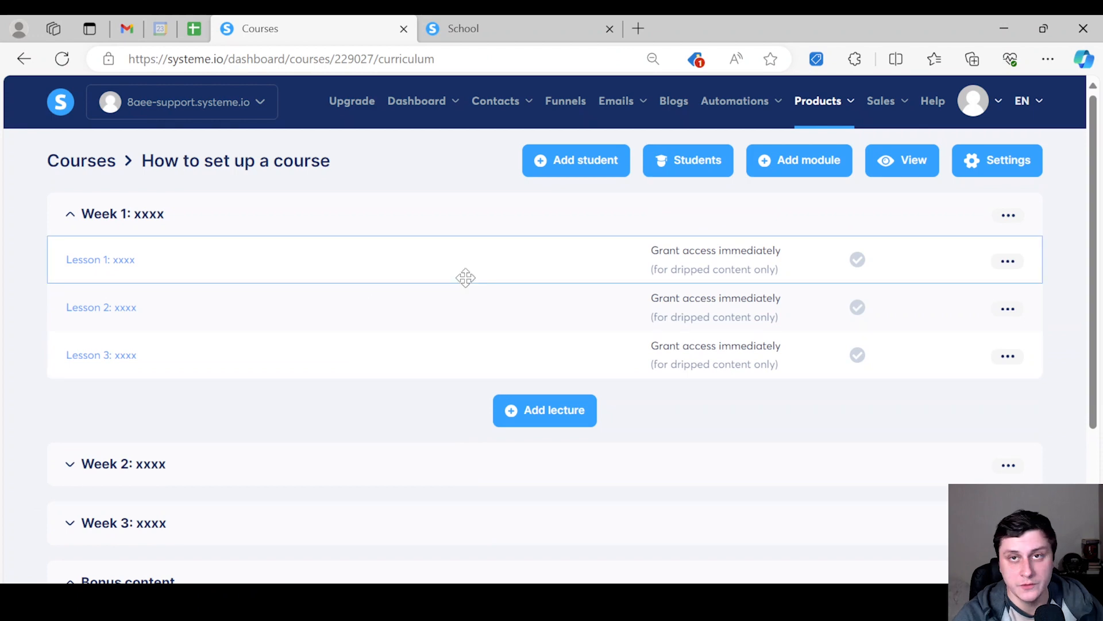
Step: Review Week 1 Lessons 2–3 and Bonus 1–3 lectures in the curriculum
scroll("down", 3)
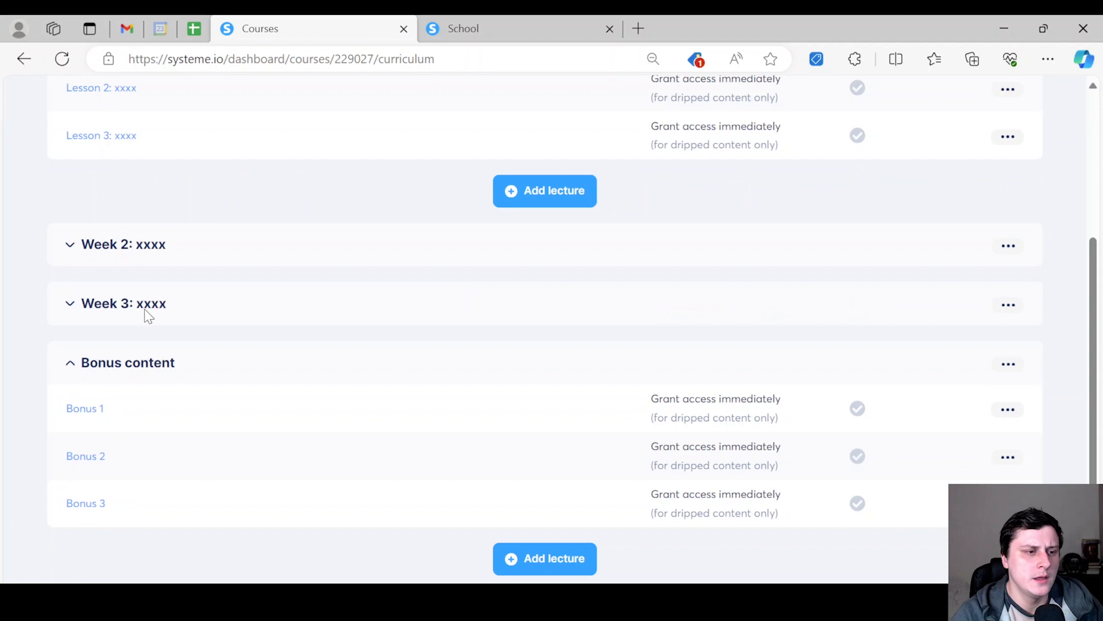
mouse_move(161, 502)
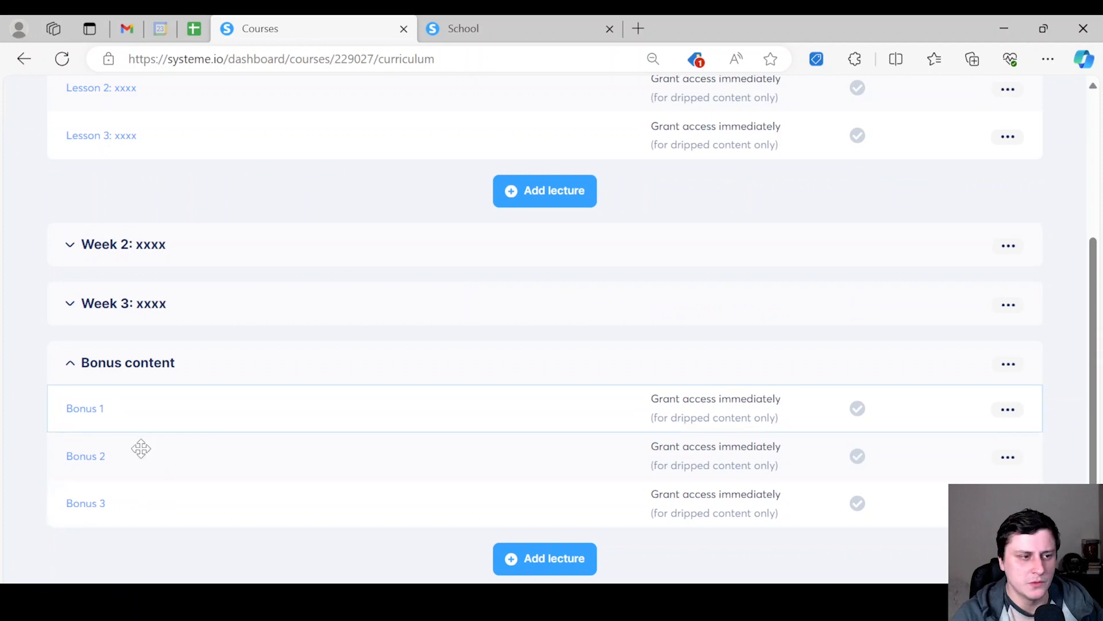
scroll("up", 3)
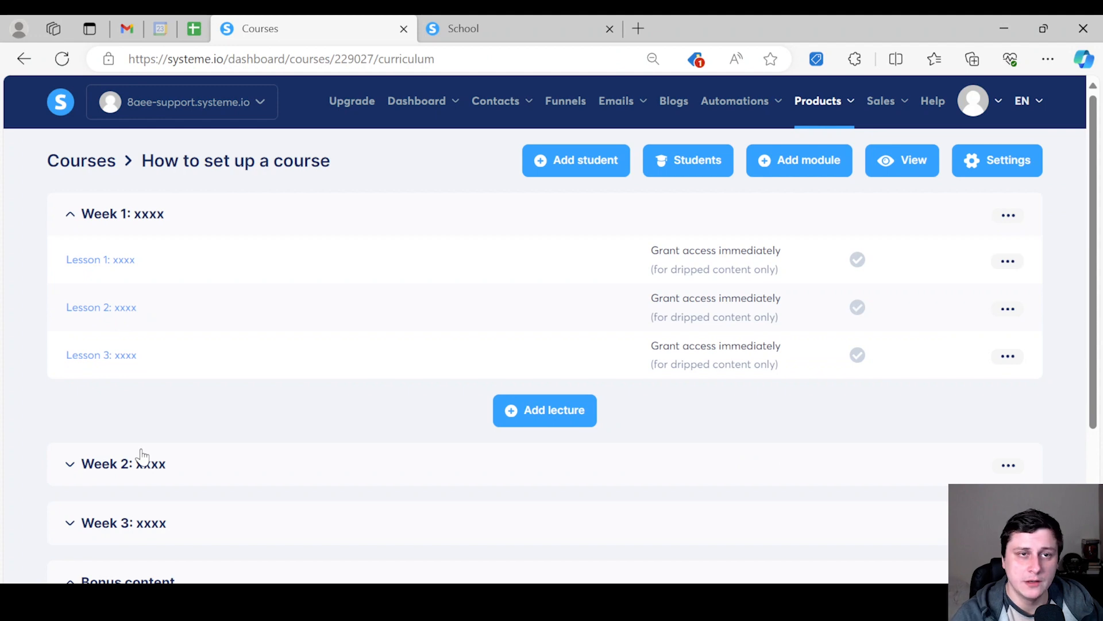
mouse_move(163, 334)
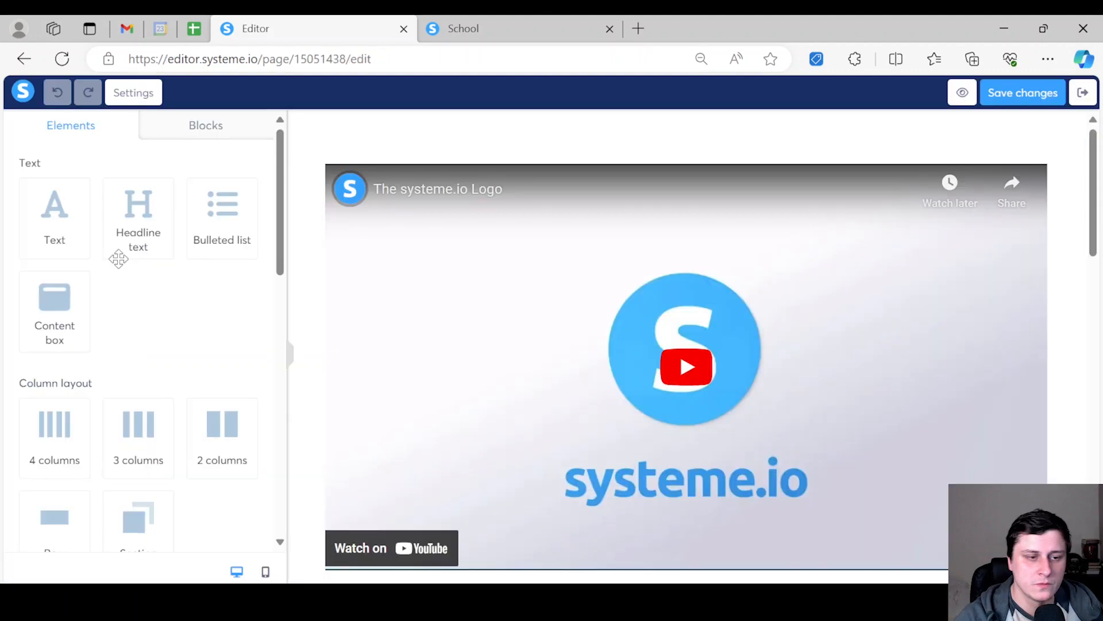
mouse_move(549, 153)
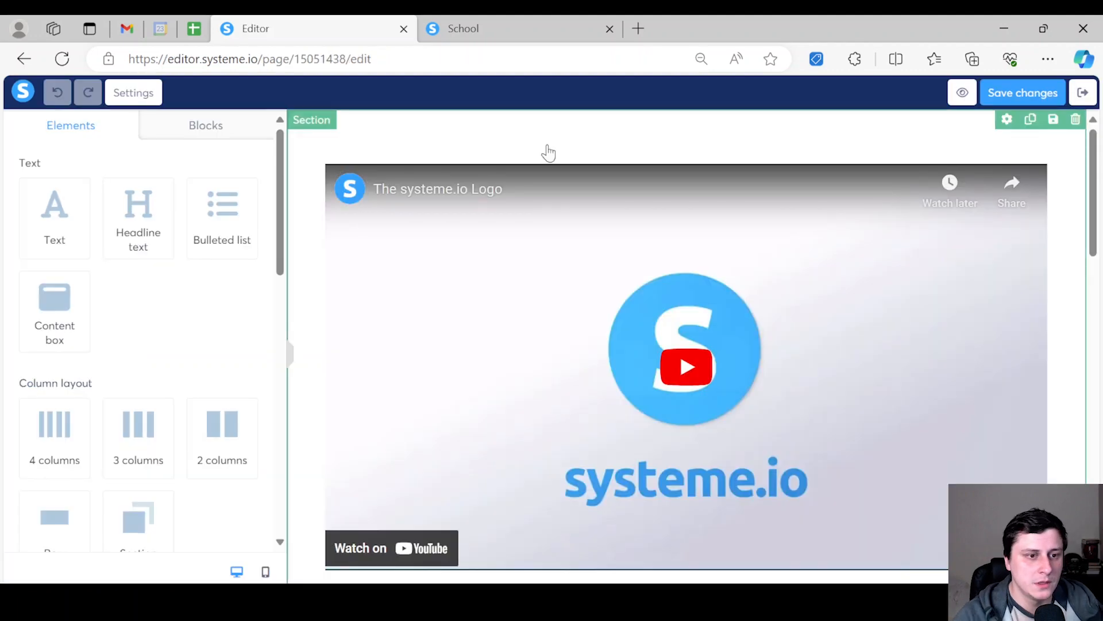
Step: Add a headline 'Lesson 1: xxxxxx' above the video in the lesson page editor
scroll("down", 3)
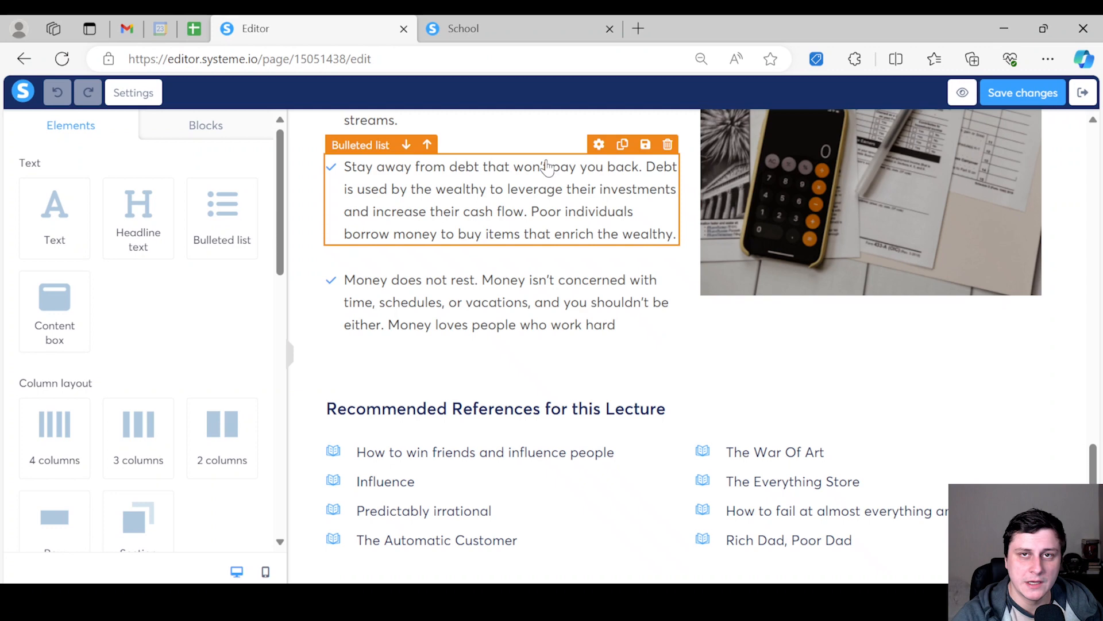
scroll("up", 3)
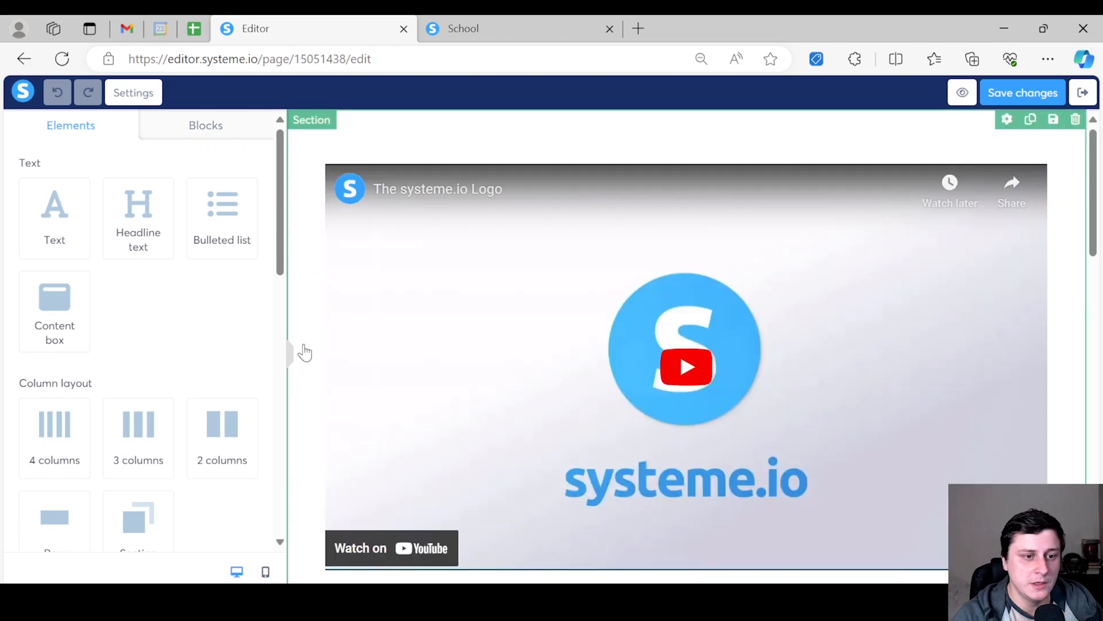
scroll("down", 3)
type("Lesson 1")
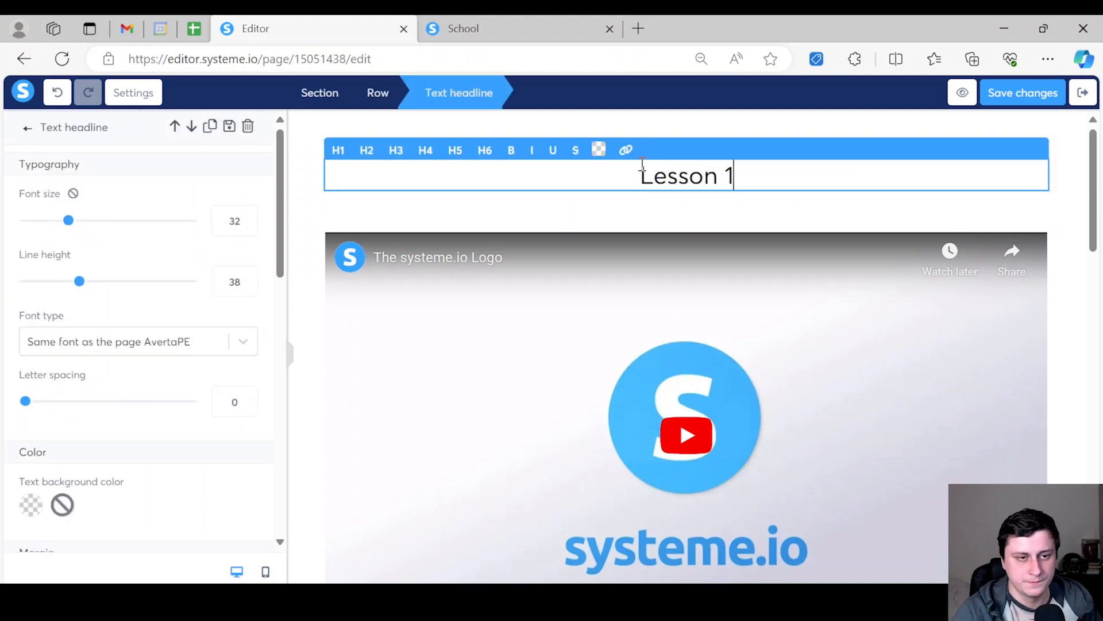
type(": xxxxxx")
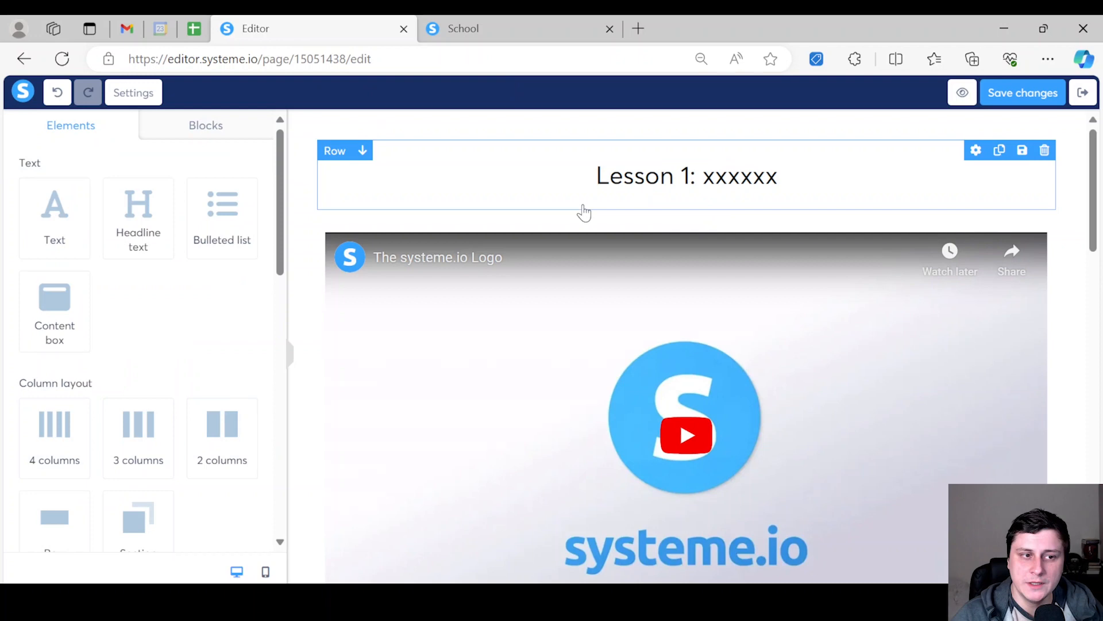
Step: Delete the millionaire lecture title and the emptied block under the video
scroll("down", 3)
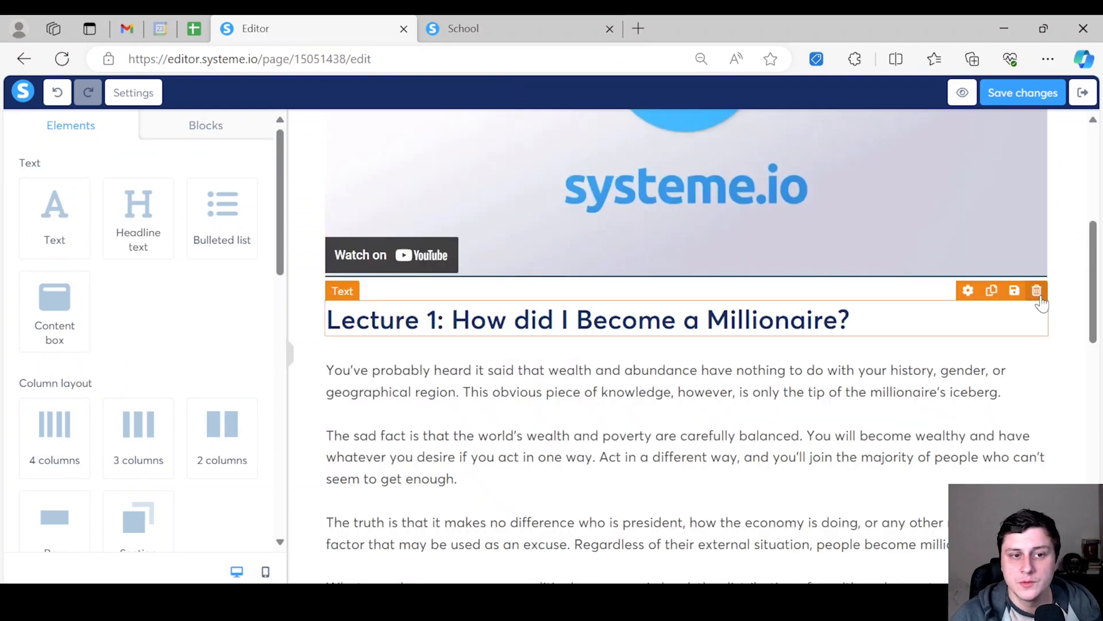
left_click(1036, 290)
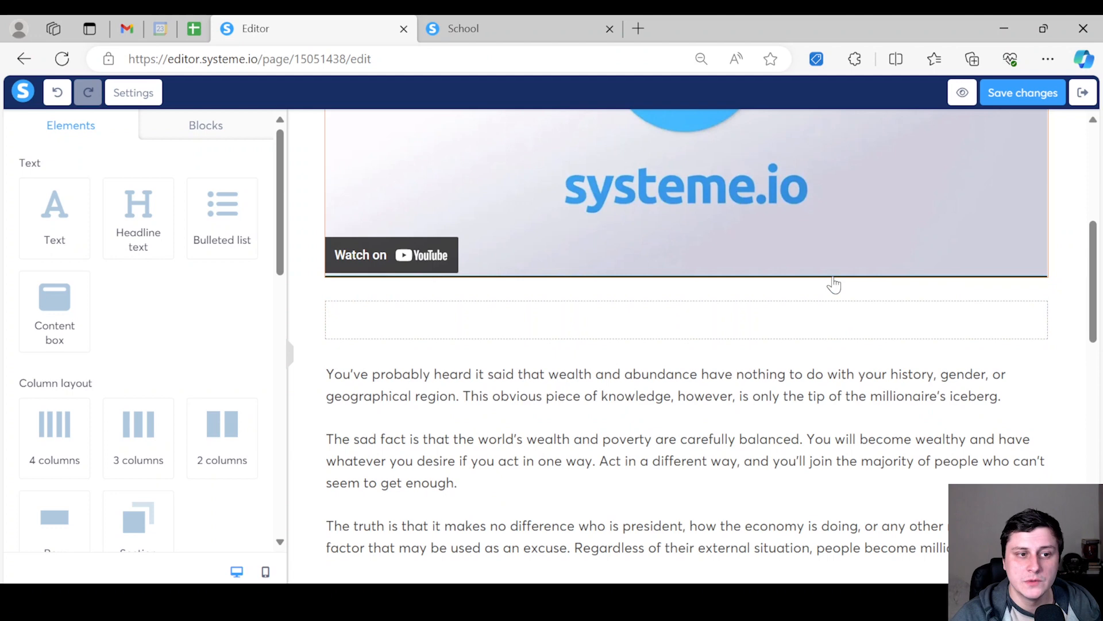
left_click(1045, 283)
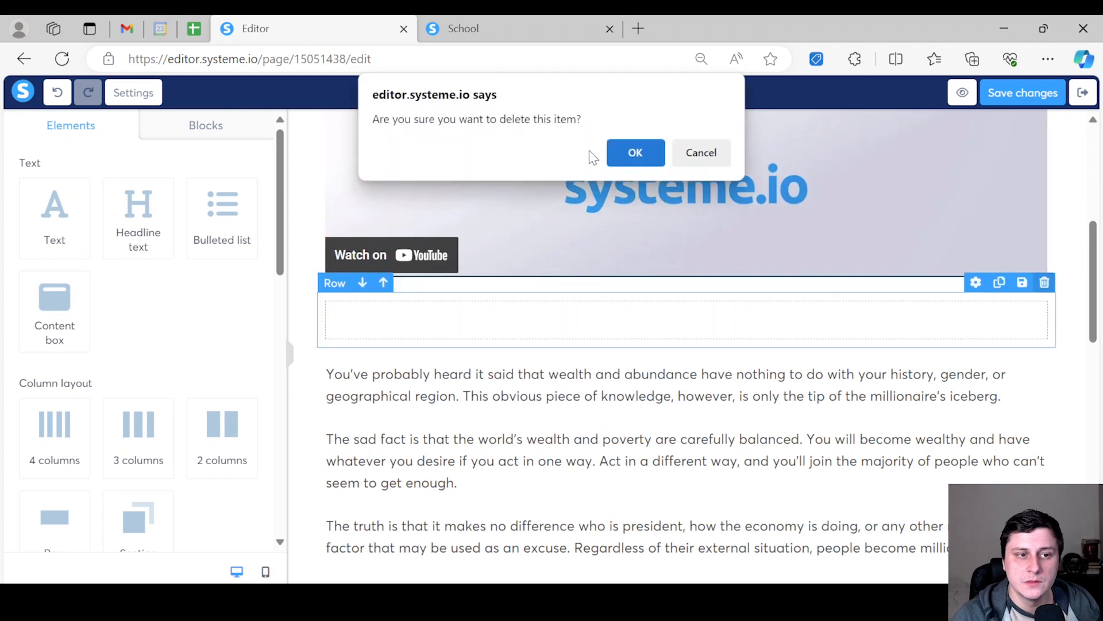
left_click(634, 153)
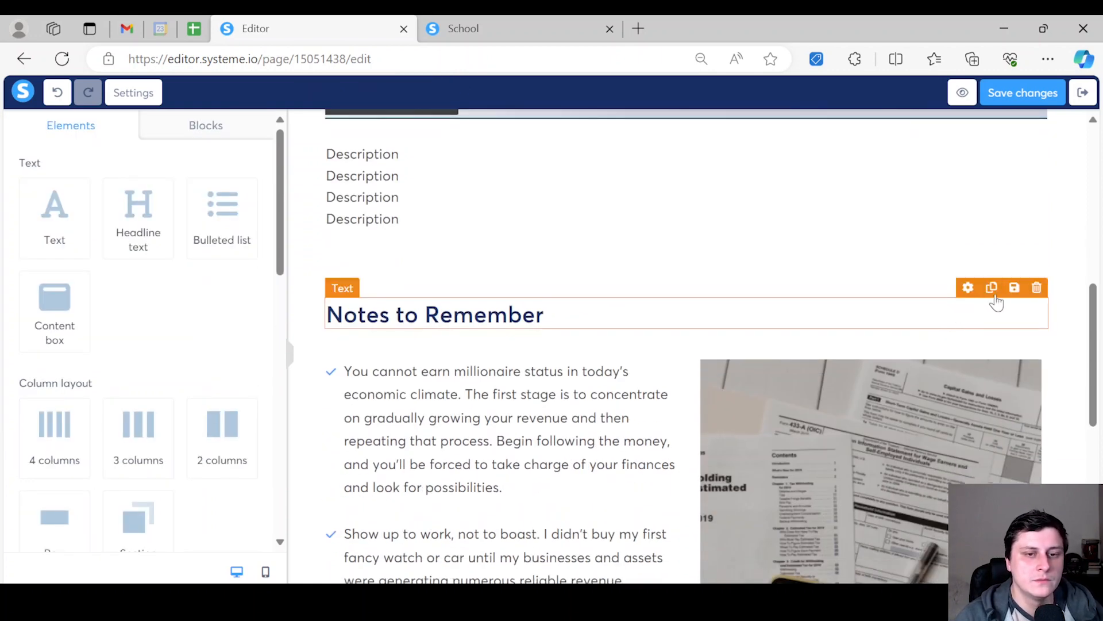
Step: Delete the Notes to Remember heading, the tax-papers photo and the tips row
left_click(1037, 287)
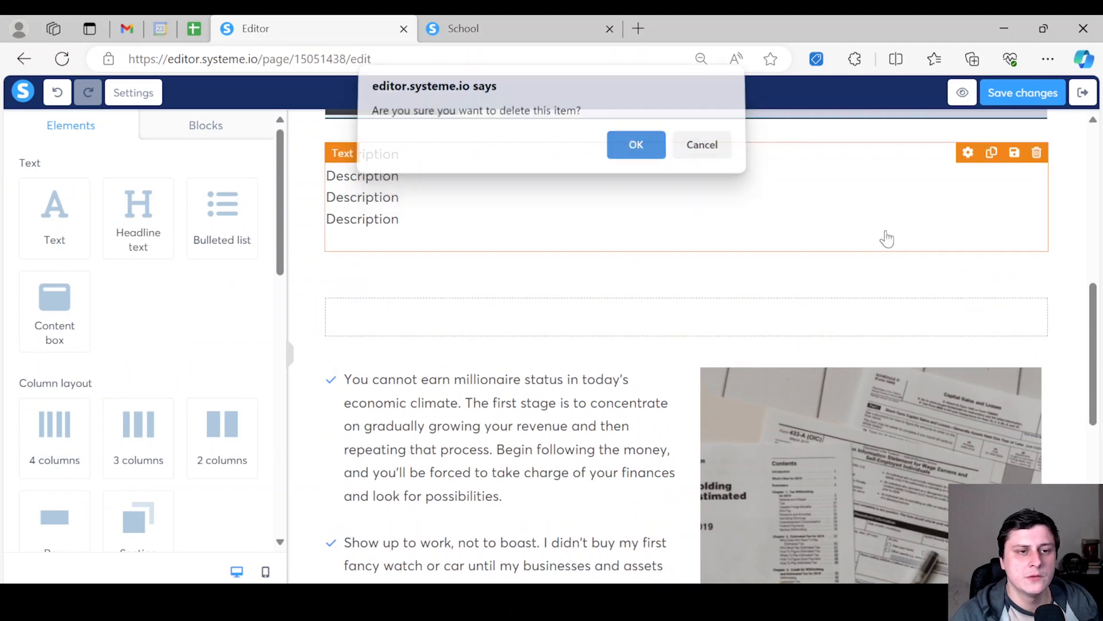
left_click(635, 145)
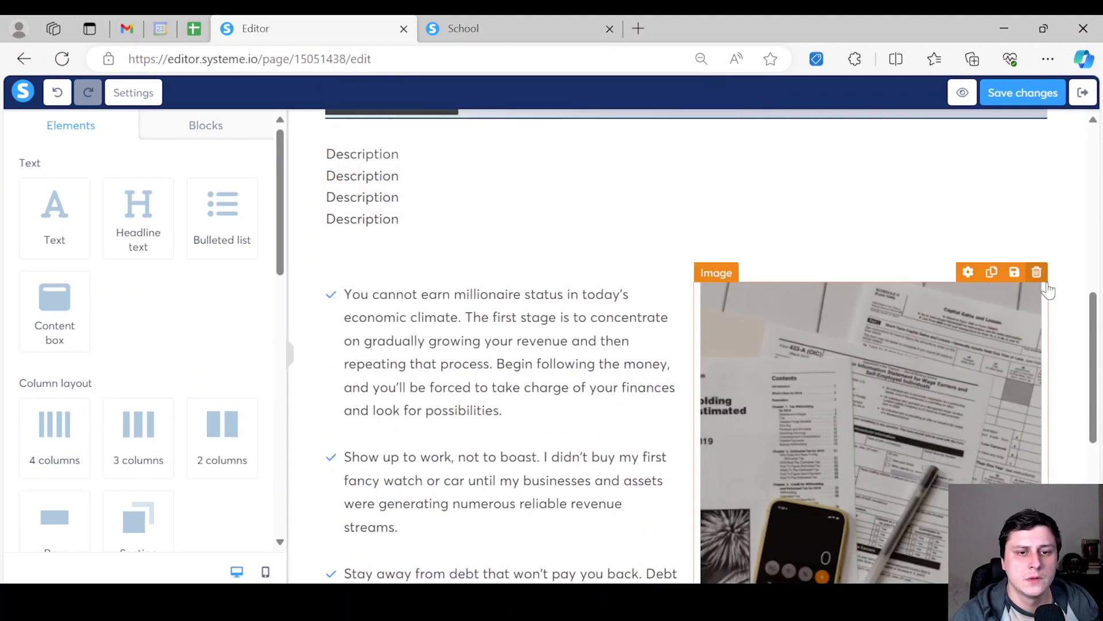
left_click(1037, 272)
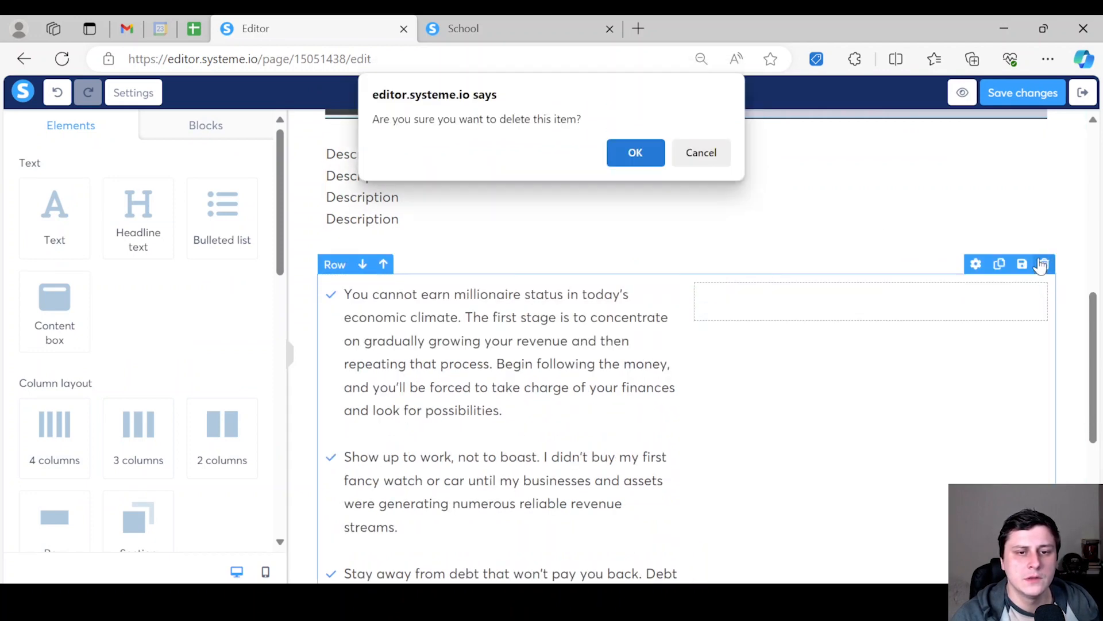
left_click(635, 152)
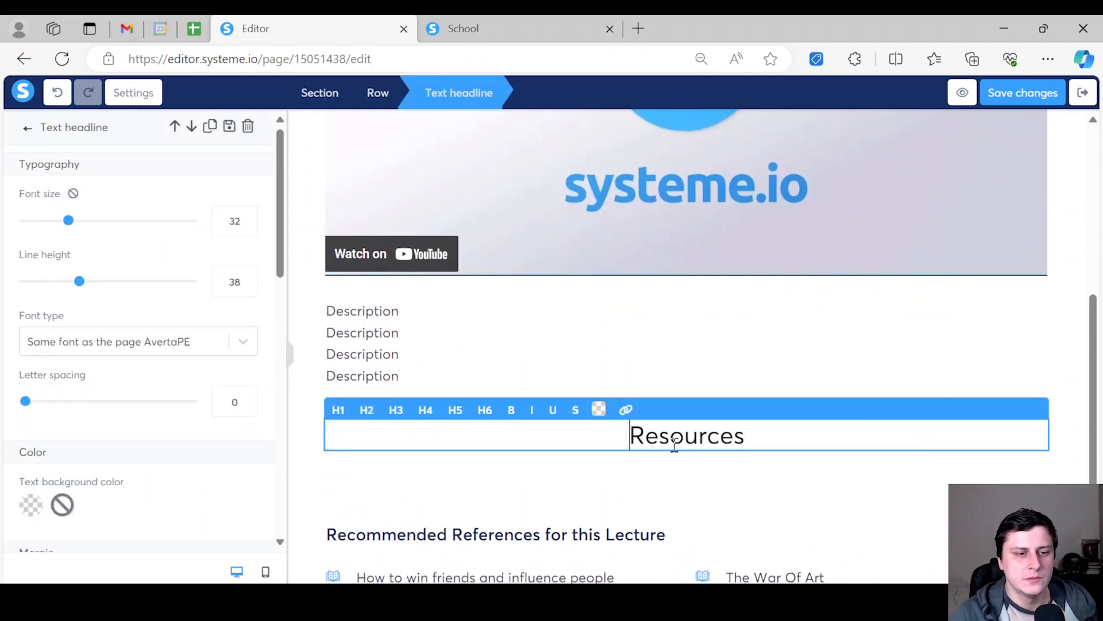
Step: Retitle the section 'Relevant resources' and replace placeholder text with 'Resource 1'
type("Relevant r")
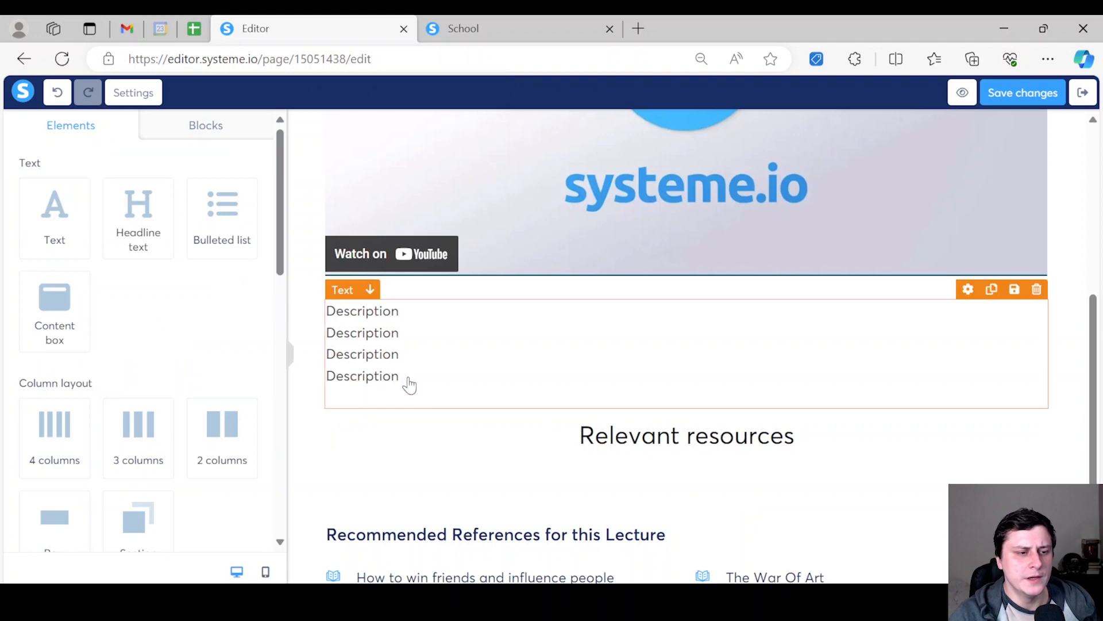
scroll("down", 3)
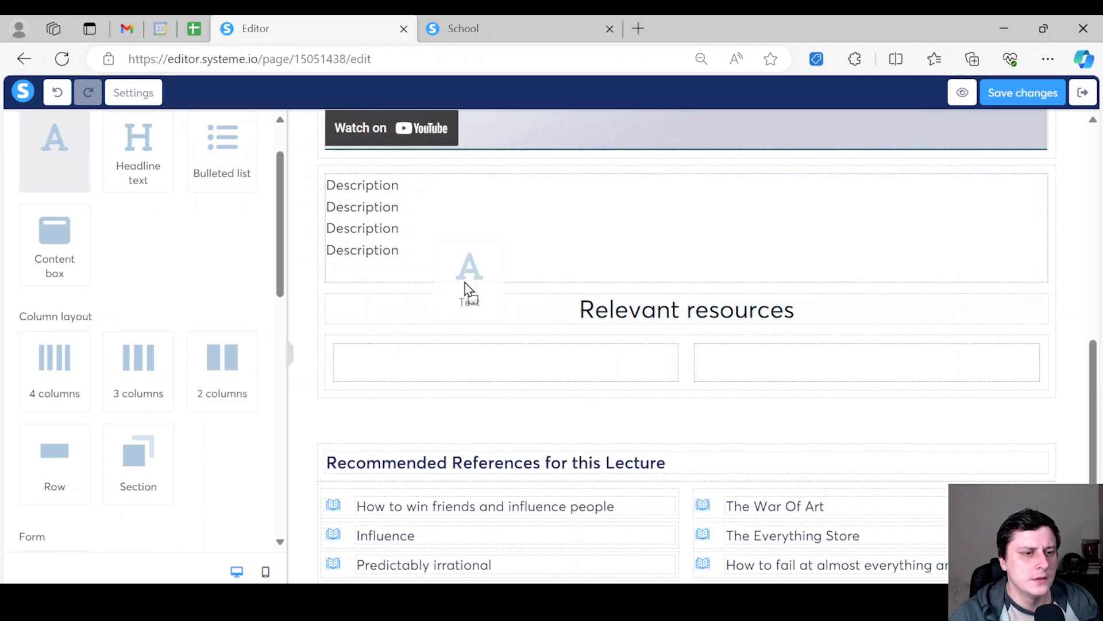
left_click(503, 362)
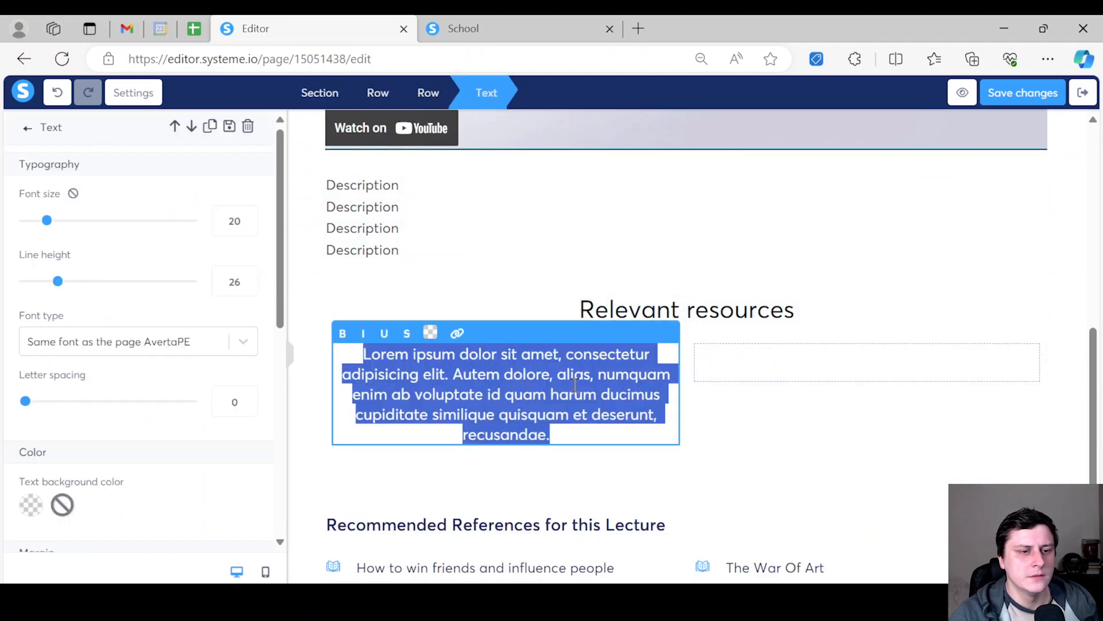
type("Resource 1")
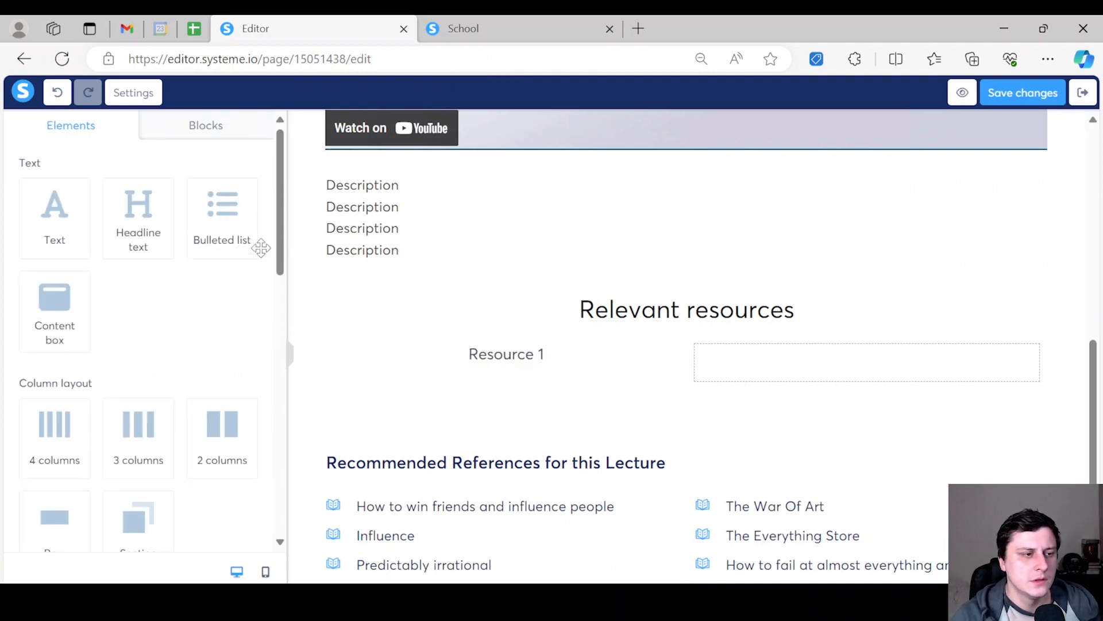
Step: Place a Button element beside Resource 1 and begin choosing its click action
scroll("down", 3)
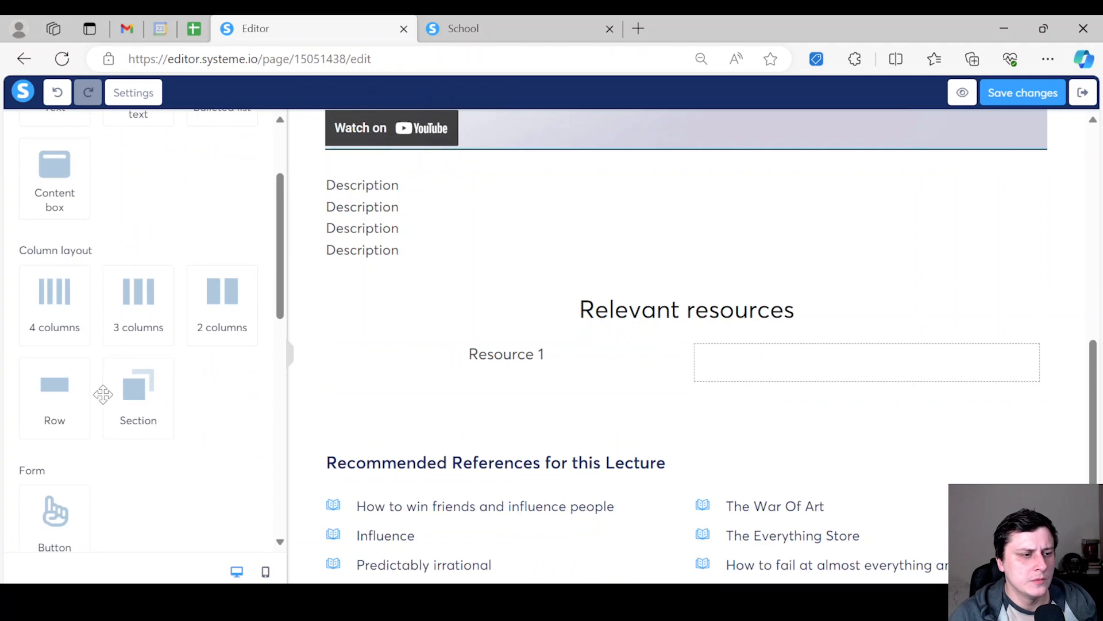
scroll("up", 3)
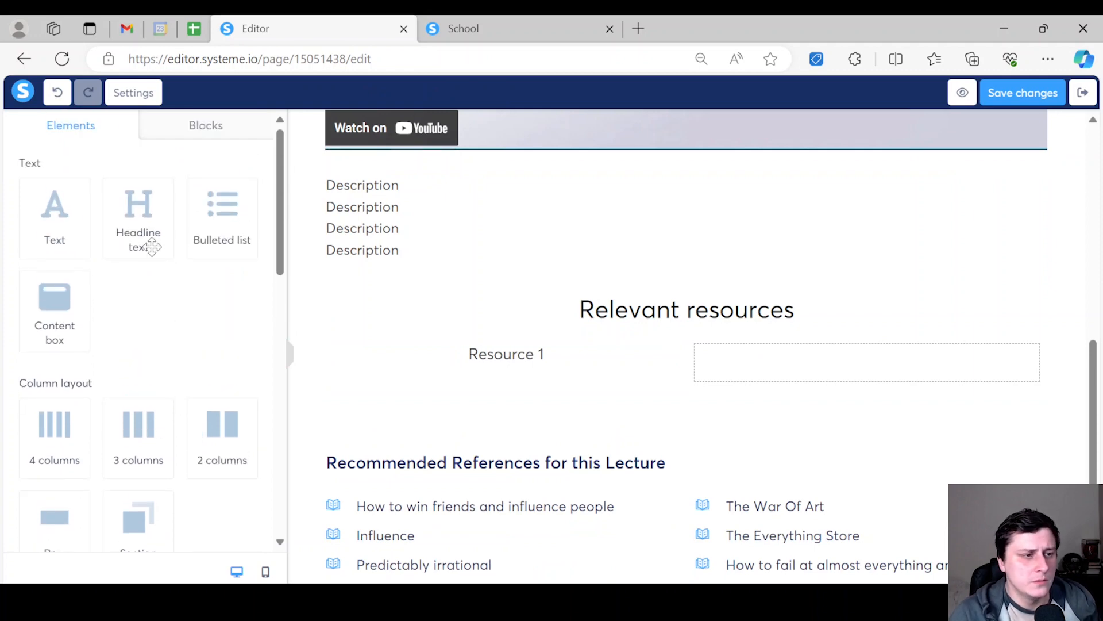
scroll("down", 3)
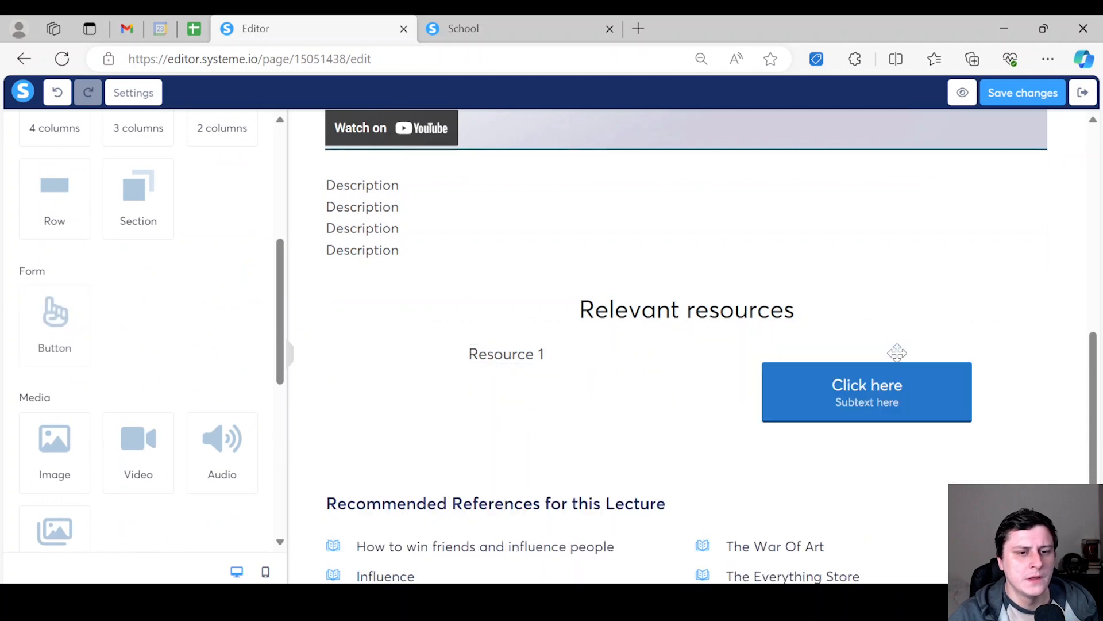
left_click(686, 309)
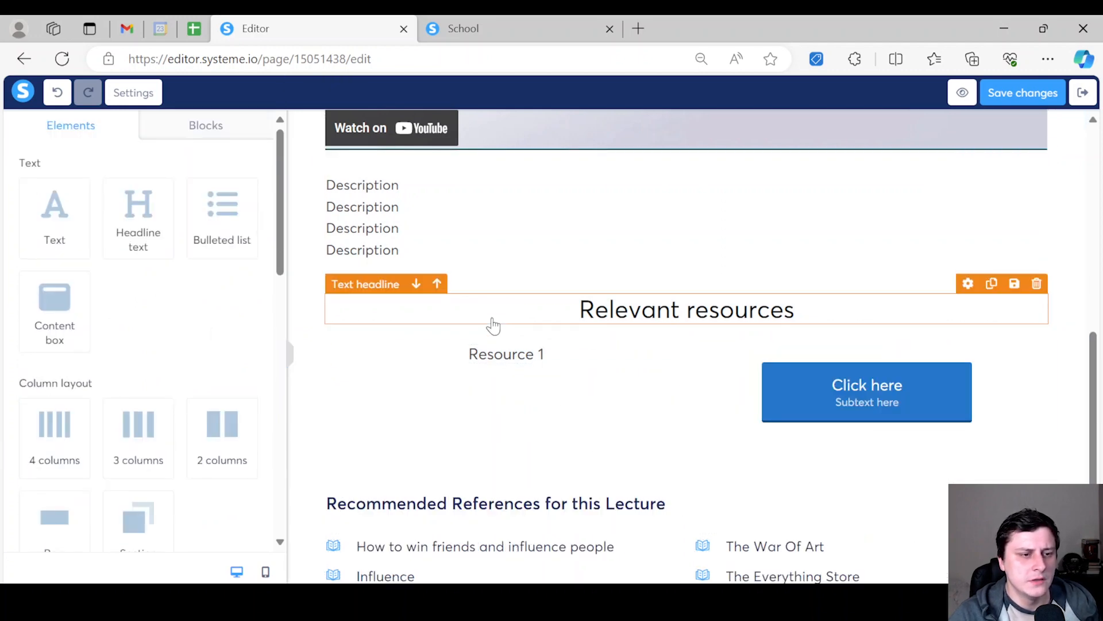
left_click(506, 354)
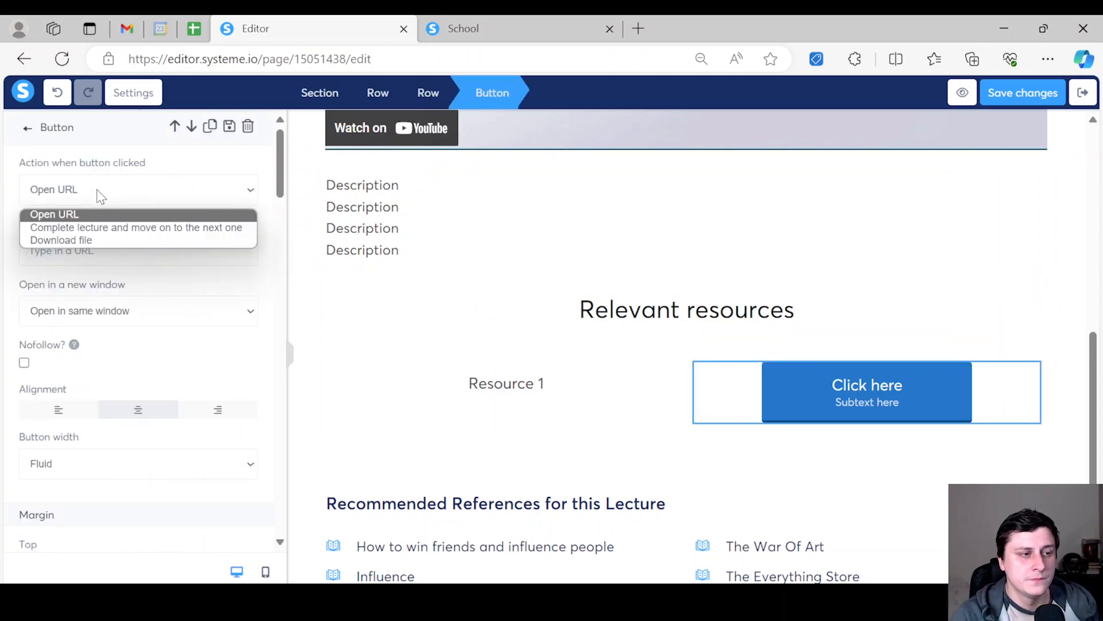
Step: Keep the button's click action as Open URL with a blank link, then select the Resource 1 label
left_click(54, 214)
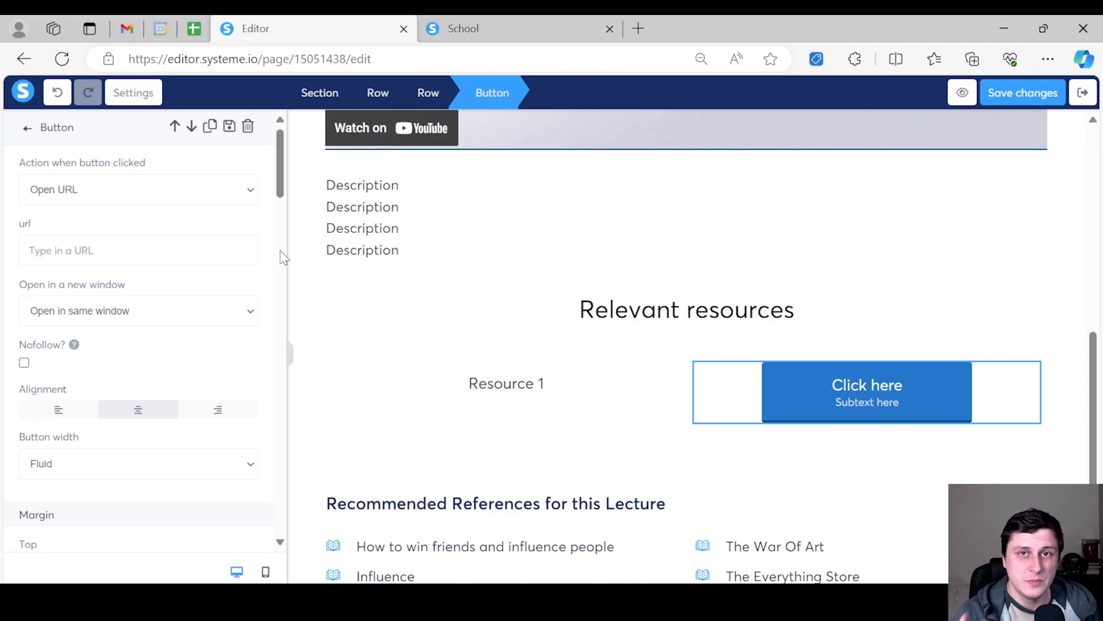
left_click(137, 249)
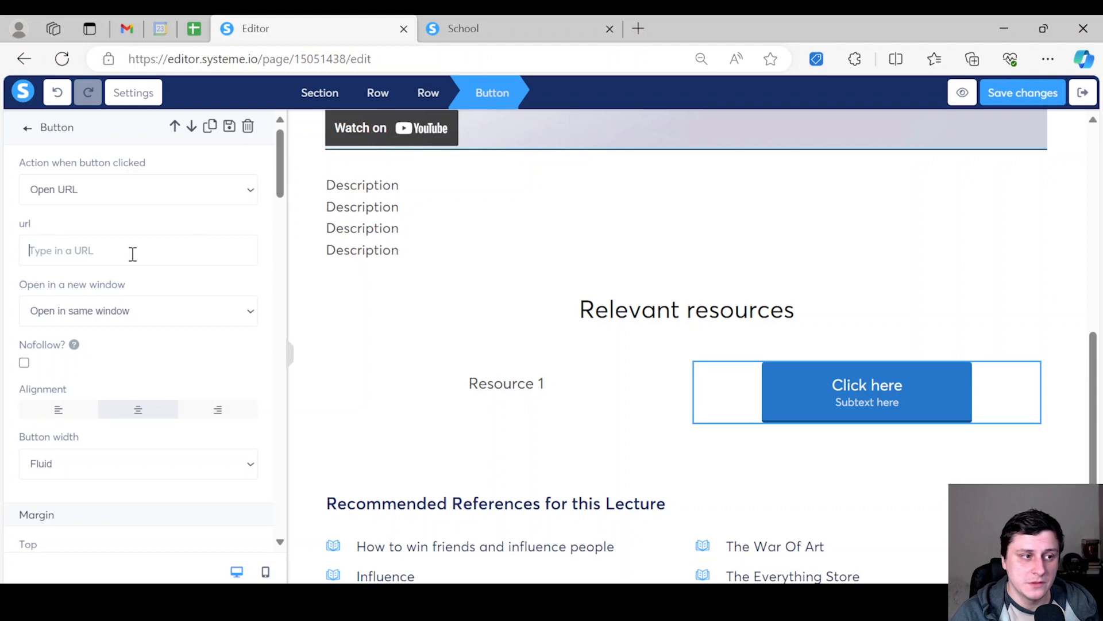
mouse_move(225, 391)
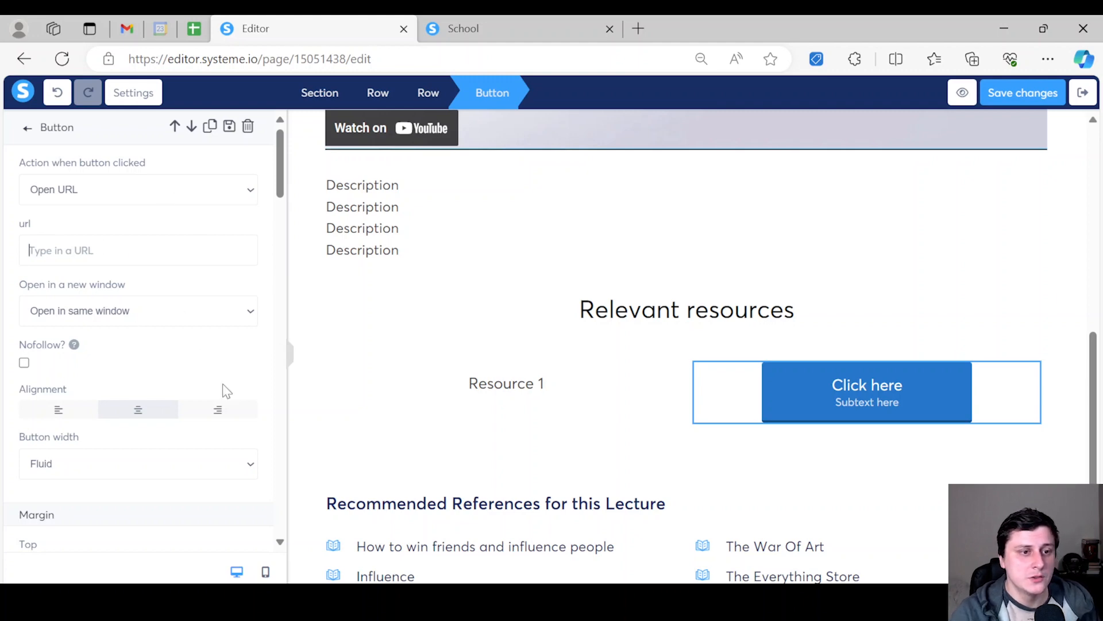
left_click(505, 382)
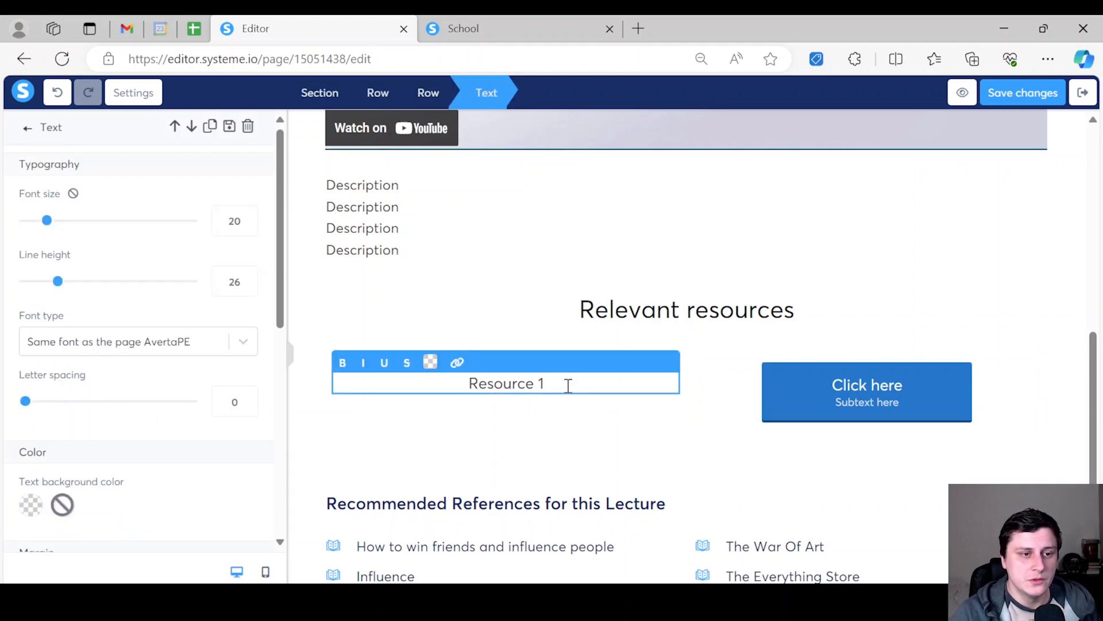
Step: Extend the label to 'Resource 1 - Download here' and start a file-download link on 'Download here'
type("- D")
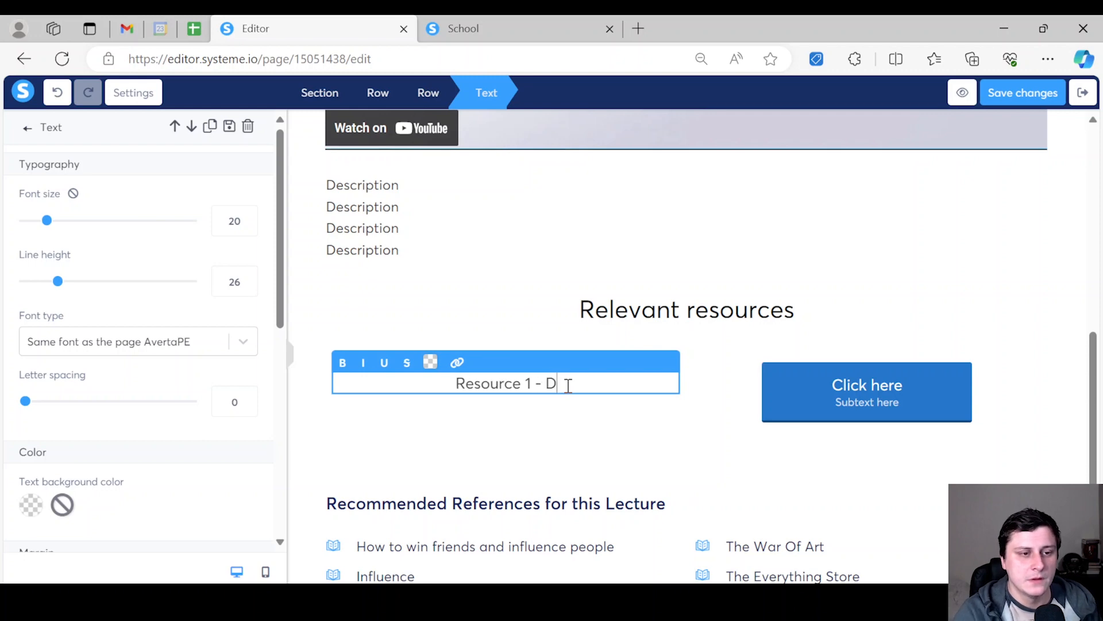
type("ownload here")
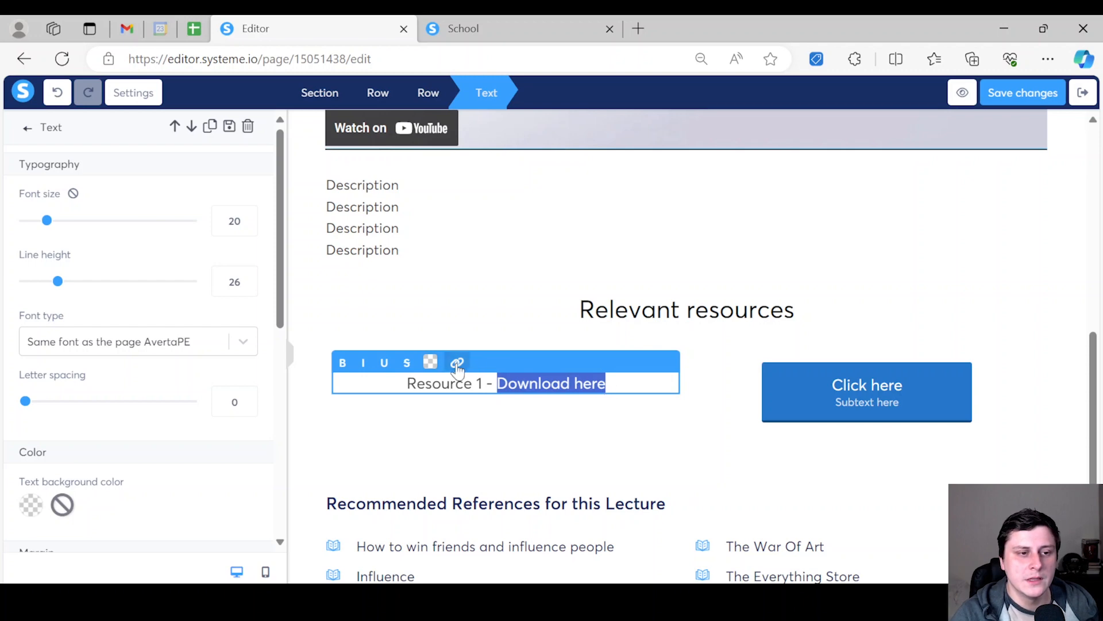
left_click(457, 362)
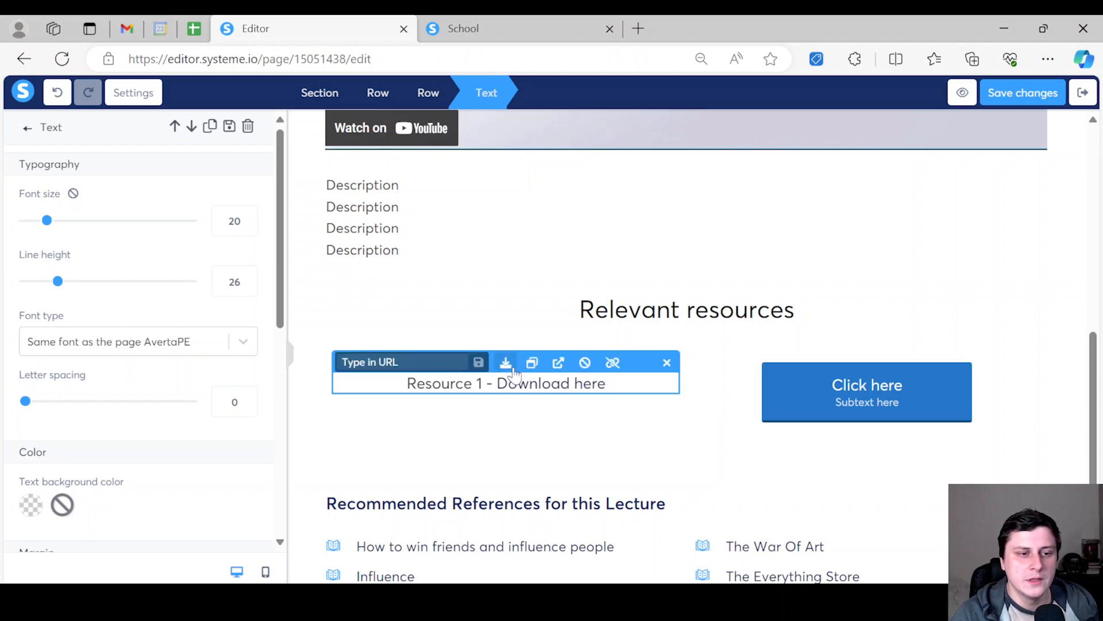
left_click(505, 362)
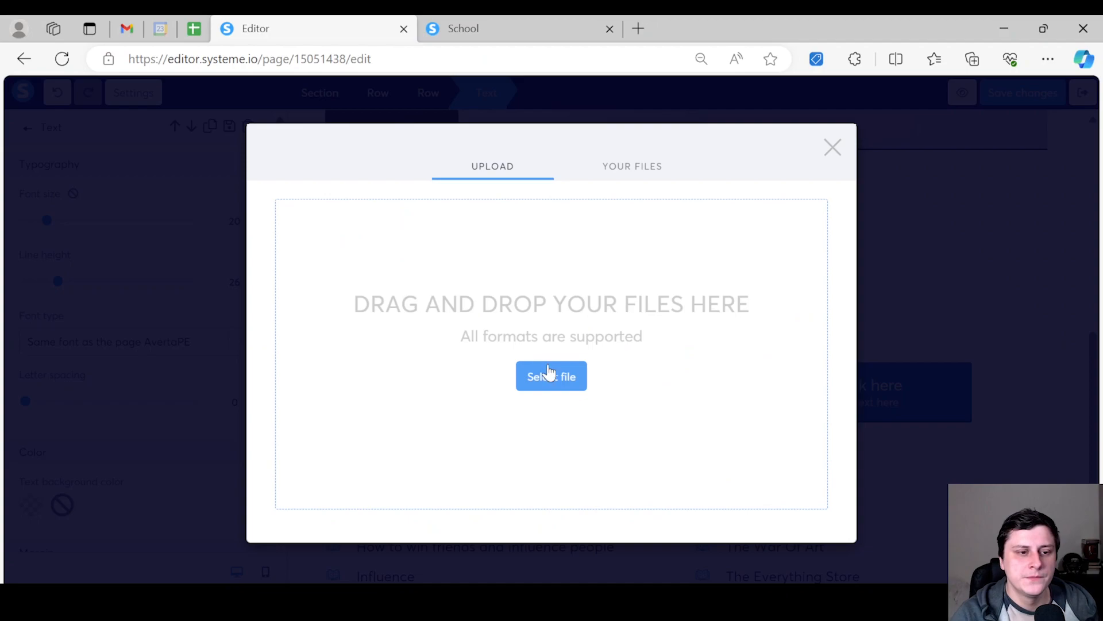
Step: Attach the split-testing sample guide PDF from Your files and finish editing the label
left_click(551, 376)
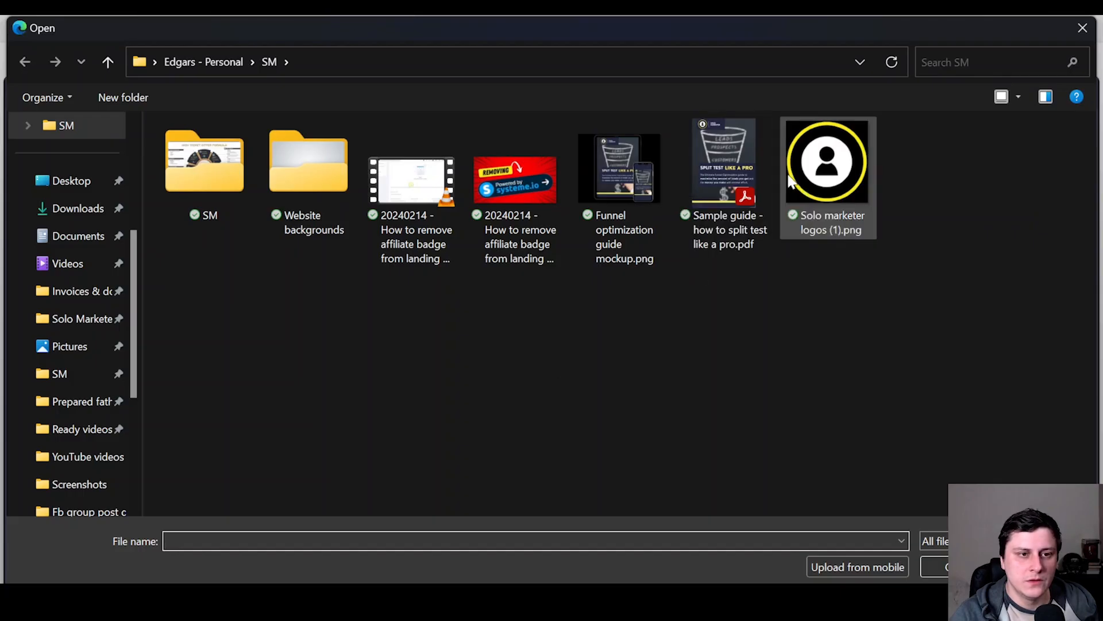
left_click(723, 169)
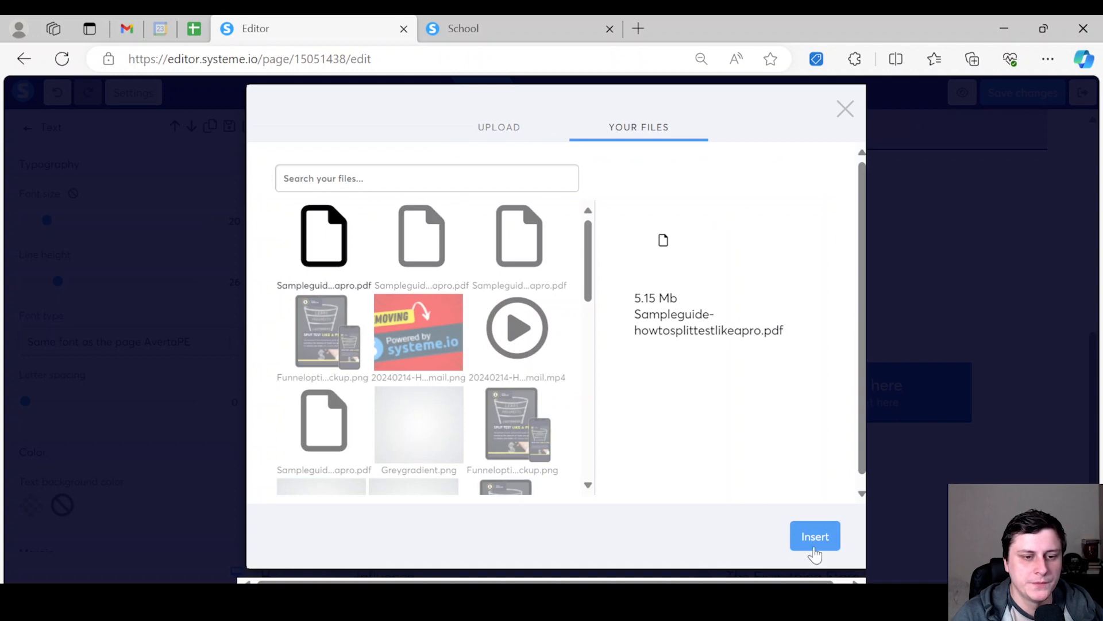
left_click(813, 536)
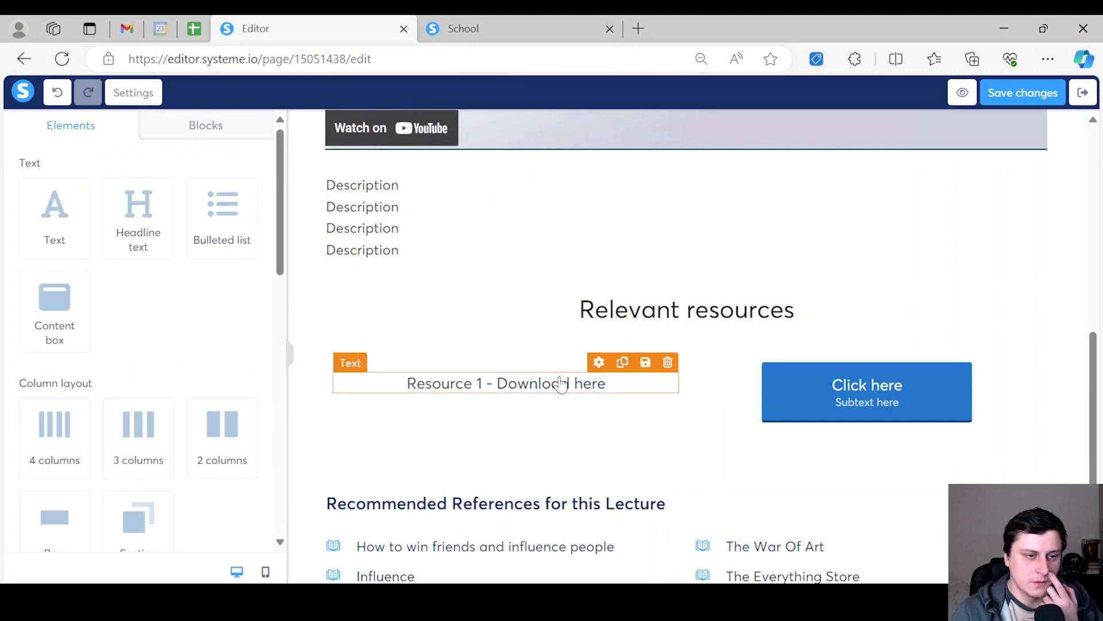
mouse_move(574, 394)
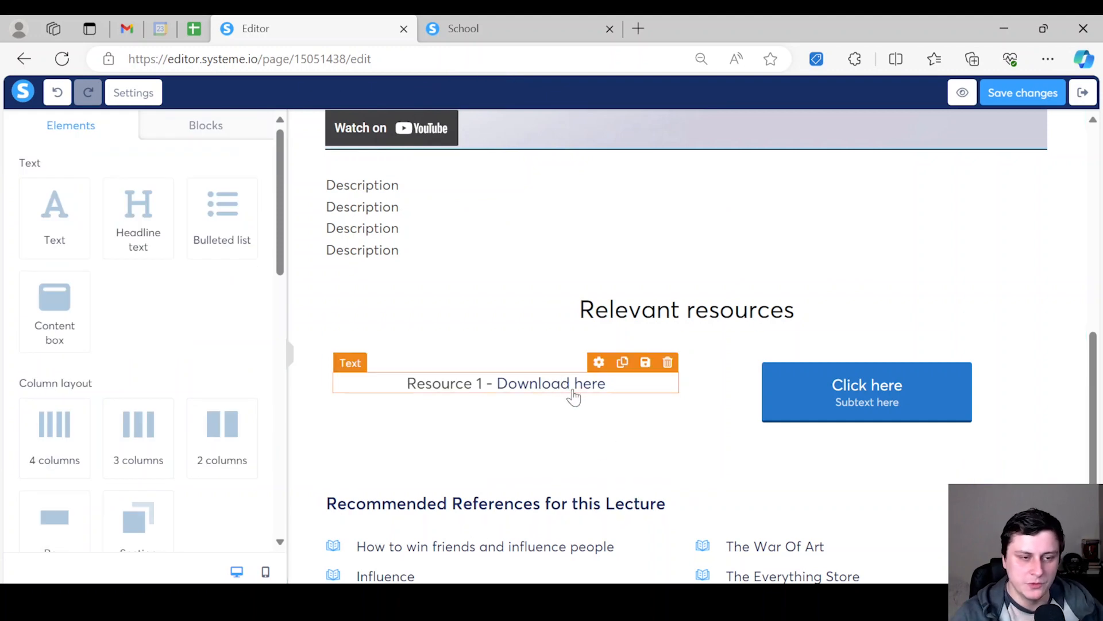
mouse_move(514, 385)
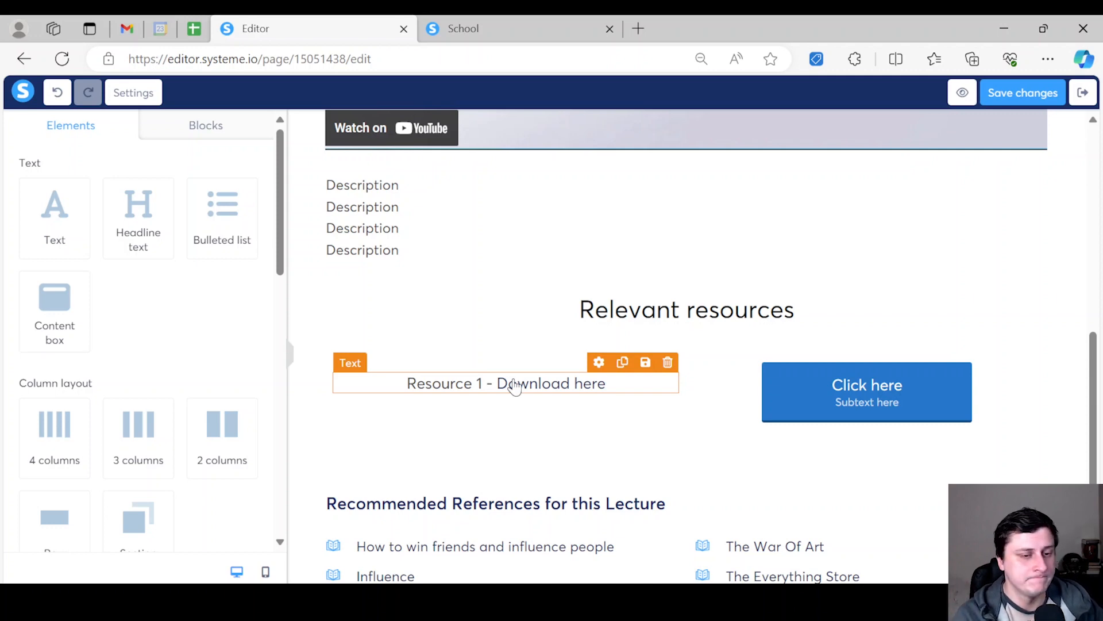
left_click(866, 392)
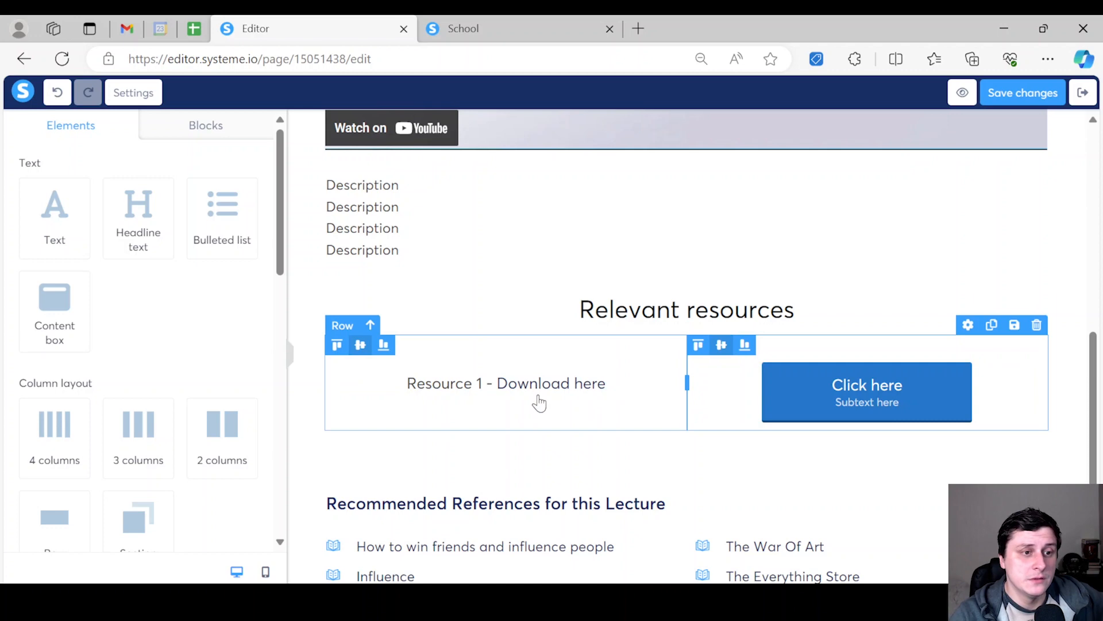
Step: Preview Lesson 1 as students see it, scroll through it, then close the preview
scroll("down", 3)
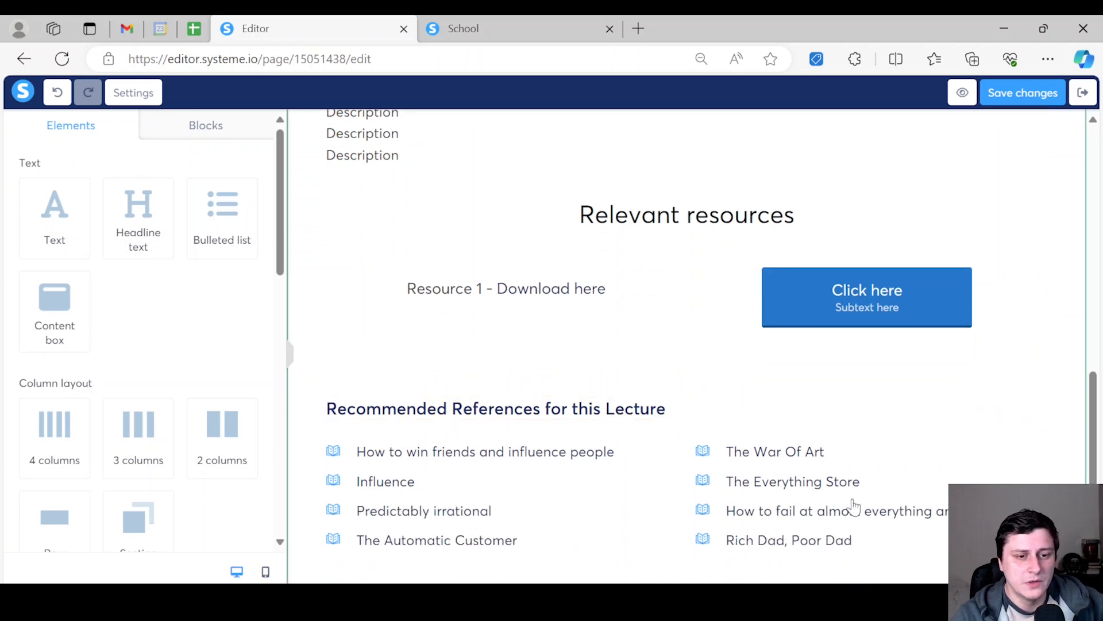
scroll("up", 3)
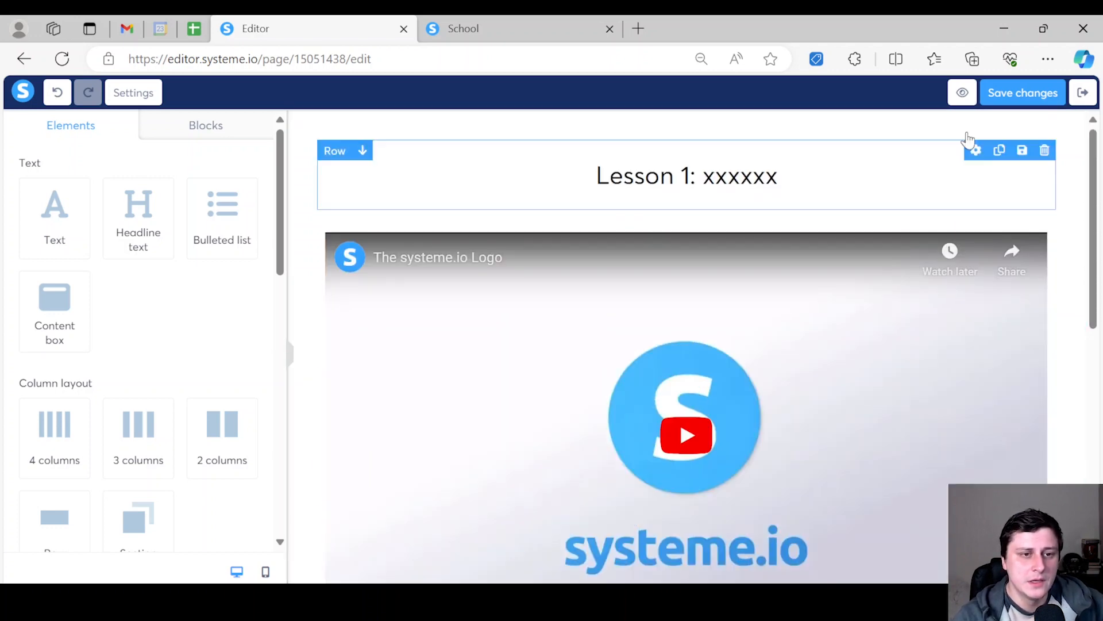
mouse_move(963, 92)
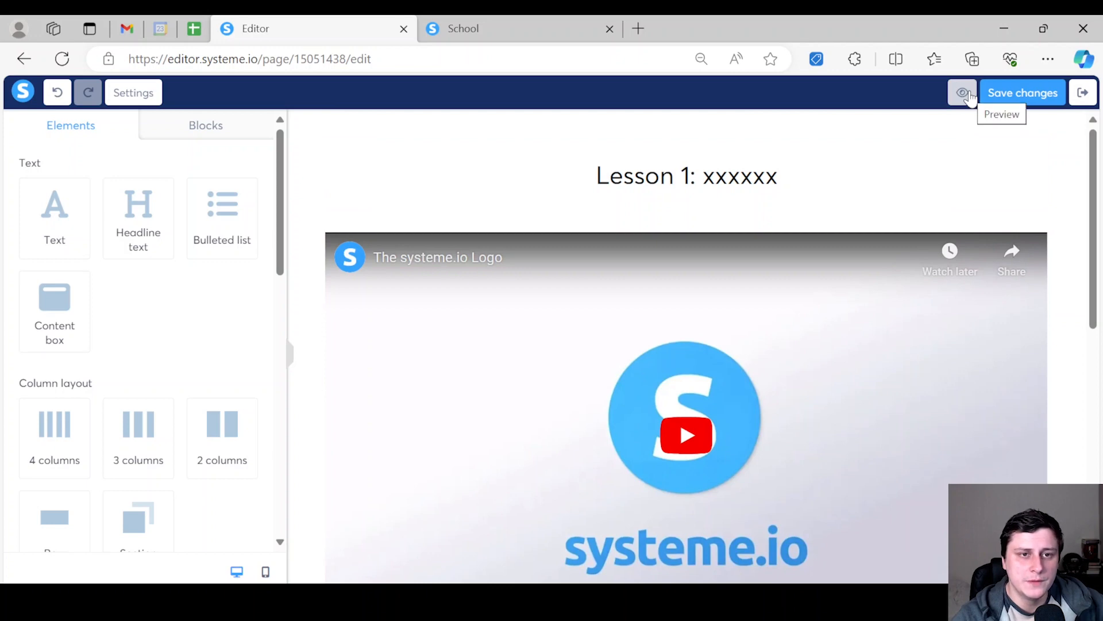
left_click(963, 92)
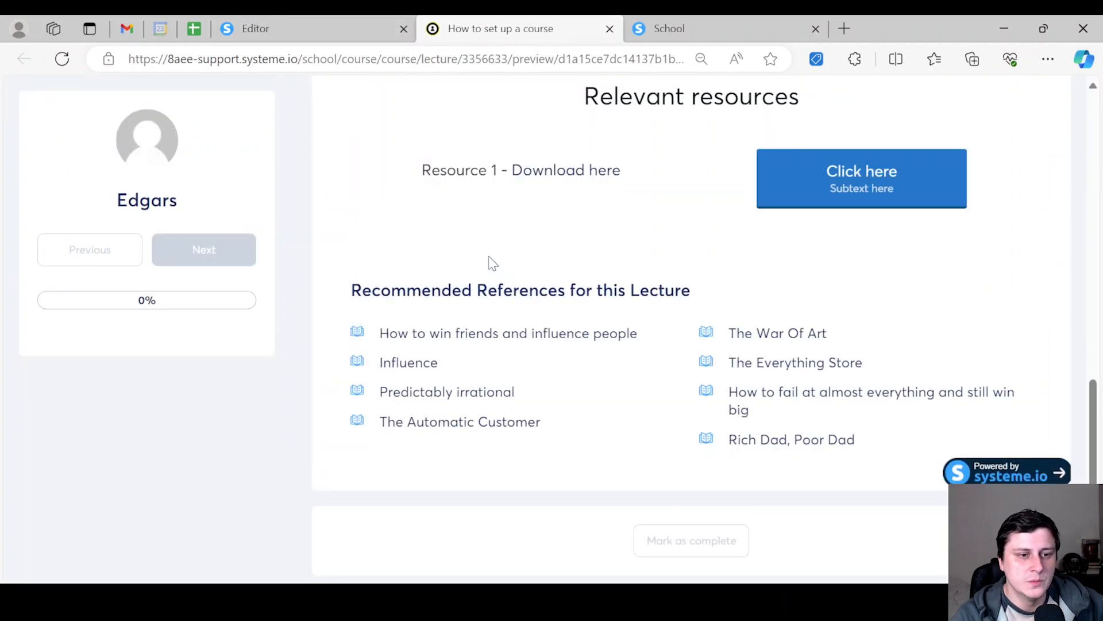
scroll("up", 3)
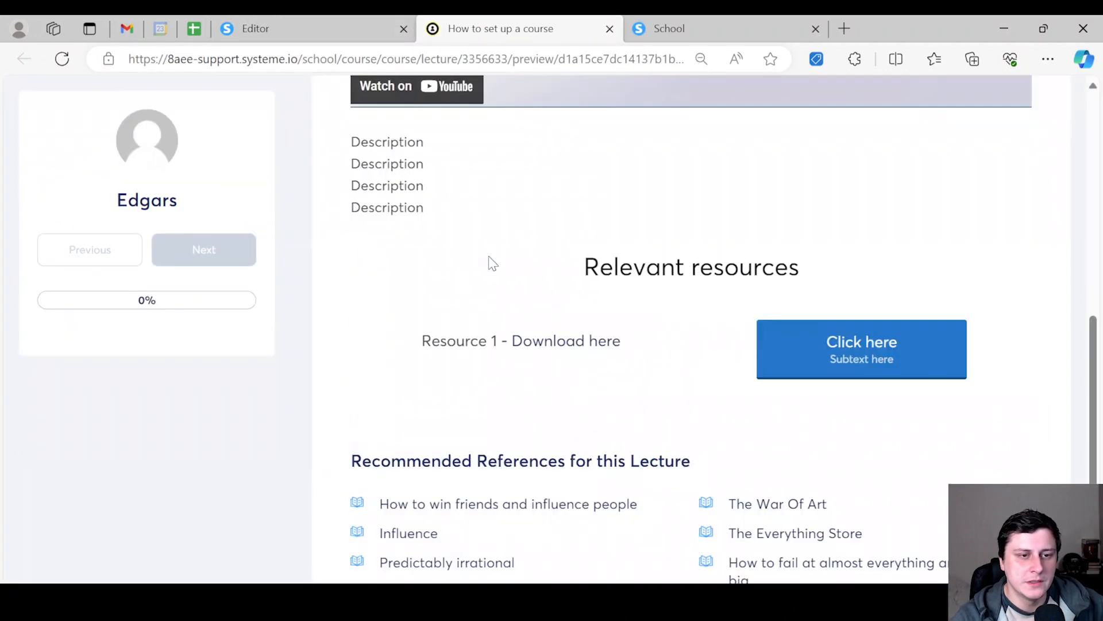
scroll("up", 3)
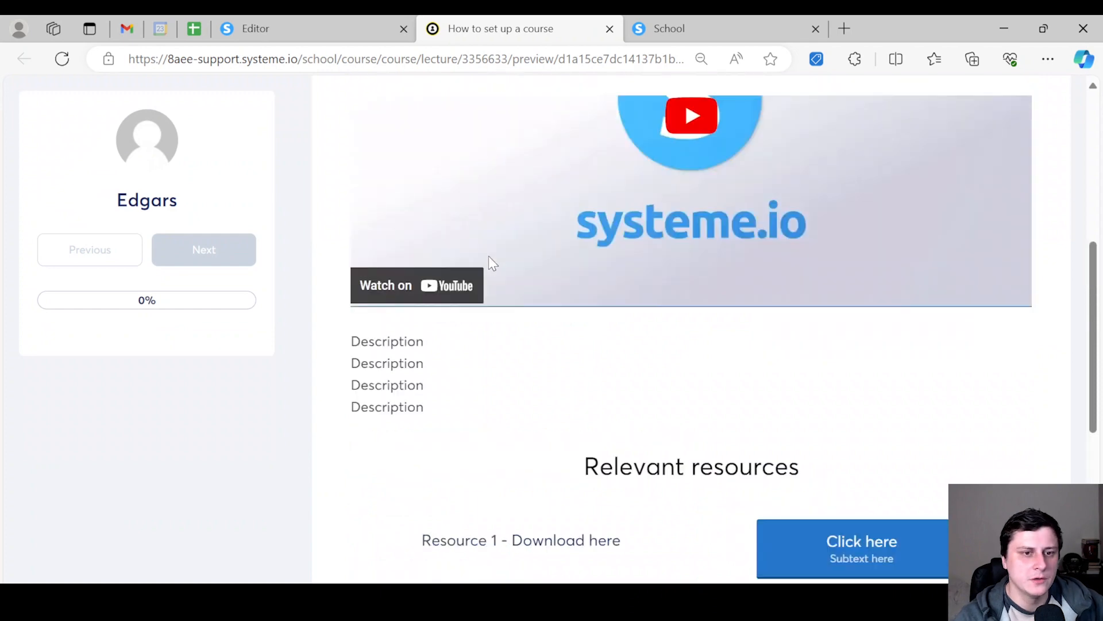
scroll("up", 3)
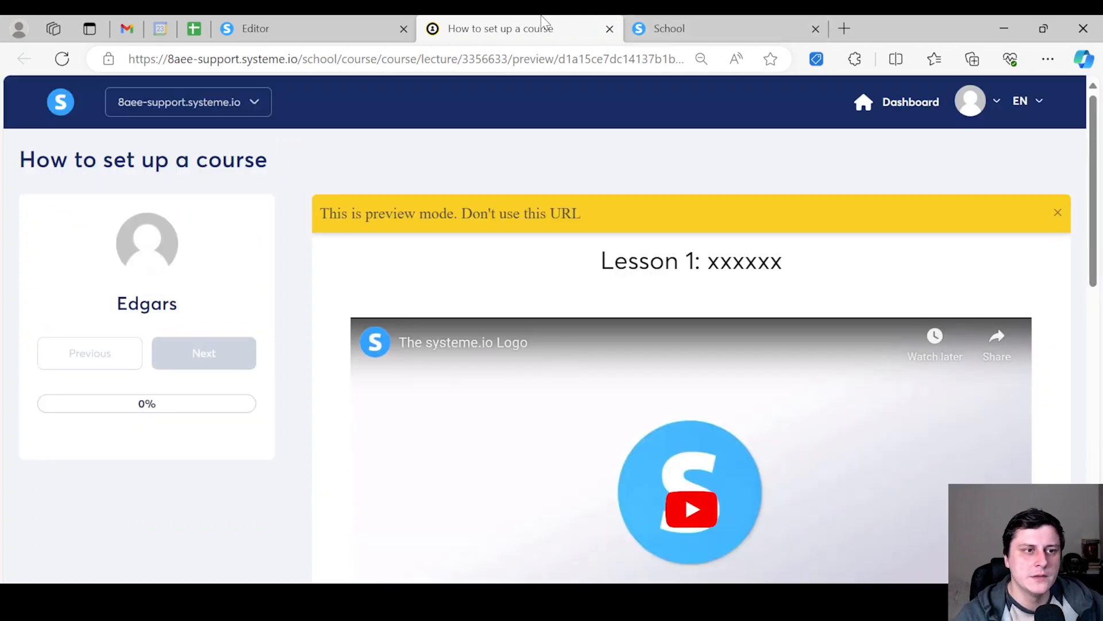
left_click(313, 29)
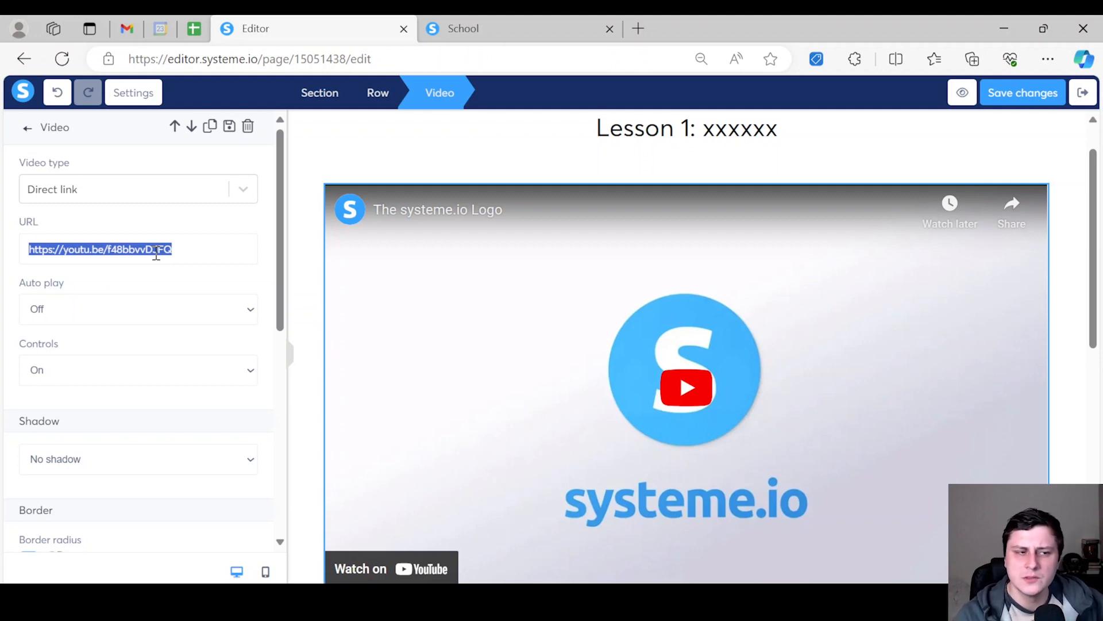
Step: Switch the lesson video source to an uploaded file, leaving no video attached yet
left_click(138, 188)
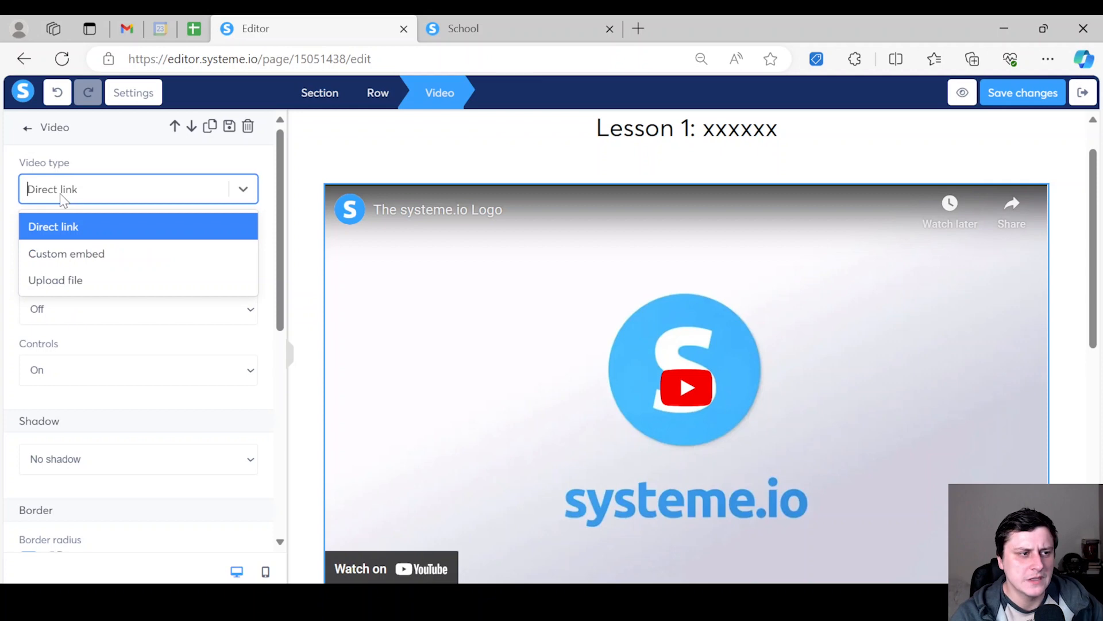
mouse_move(140, 256)
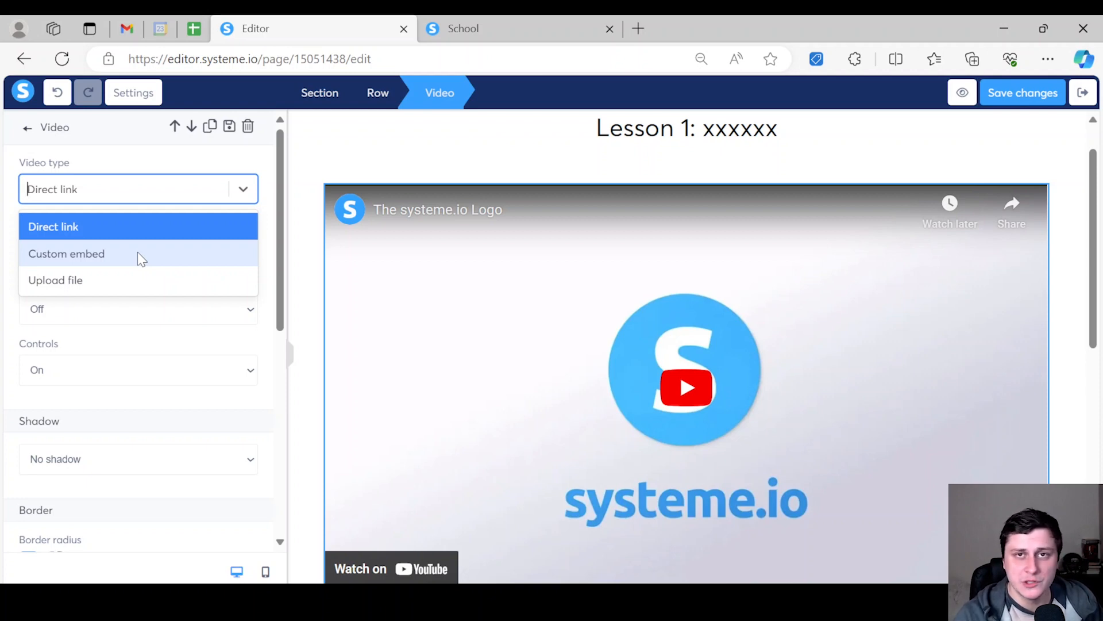
mouse_move(120, 236)
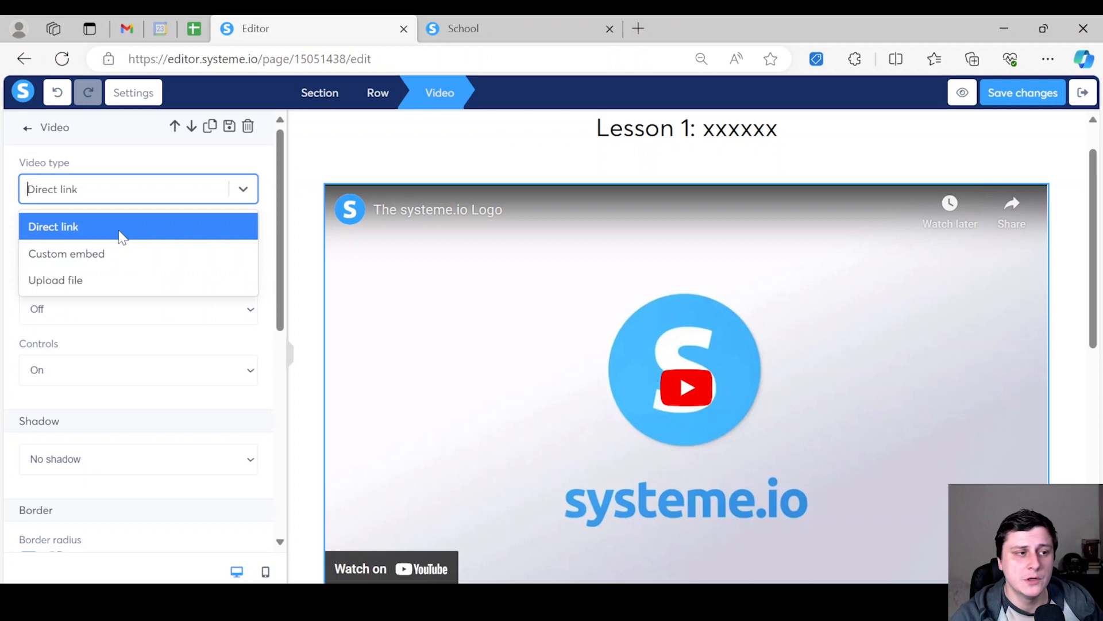
left_click(55, 279)
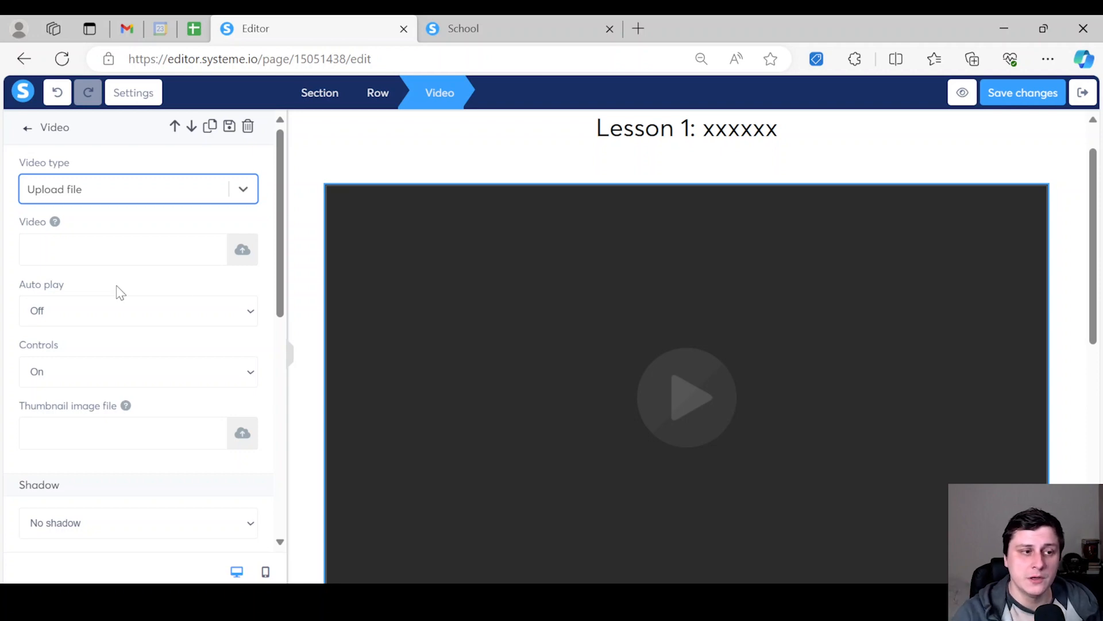
left_click(242, 249)
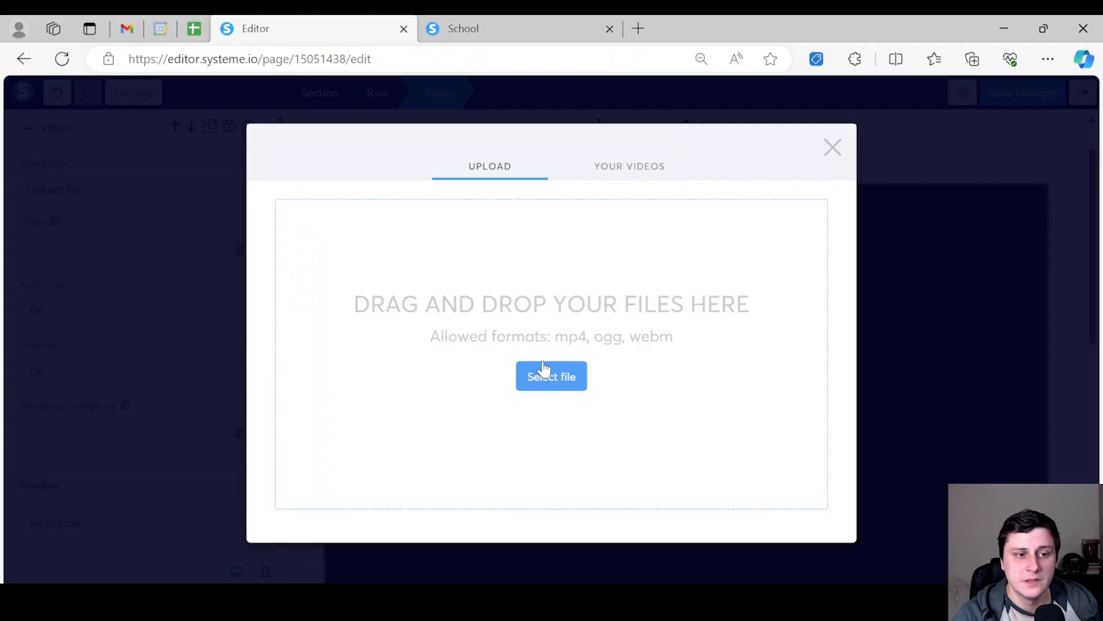
left_click(832, 147)
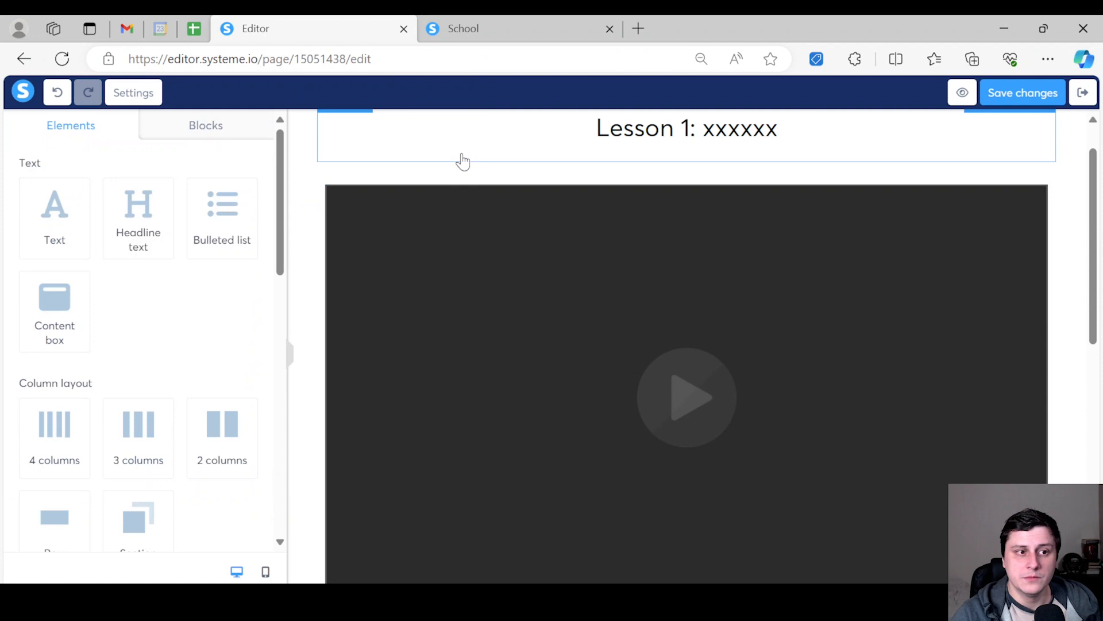
scroll("down", 3)
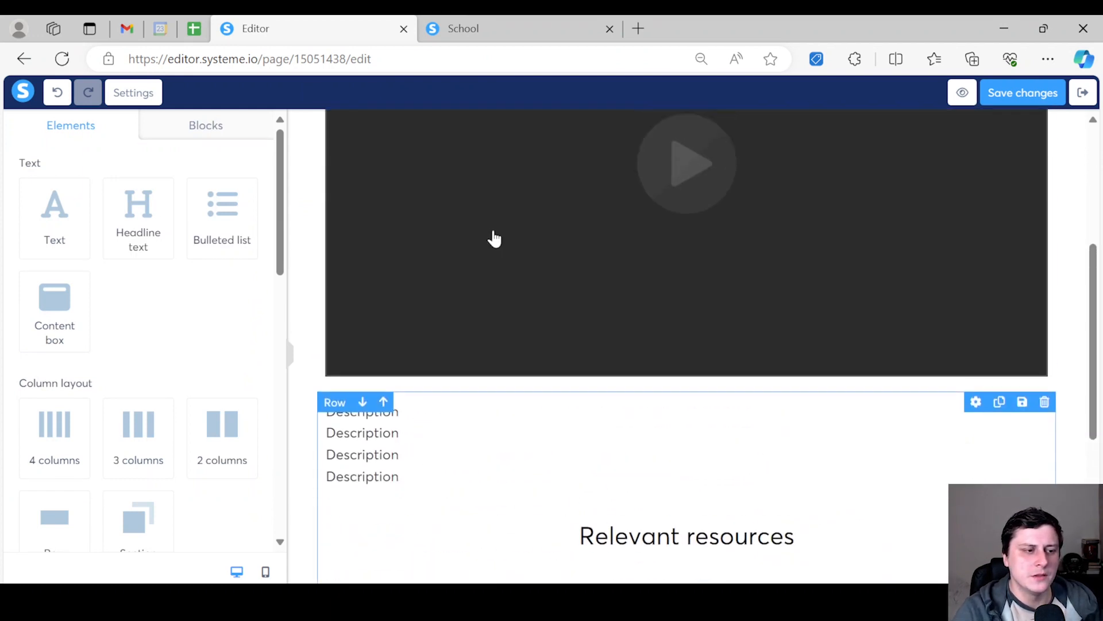
scroll("up", 3)
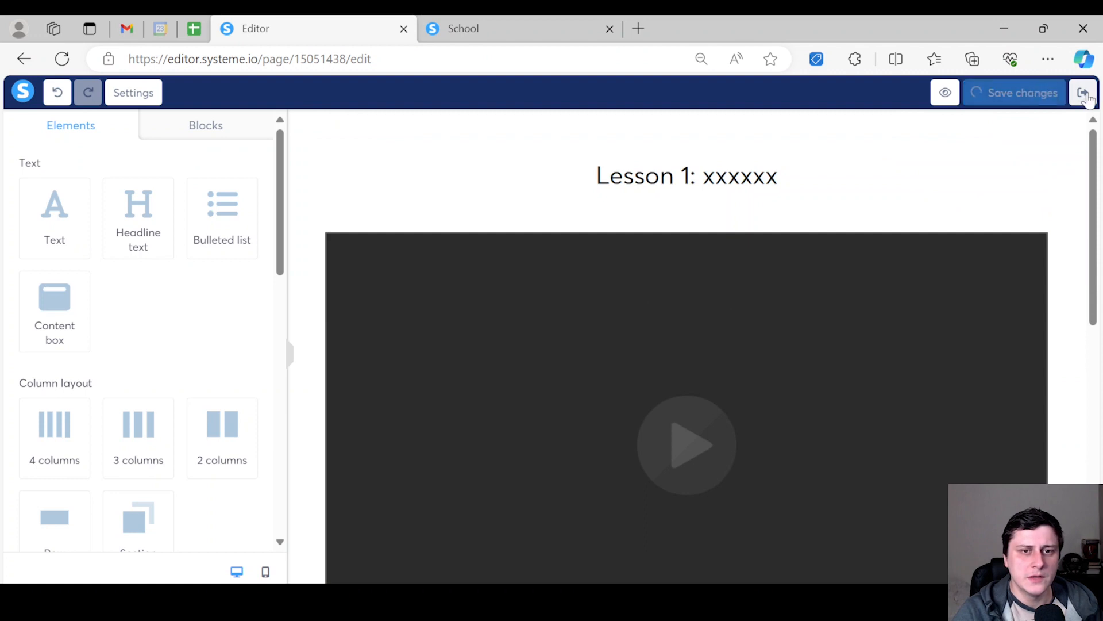
Step: Exit the editor, view the course as a student showing no lectures, and return to Lesson 1's options
left_click(1084, 92)
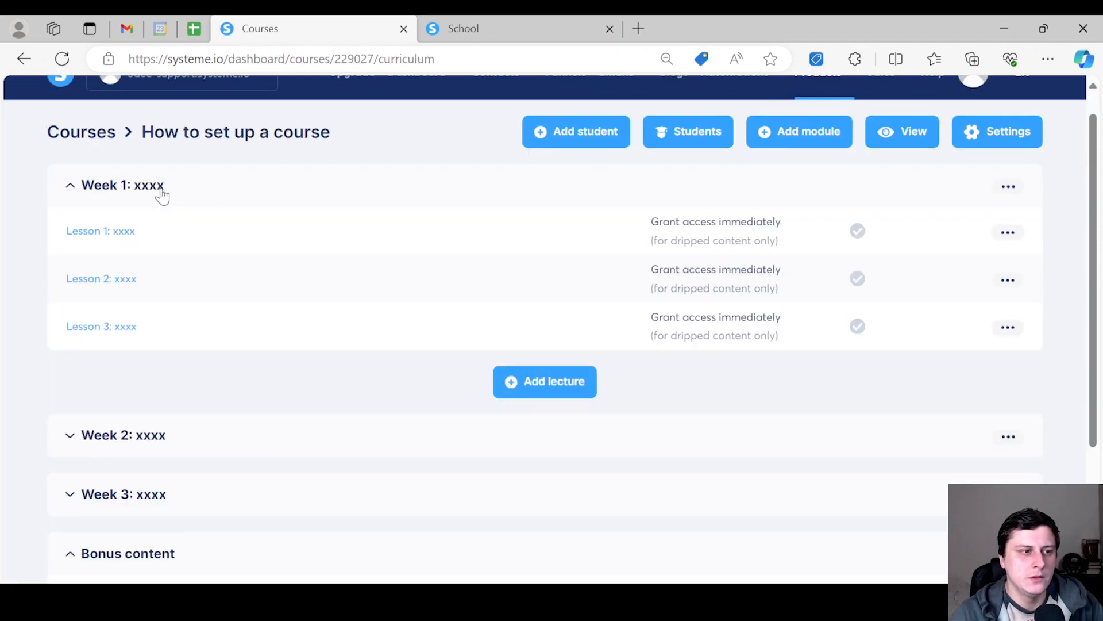
mouse_move(119, 326)
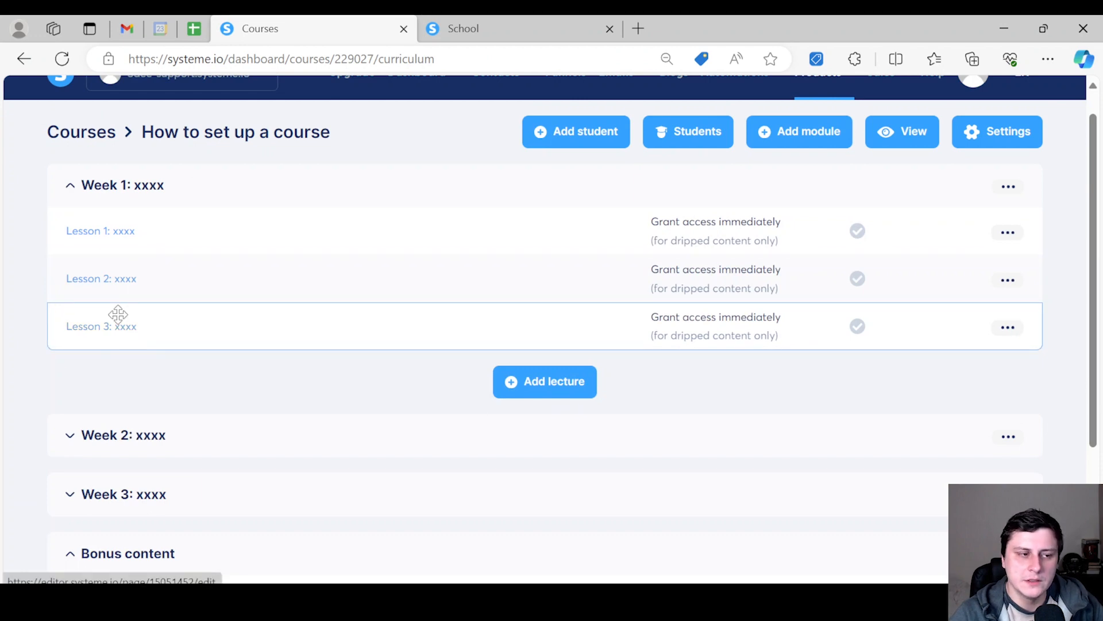
scroll("down", 3)
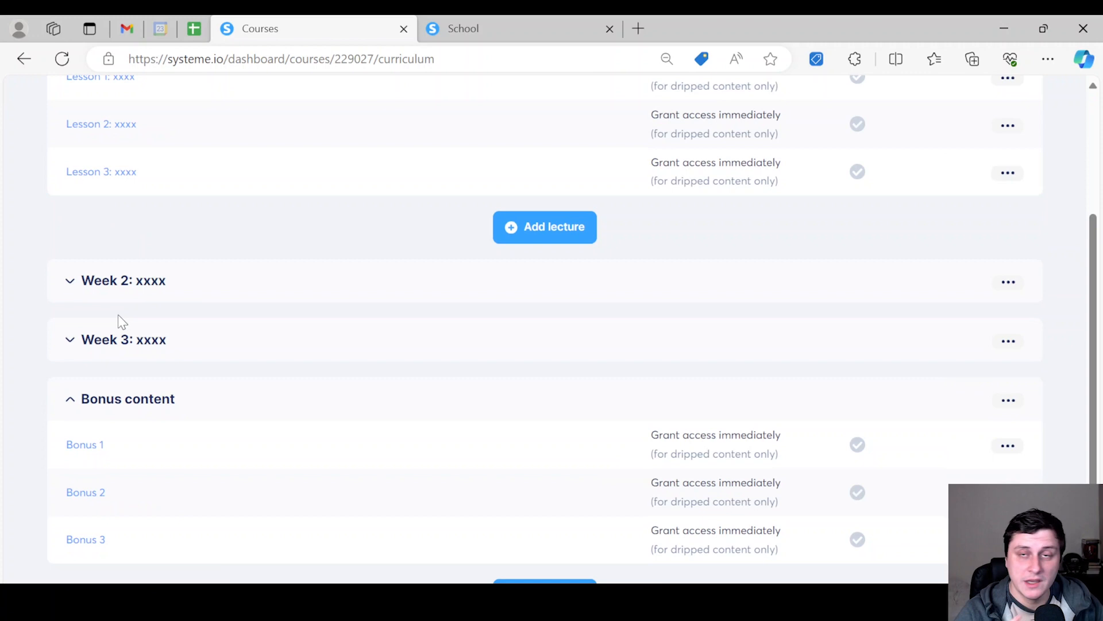
mouse_move(95, 338)
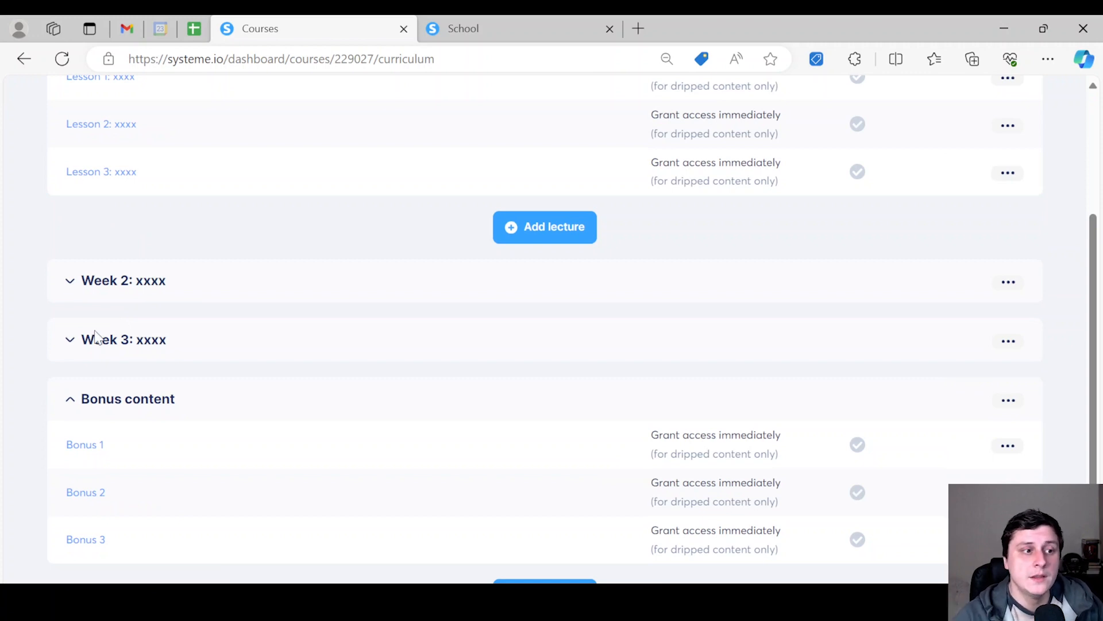
scroll("up", 3)
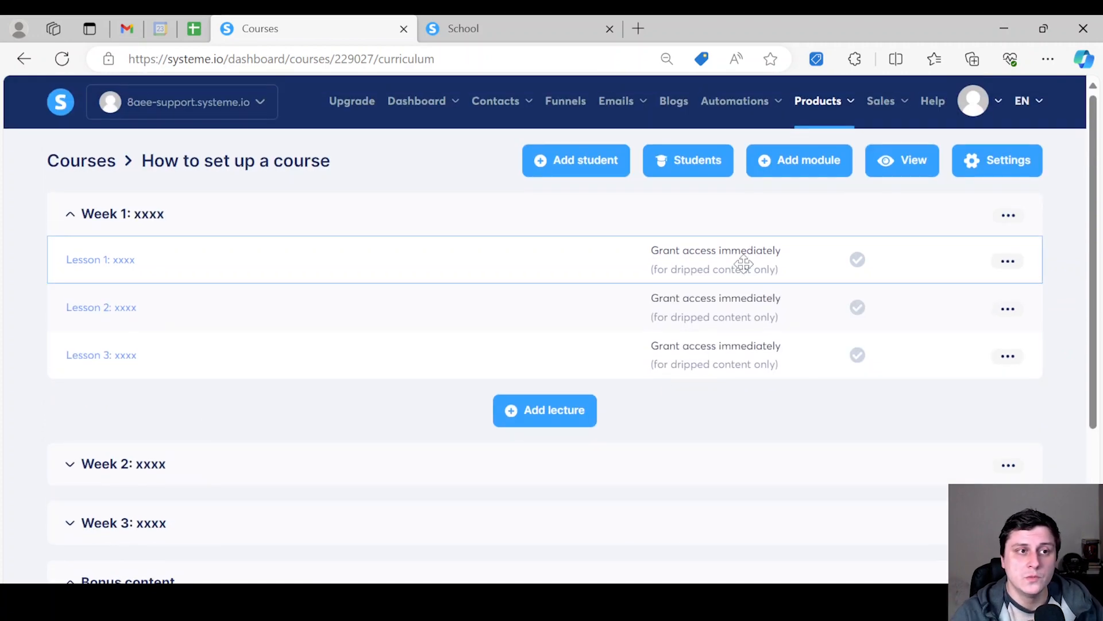
mouse_move(959, 140)
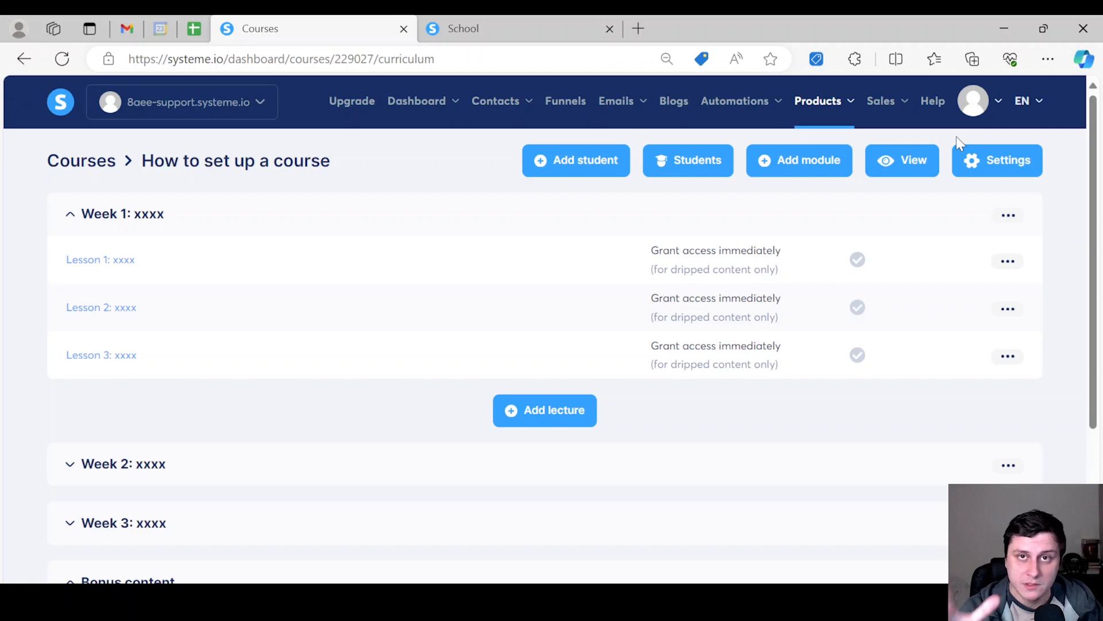
mouse_move(903, 160)
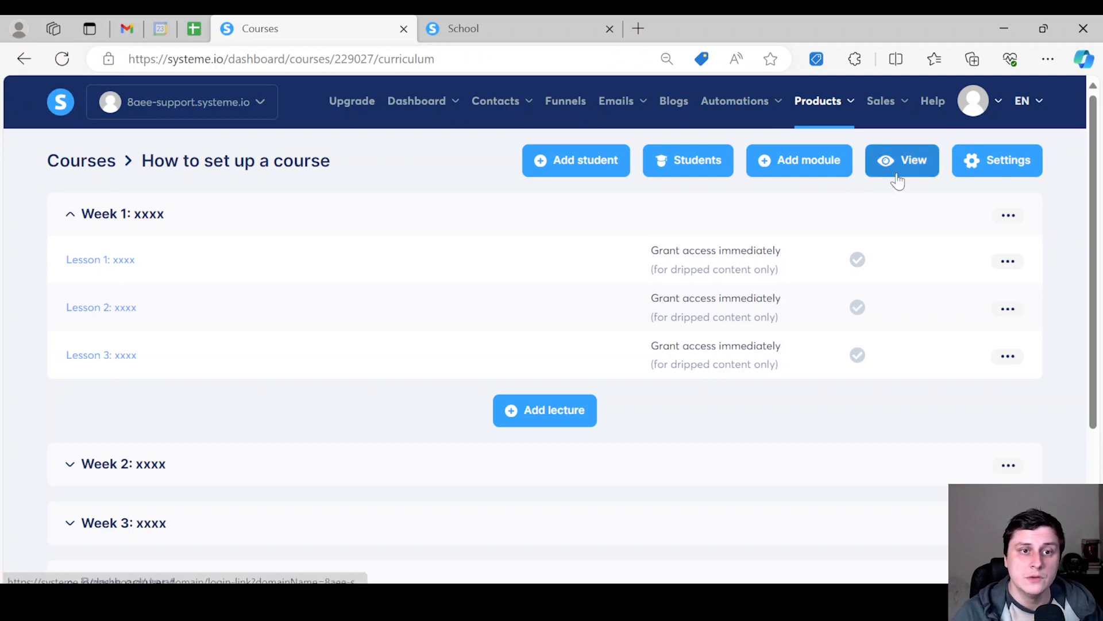
left_click(902, 159)
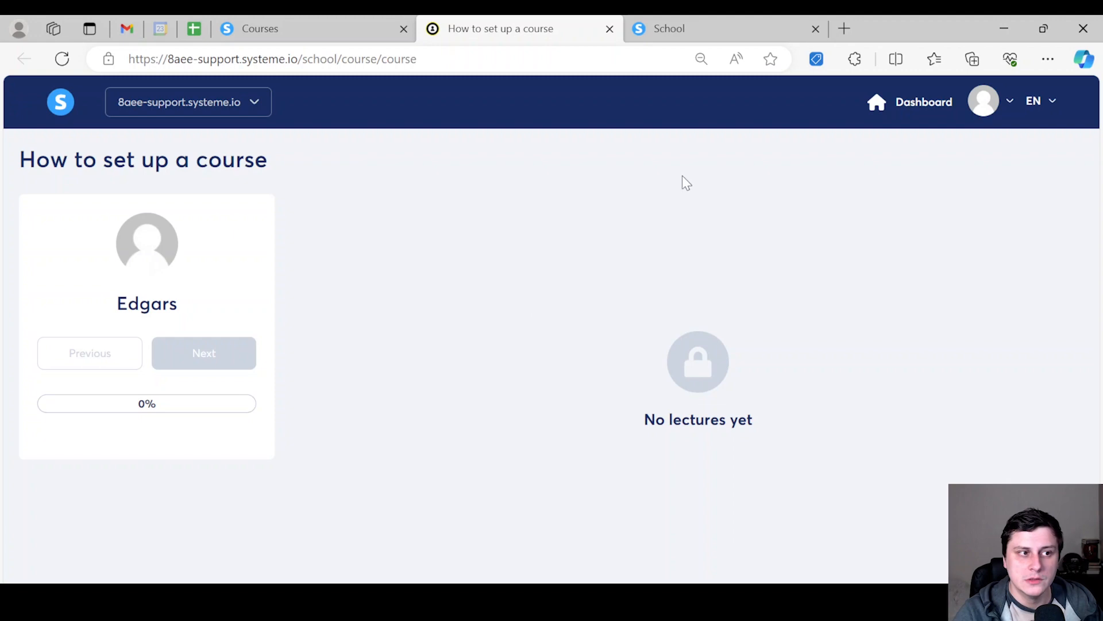
mouse_move(529, 21)
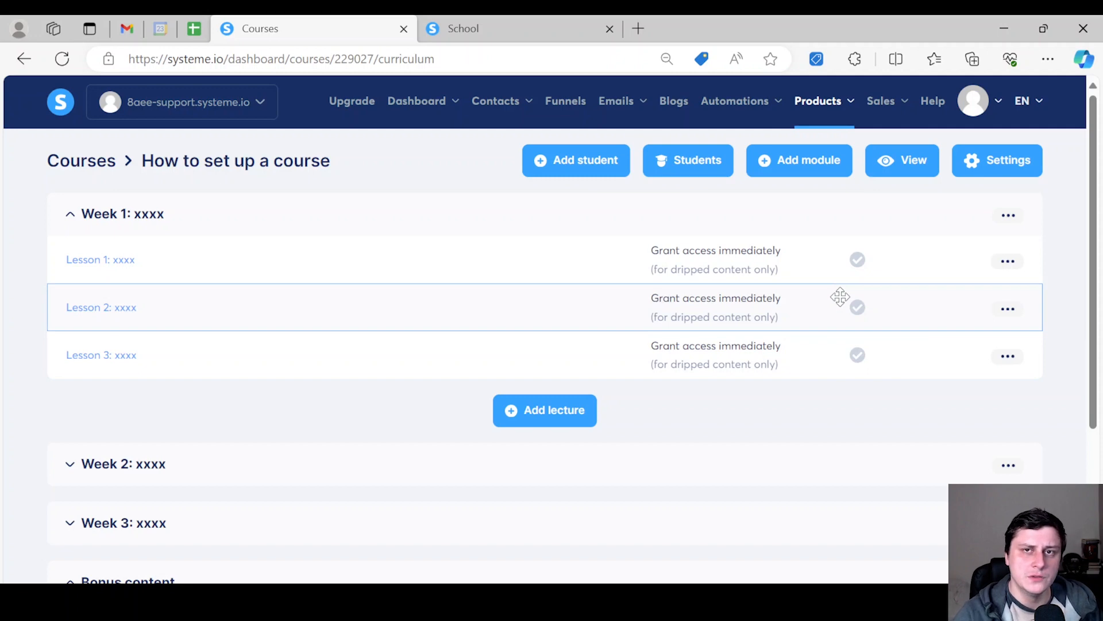
mouse_move(970, 243)
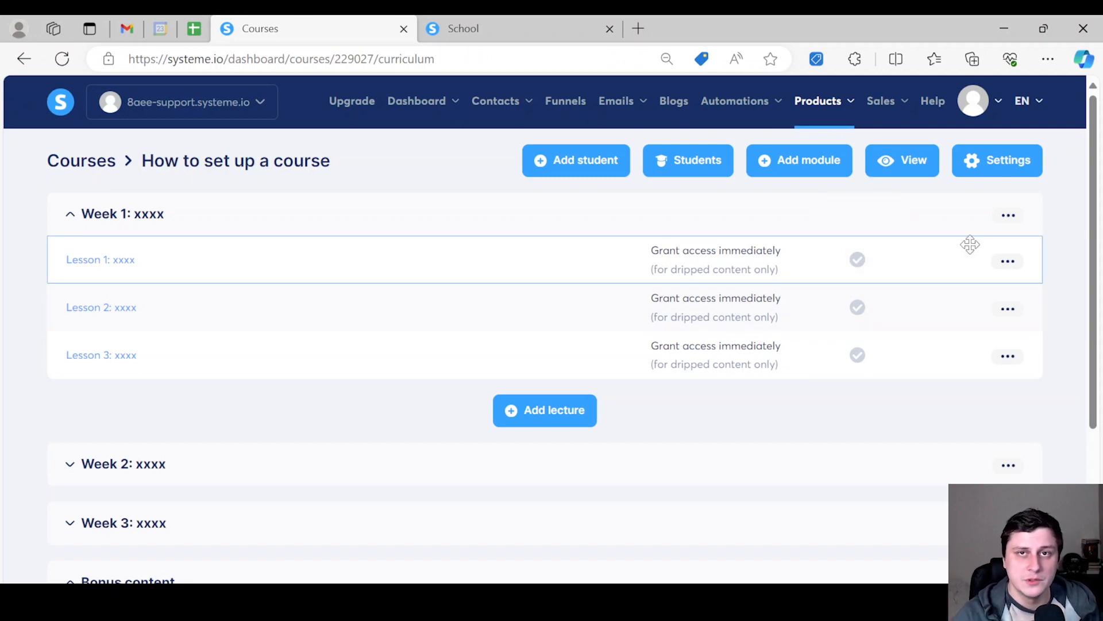
left_click(1008, 261)
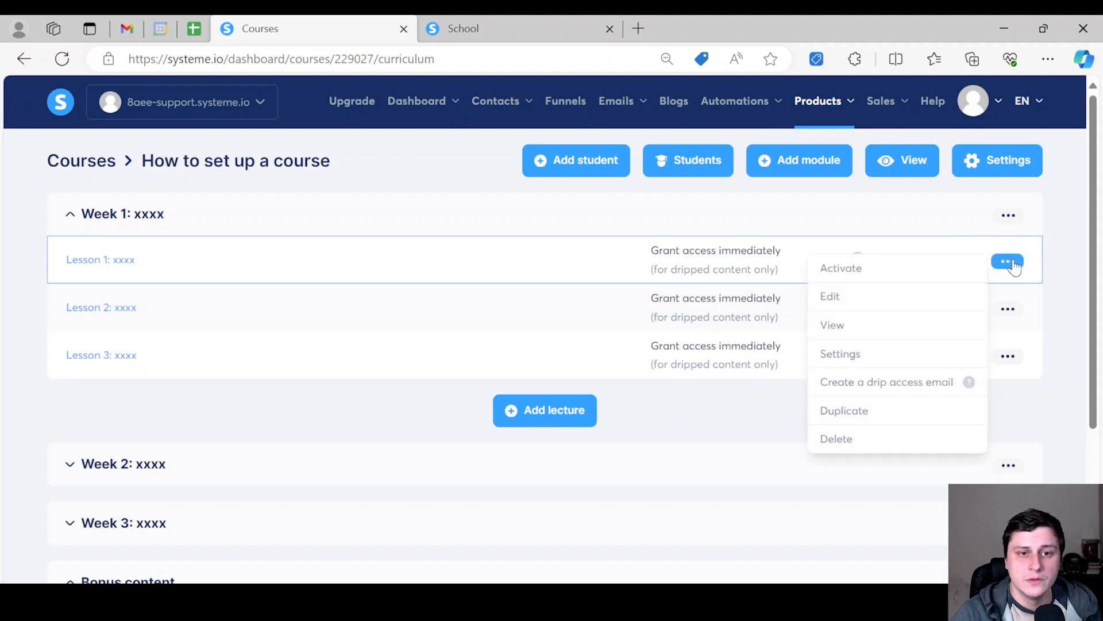
Step: Activate Lesson 1 and the remaining Week 1 lessons with Confirm, then view the course as a student
left_click(840, 267)
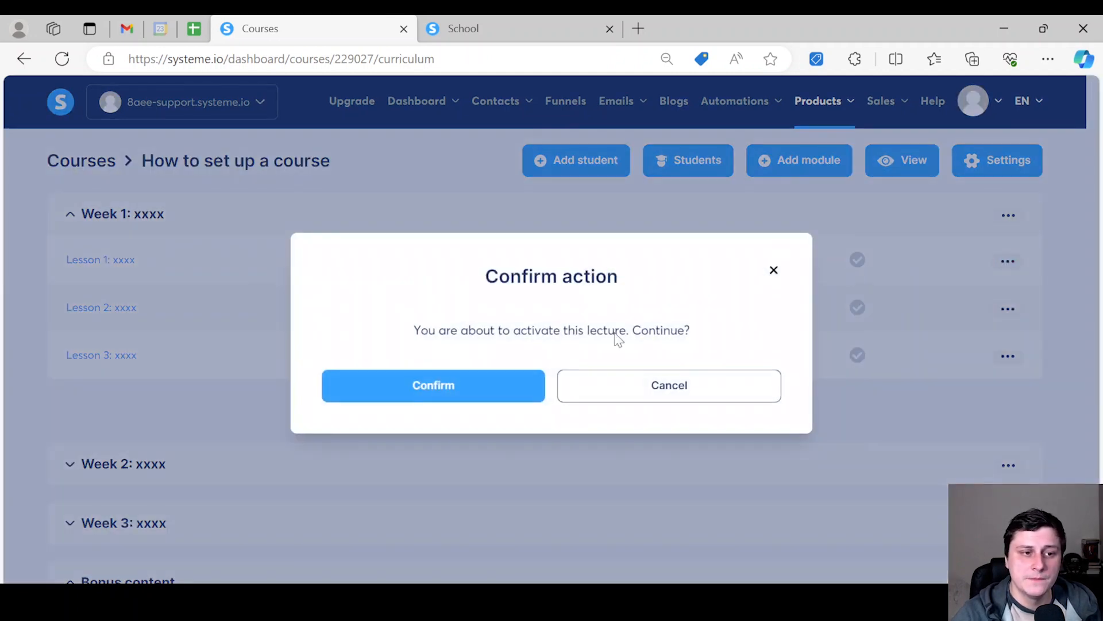
left_click(433, 385)
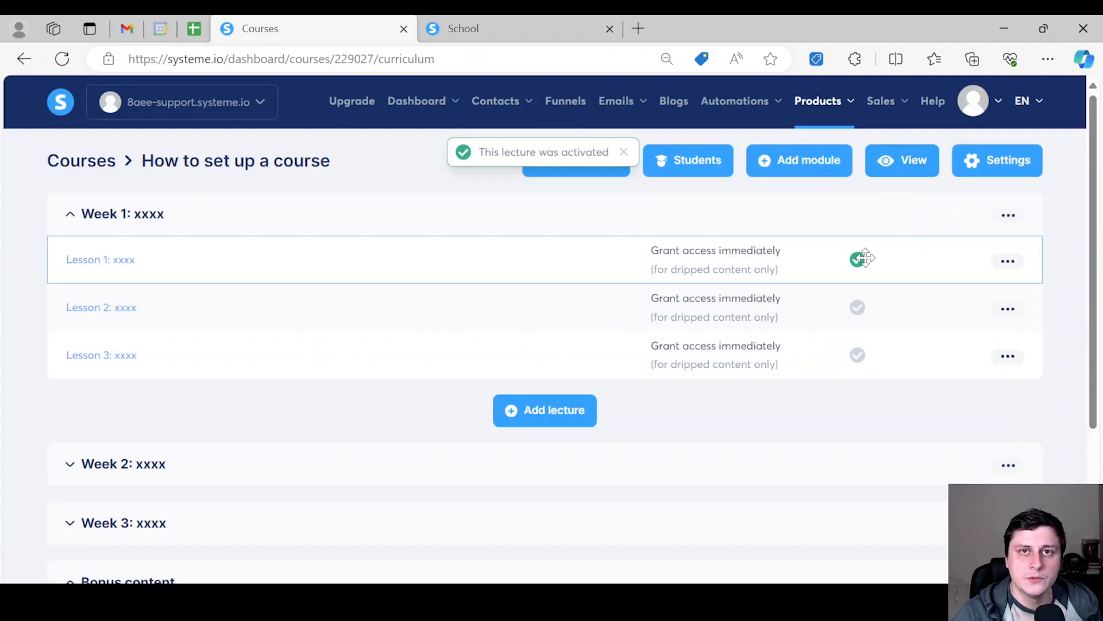
left_click(902, 160)
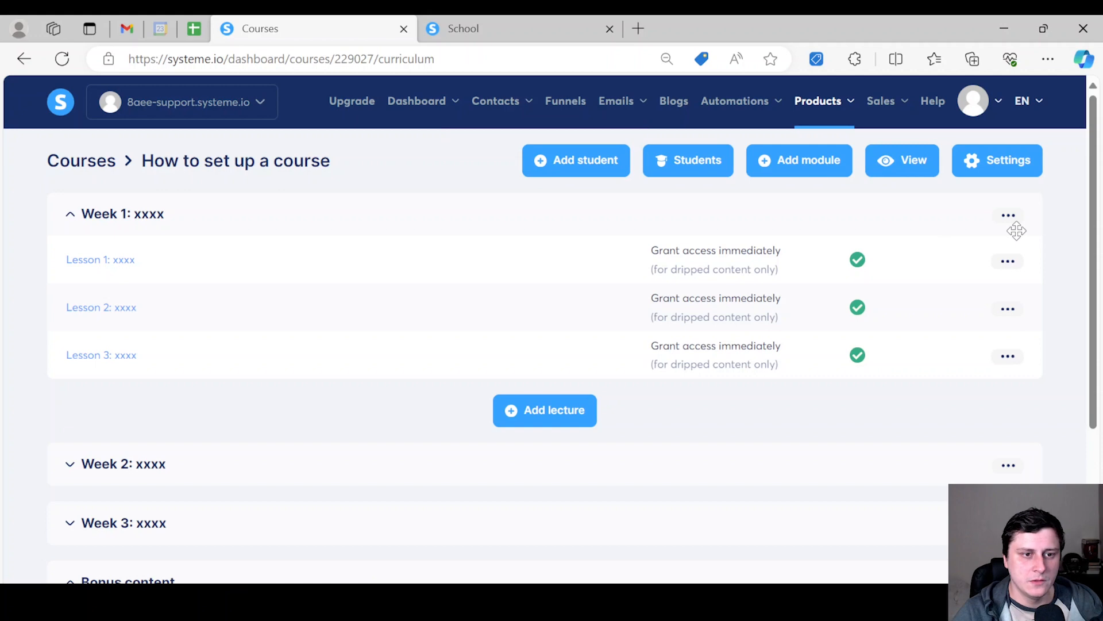
left_click(902, 160)
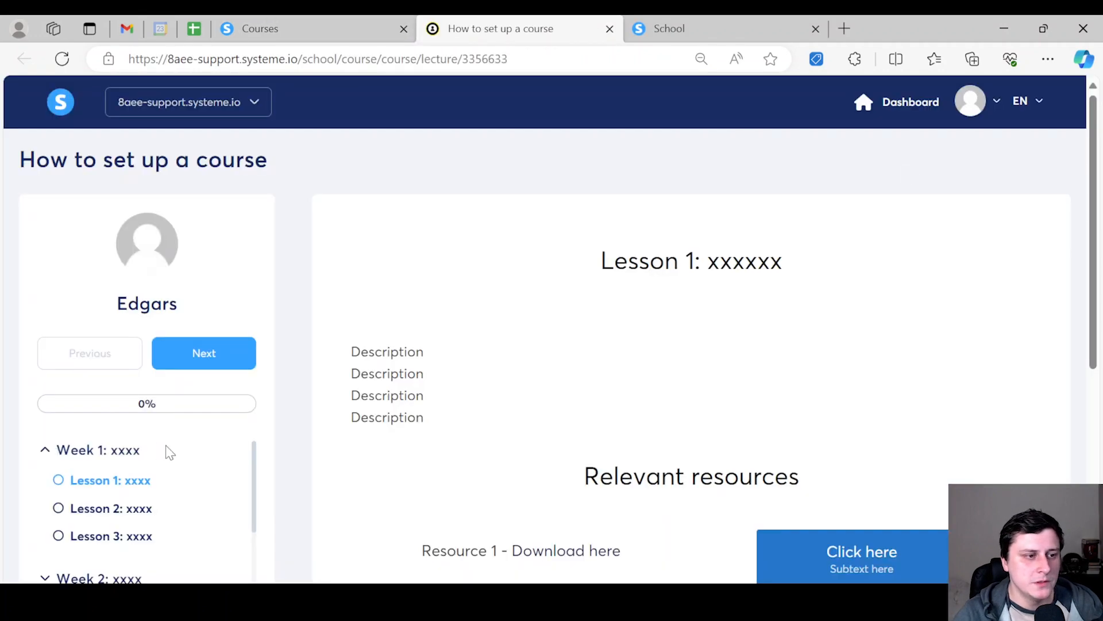
scroll("down", 3)
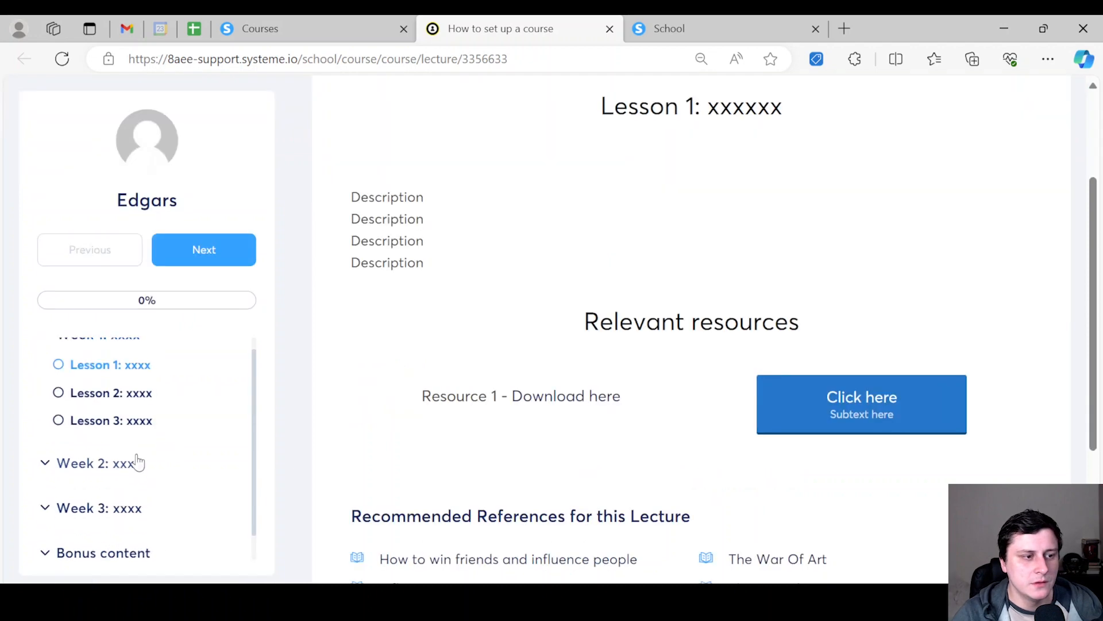
scroll("down", 3)
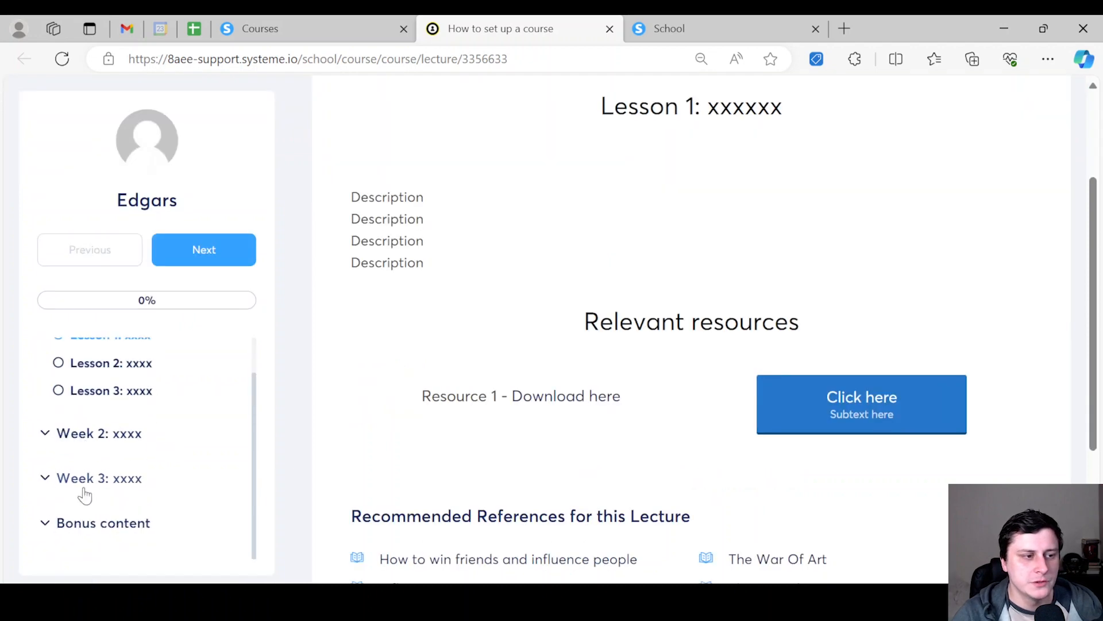
left_click(102, 522)
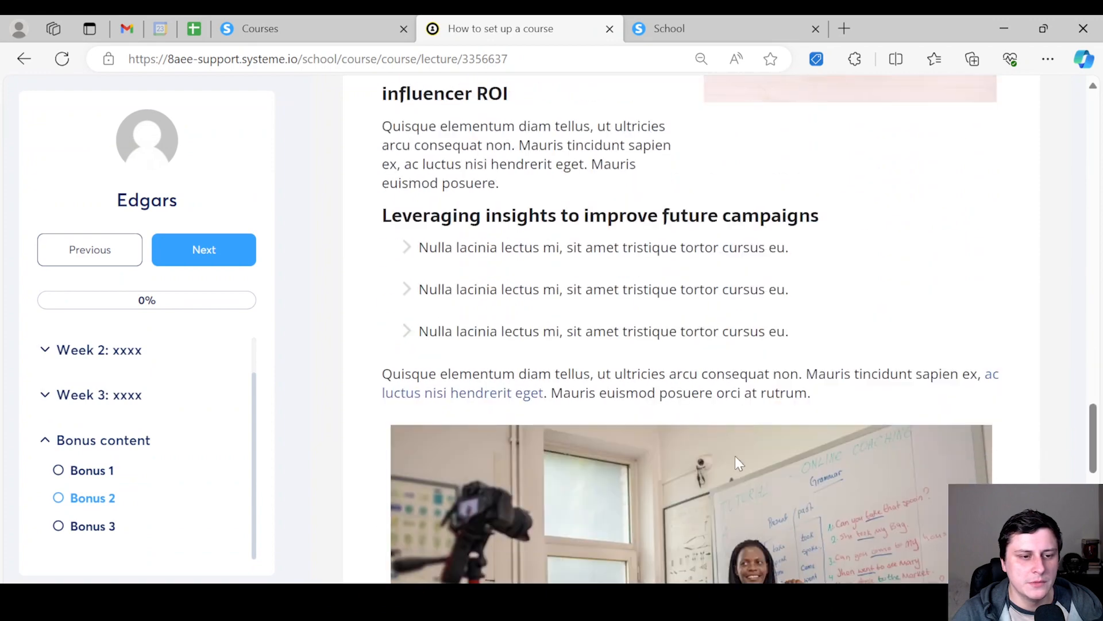
scroll("down", 3)
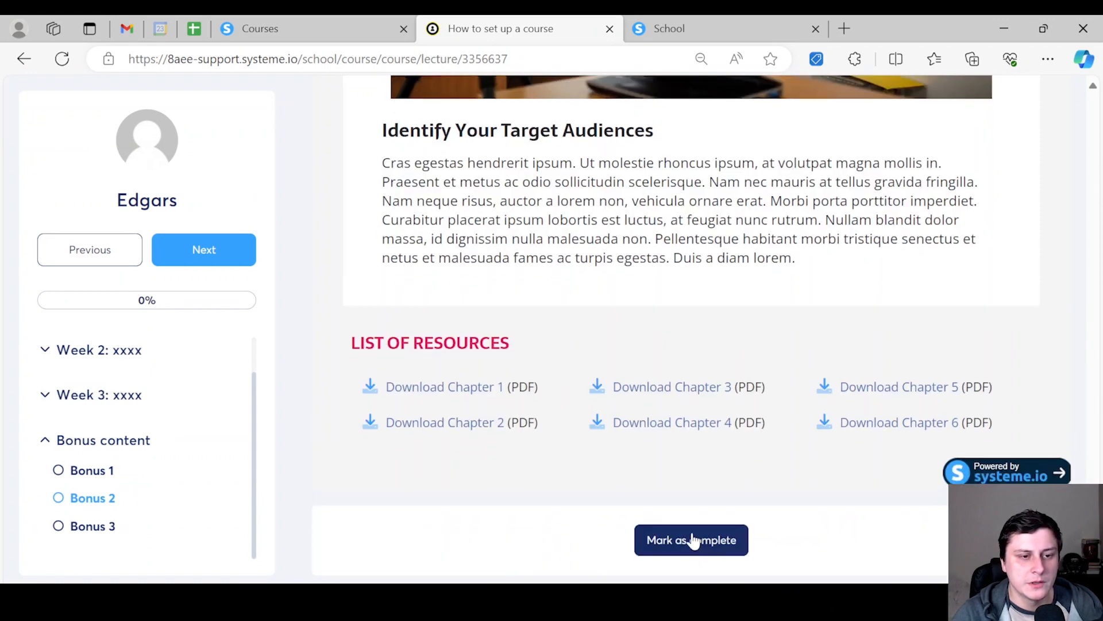
left_click(690, 540)
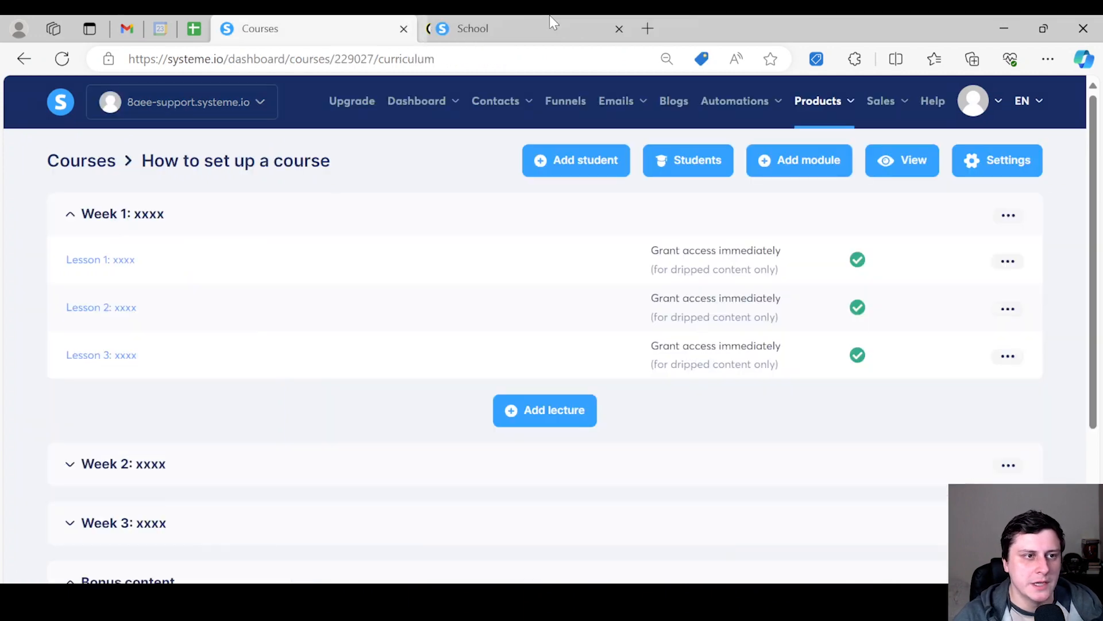
mouse_move(704, 260)
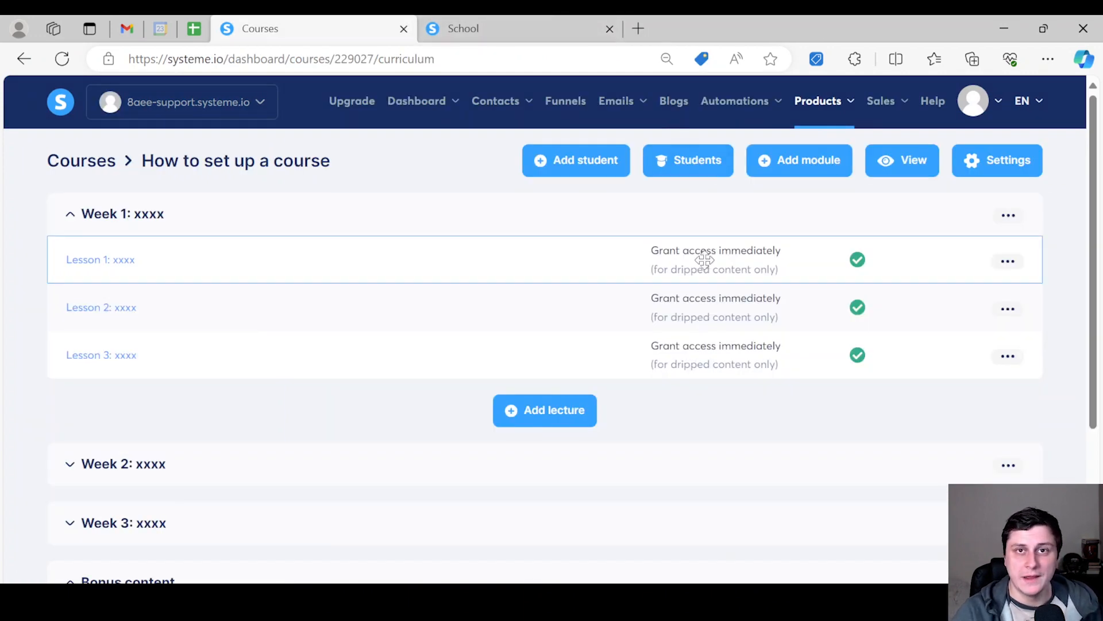
mouse_move(106, 161)
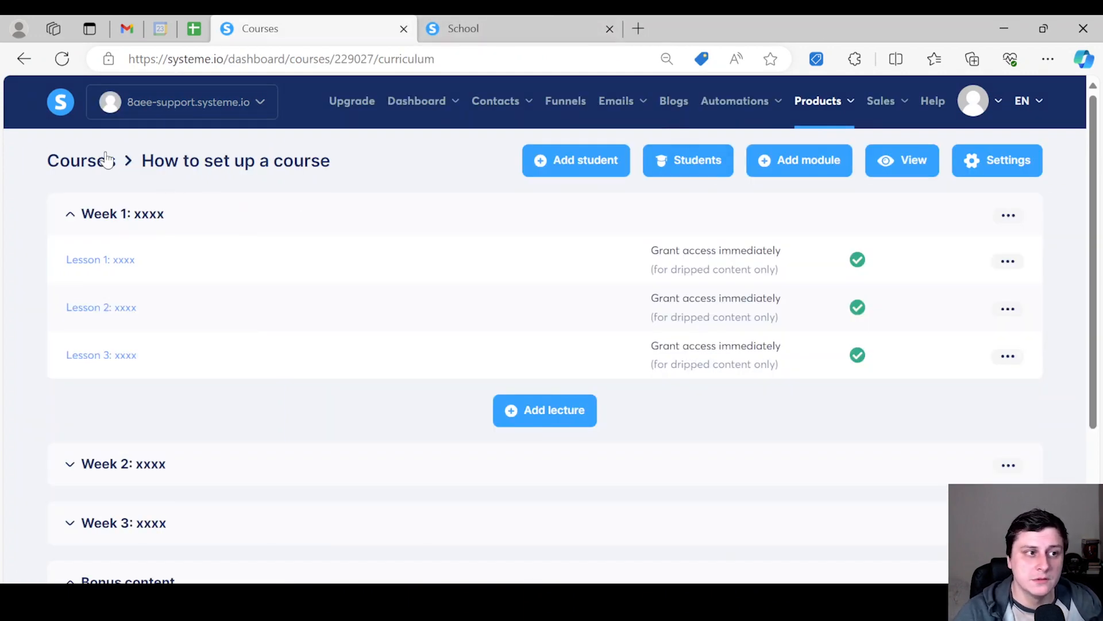
Step: From the Courses list, activate 'How to set up a course' via its menu and confirm
left_click(76, 161)
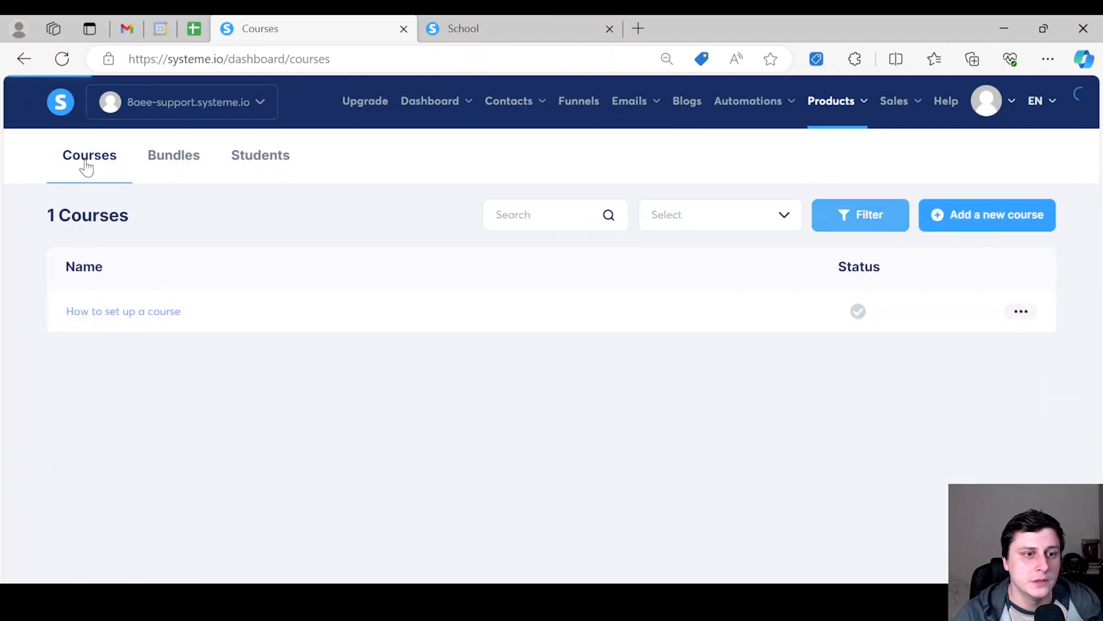
mouse_move(858, 311)
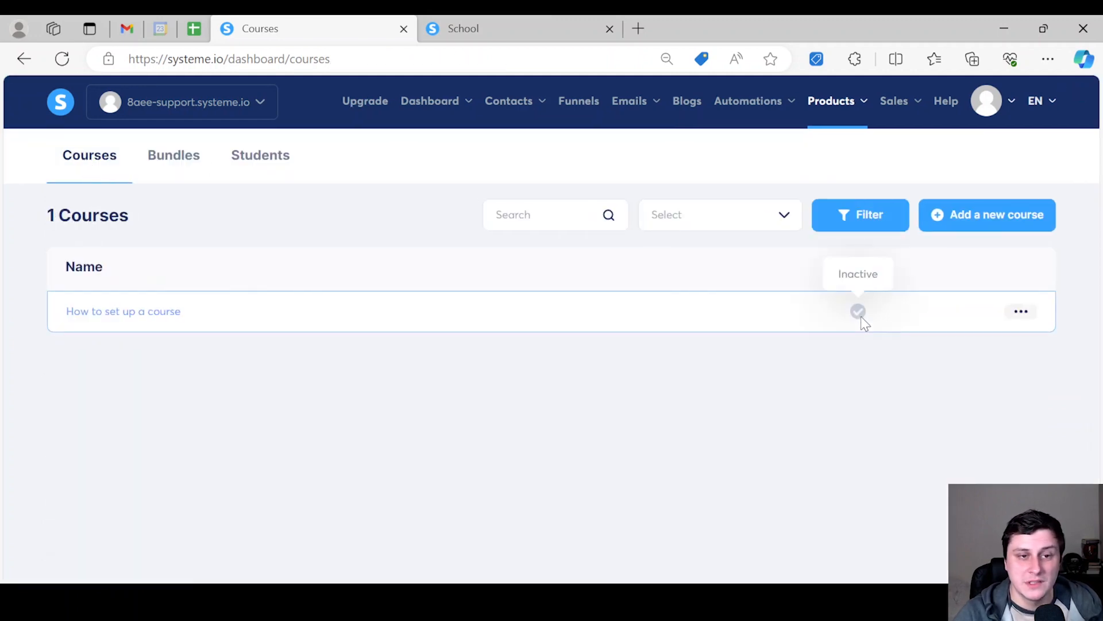
mouse_move(858, 309)
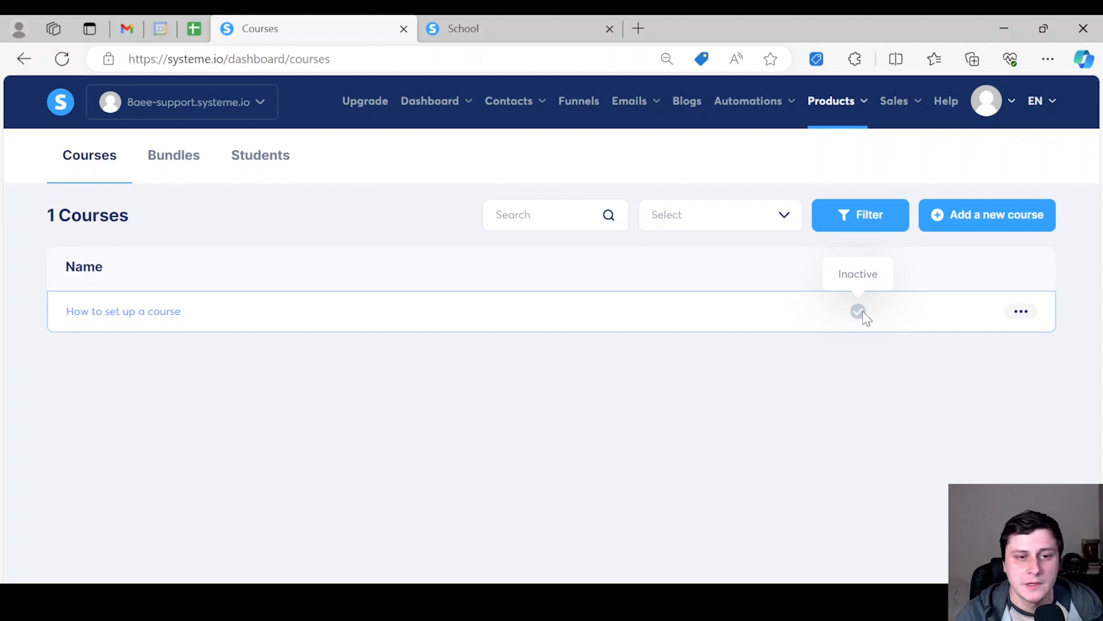
left_click(1021, 311)
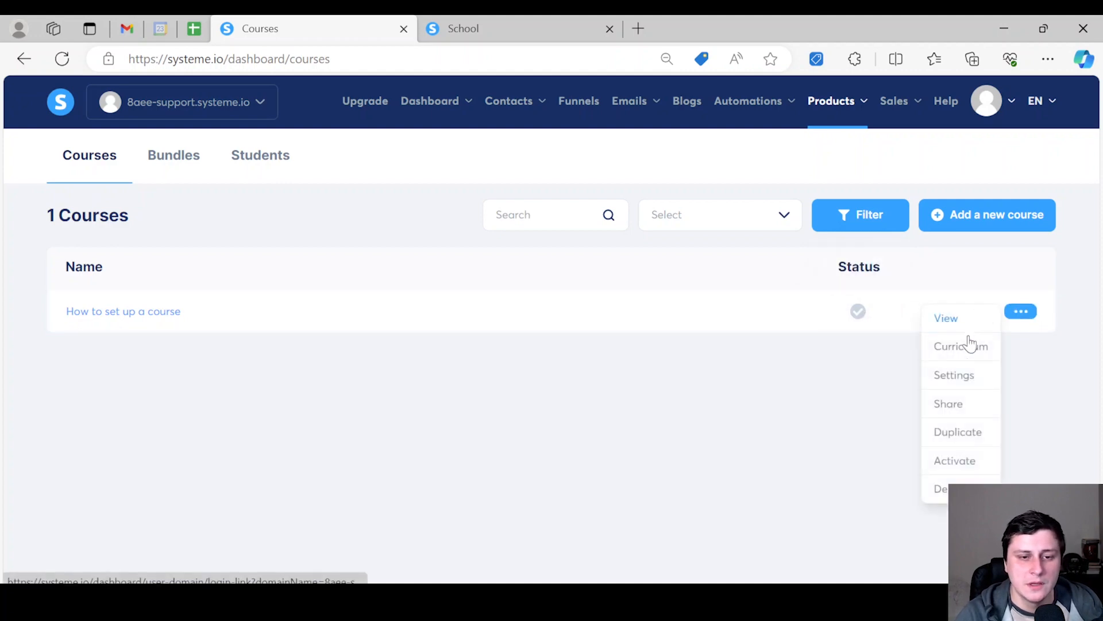
left_click(955, 460)
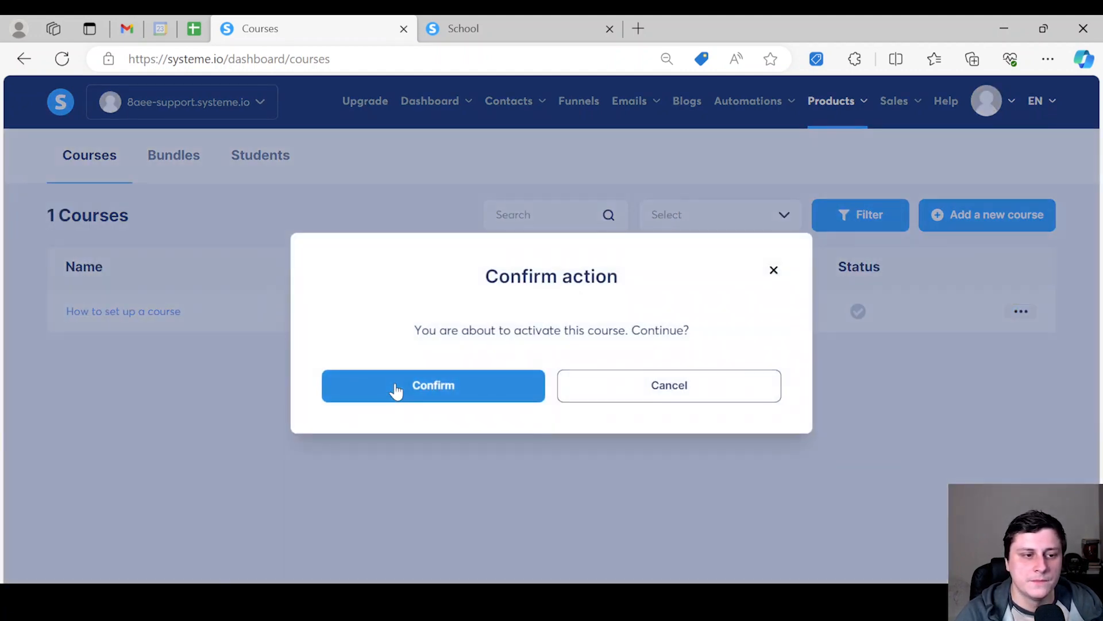
left_click(433, 385)
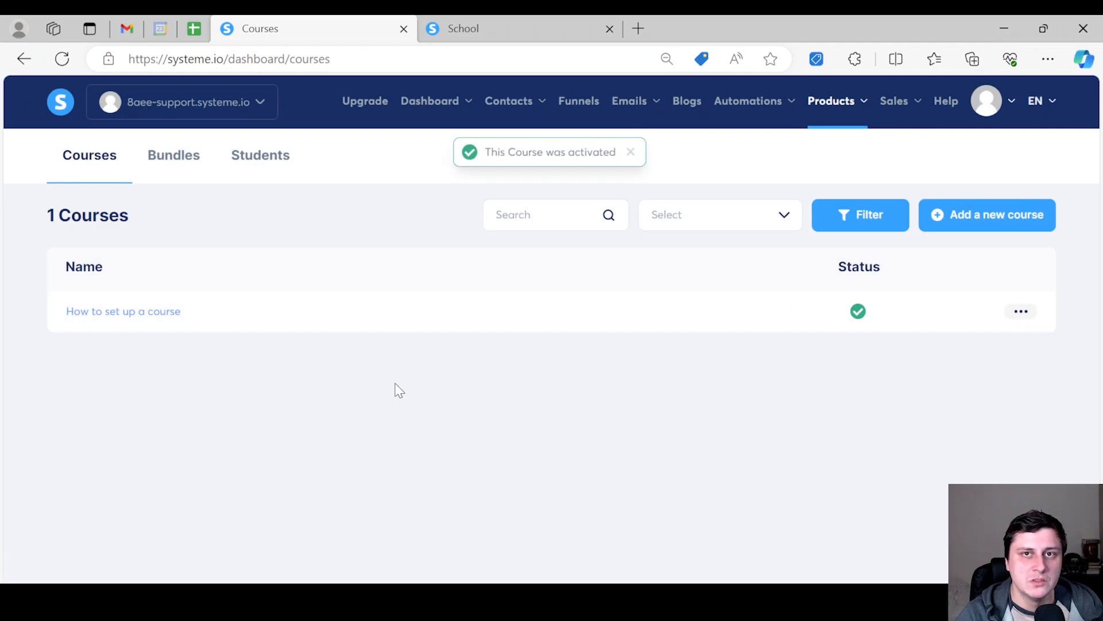